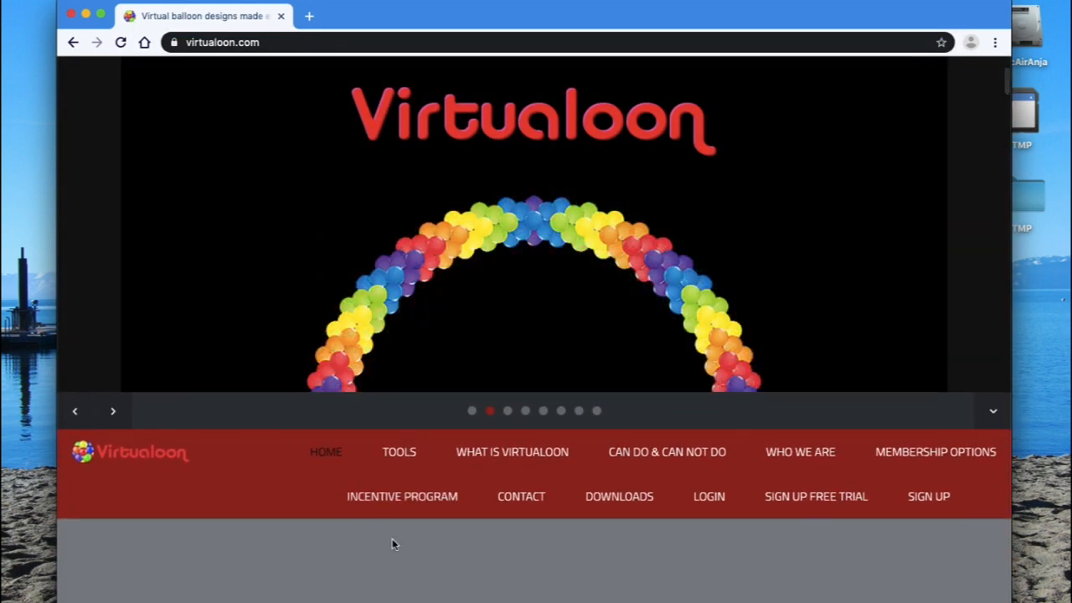
{"action": "mouse_move", "coordinate": [619, 496]}
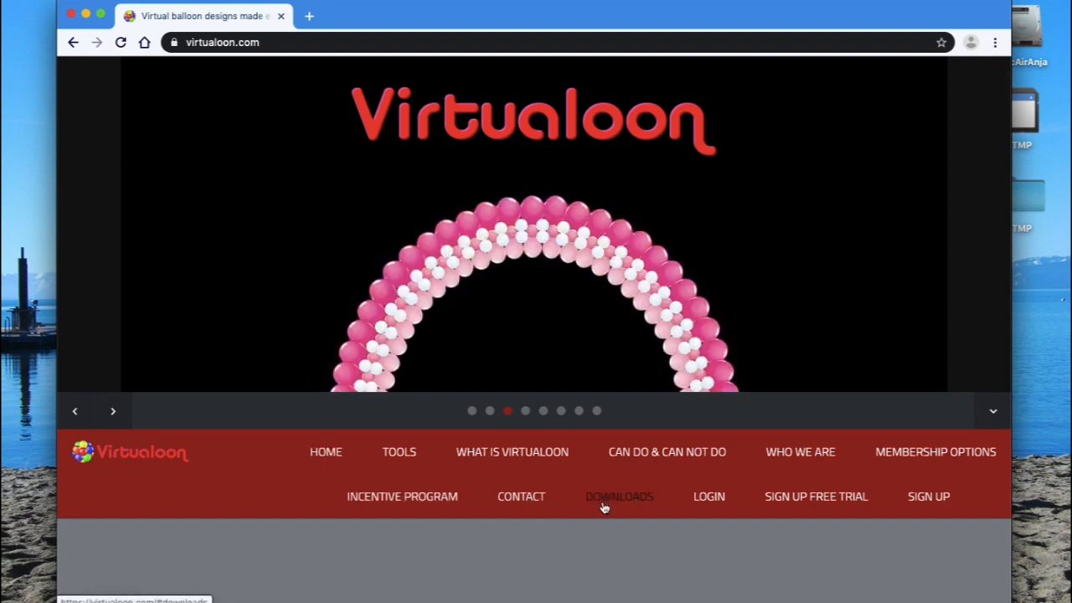
Step: Download the Virtualoon Menu archive from virtualoon.com's Downloads section into Downloads
{"action": "left_click", "coordinate": [619, 495]}
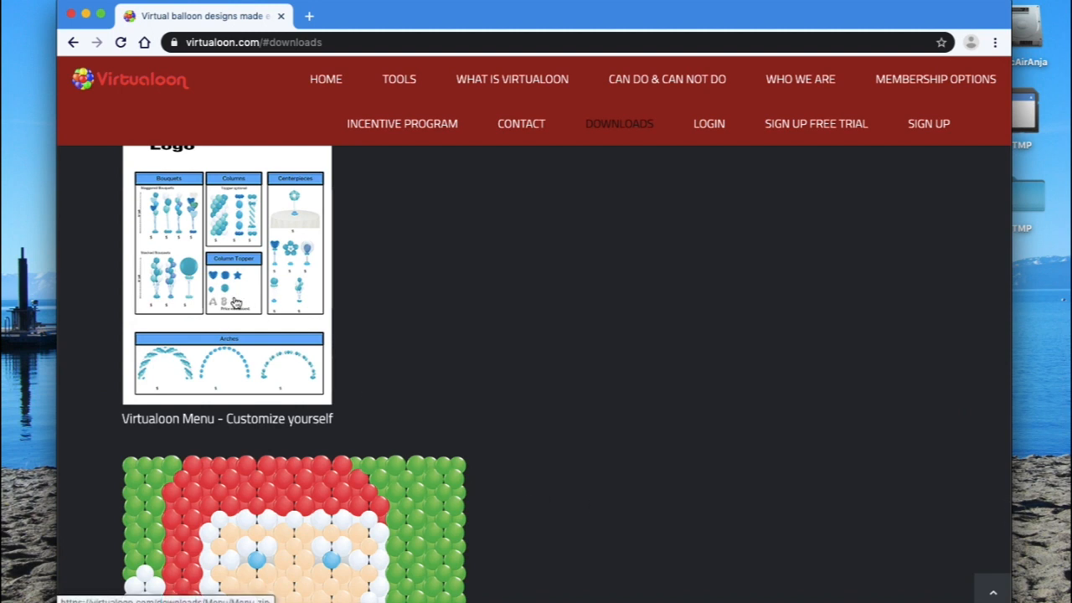
{"action": "left_click", "coordinate": [234, 301]}
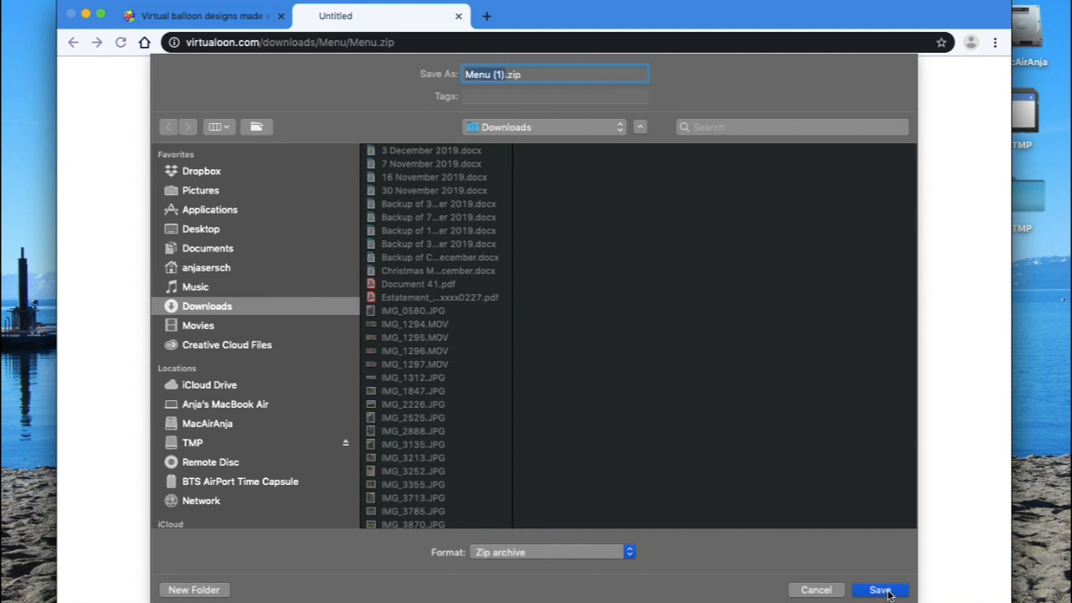
{"action": "left_click", "coordinate": [880, 590]}
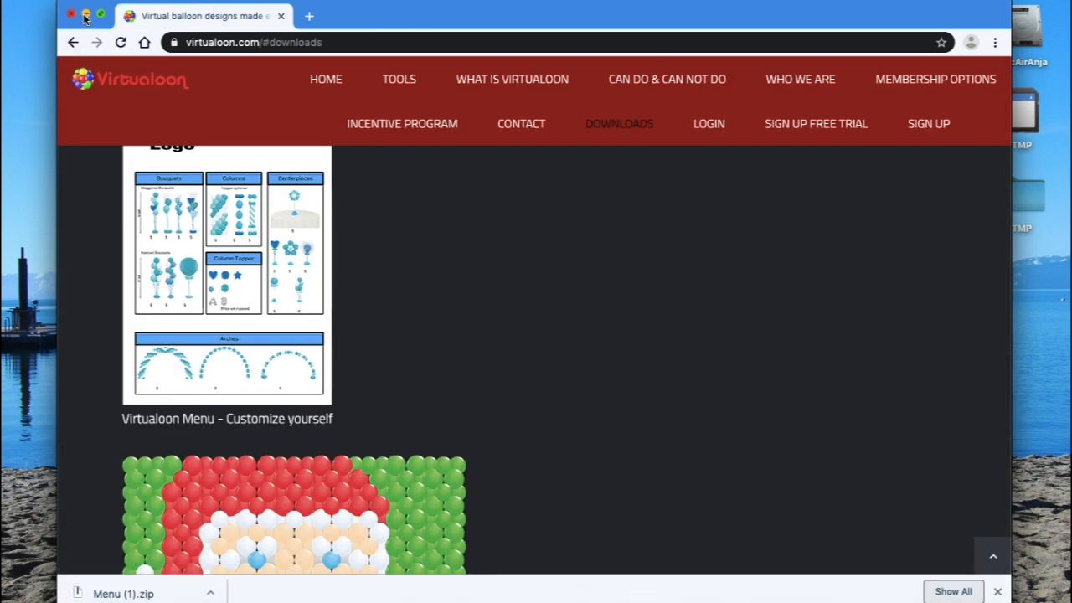
Step: Unzip Menu.zip in Finder's Downloads folder into a Menu folder
{"action": "left_click", "coordinate": [71, 15]}
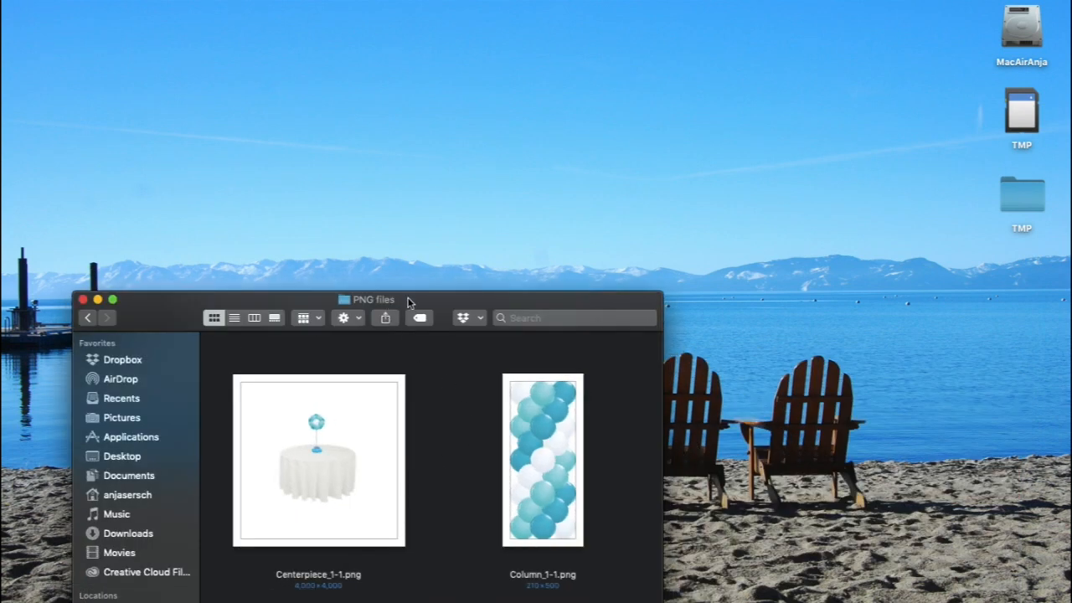
{"action": "mouse_move", "coordinate": [129, 495]}
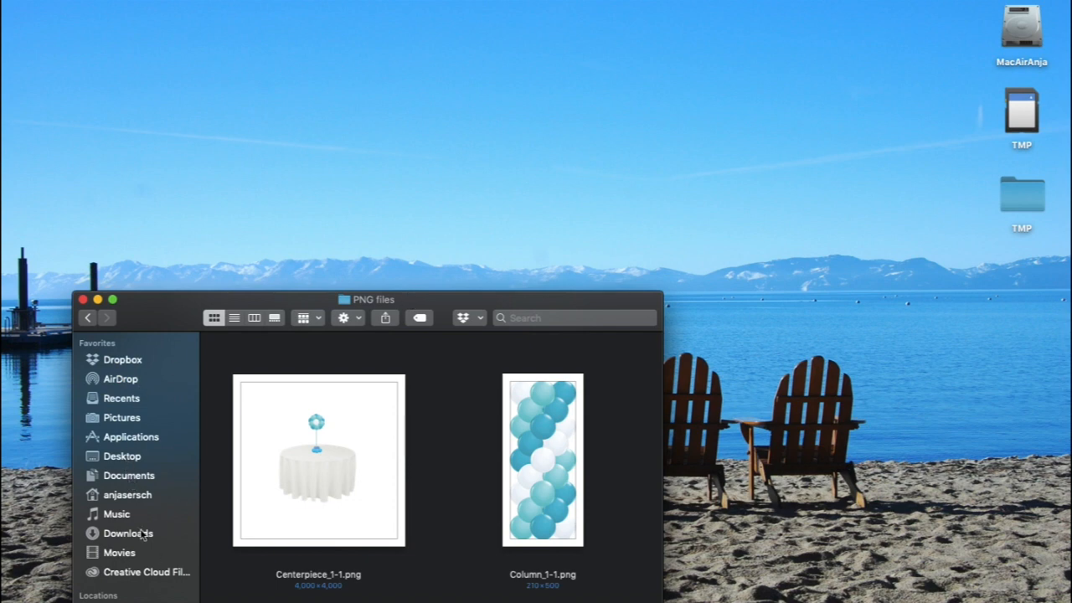
{"action": "left_click", "coordinate": [128, 532]}
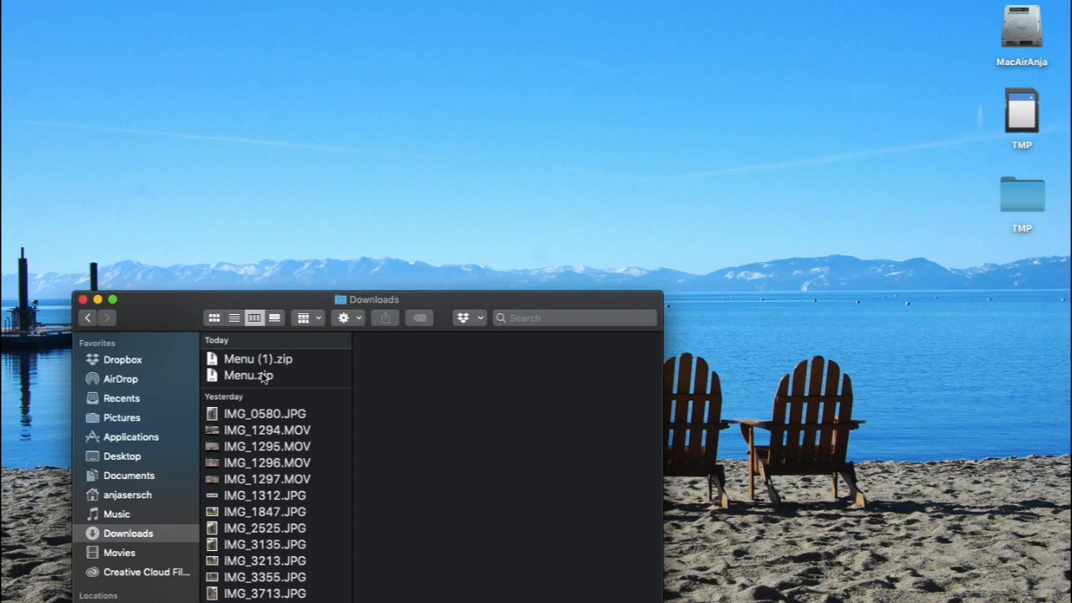
{"action": "left_click", "coordinate": [247, 375]}
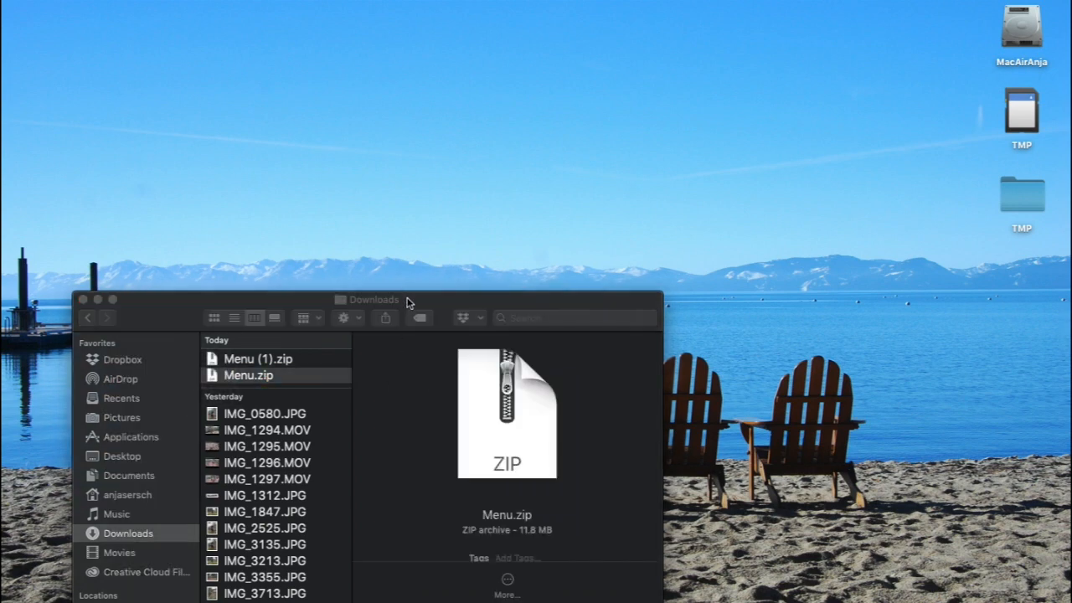
{"action": "left_click", "coordinate": [248, 375]}
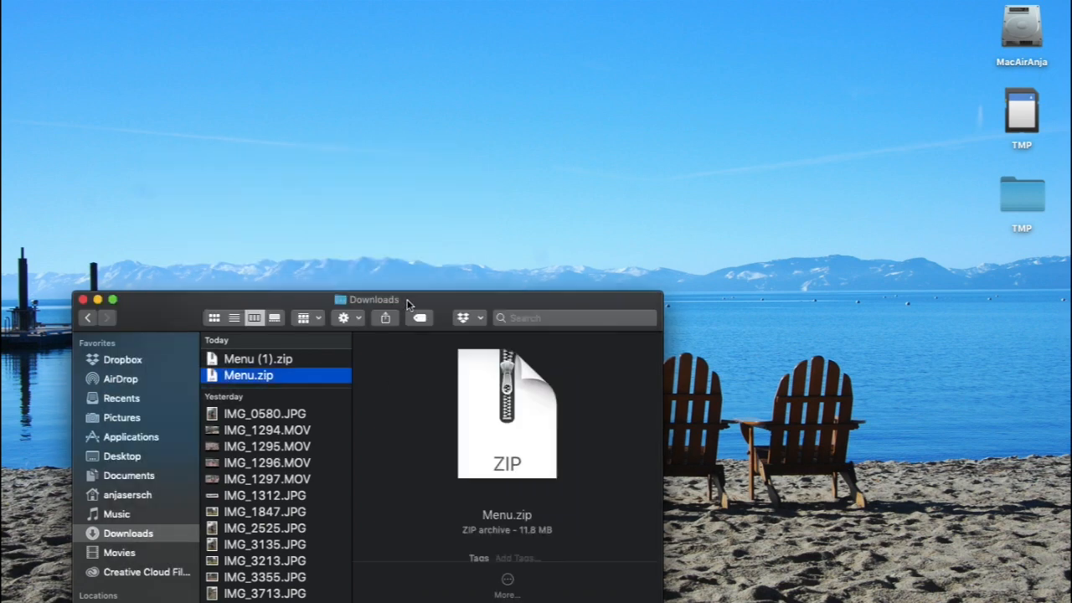
{"action": "left_click", "coordinate": [239, 359]}
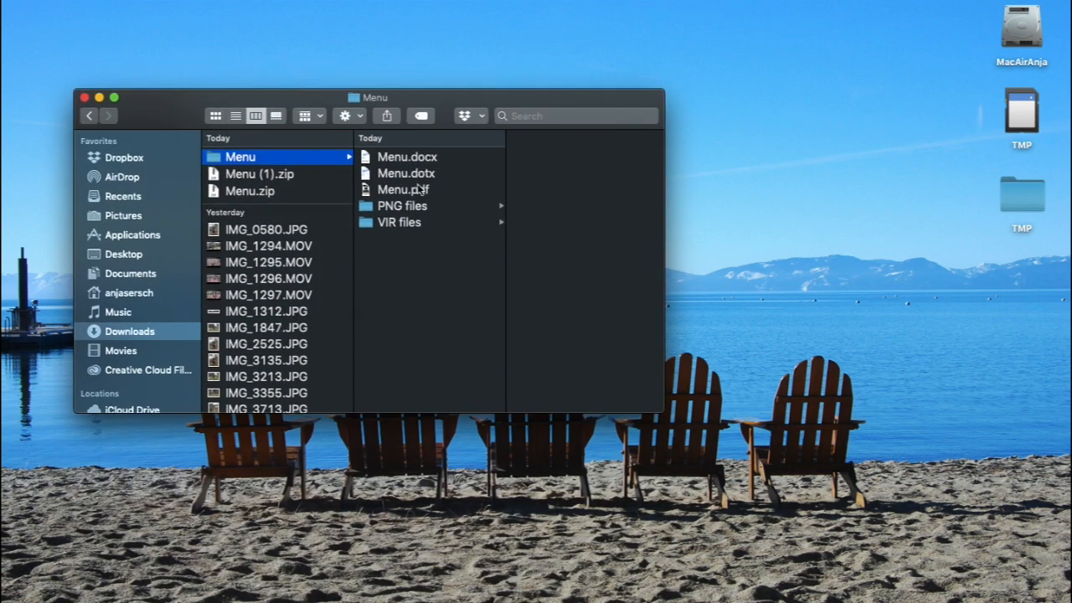
Step: Browse the Menu folder's PNG files and VIR files subfolders
{"action": "left_click", "coordinate": [402, 205]}
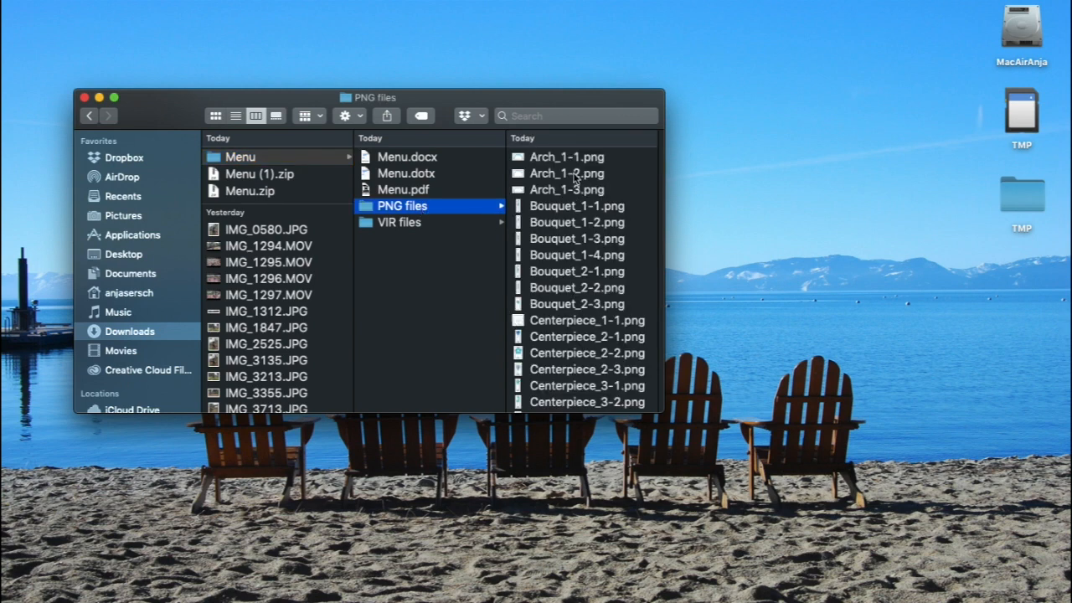
{"action": "scroll", "scroll_direction": "down", "scroll_amount": 3}
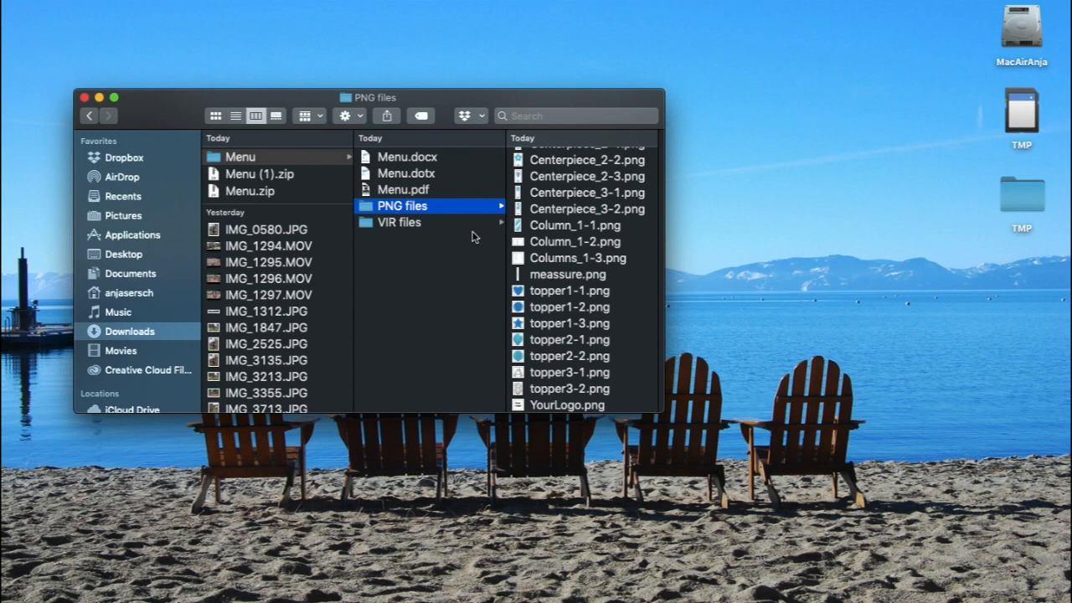
{"action": "mouse_move", "coordinate": [610, 251]}
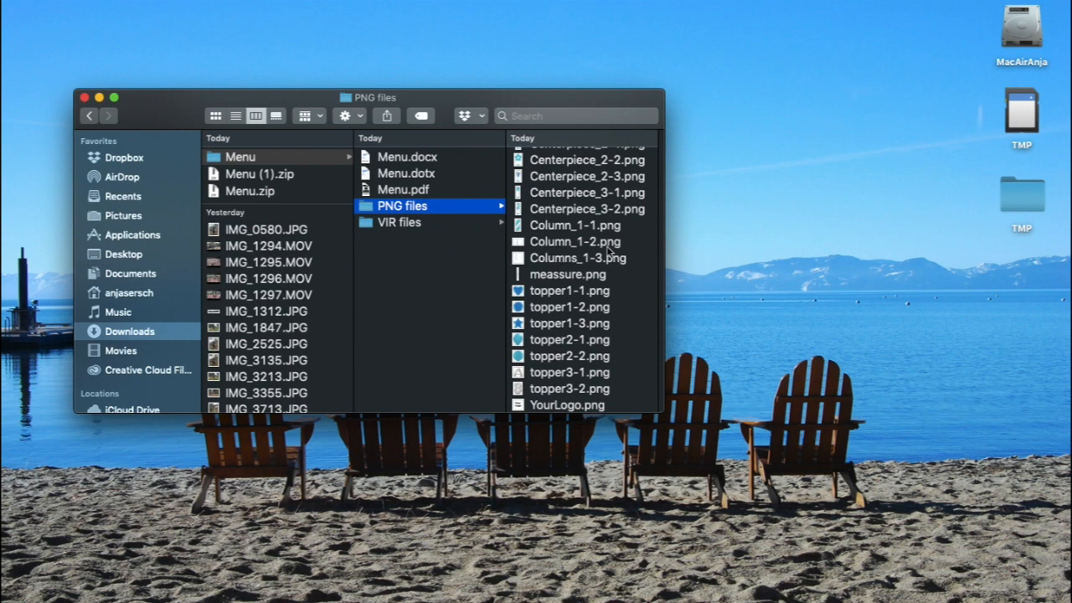
{"action": "left_click", "coordinate": [400, 222]}
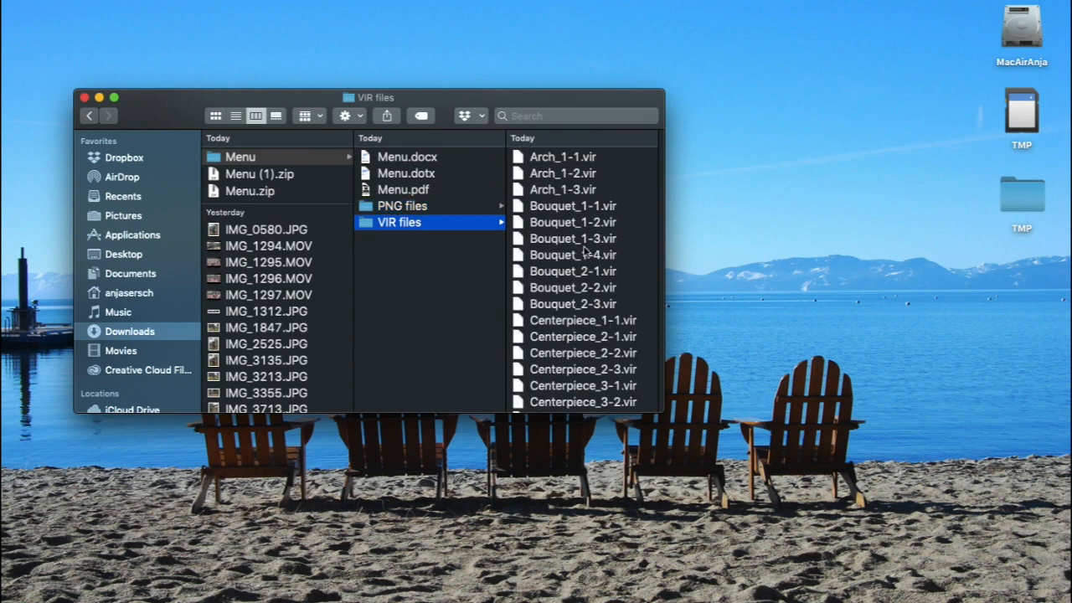
{"action": "scroll", "scroll_direction": "down", "scroll_amount": 3}
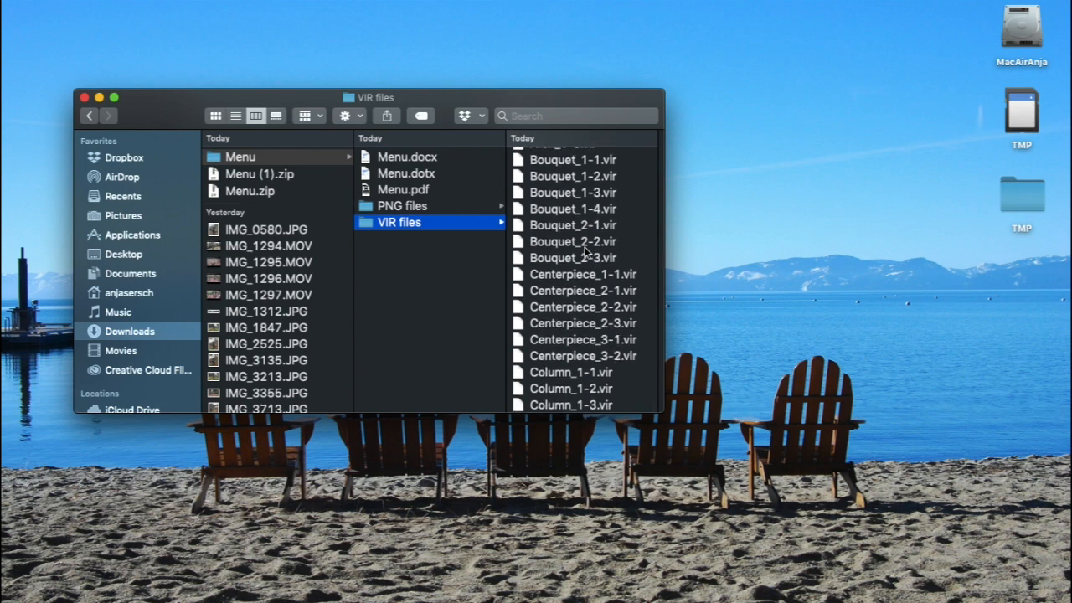
{"action": "mouse_move", "coordinate": [451, 212]}
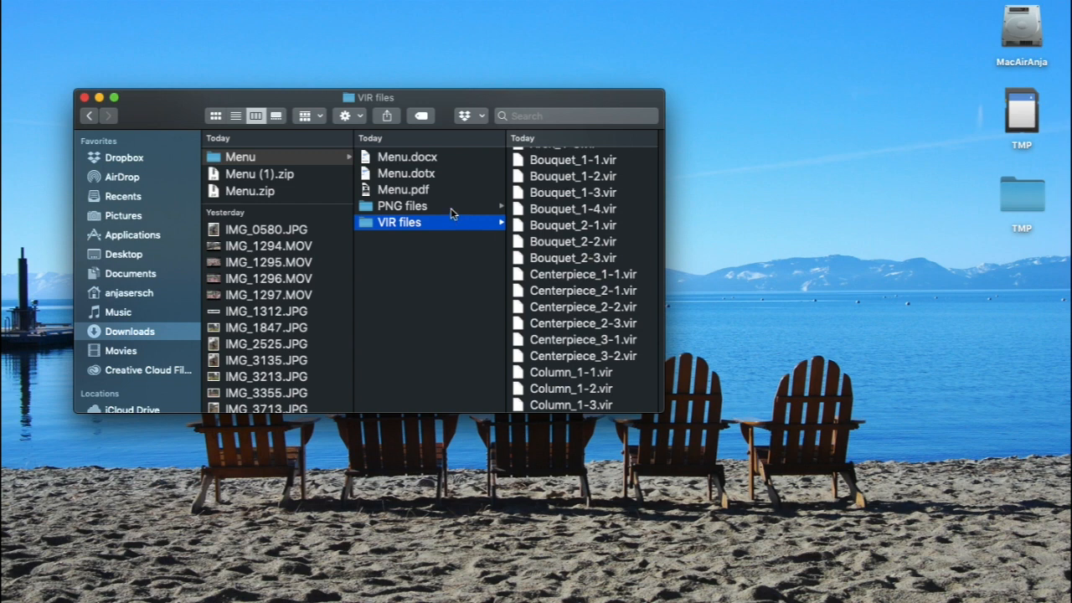
Step: Return to the PNG files folder and widen Finder to show file details
{"action": "left_click", "coordinate": [402, 206]}
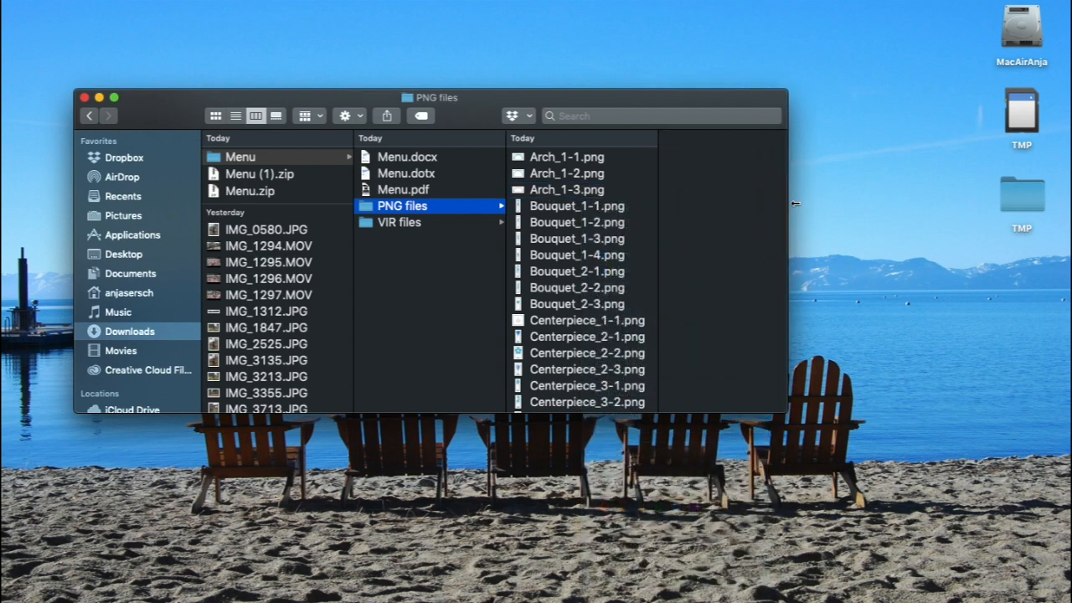
{"action": "left_click", "coordinate": [567, 189]}
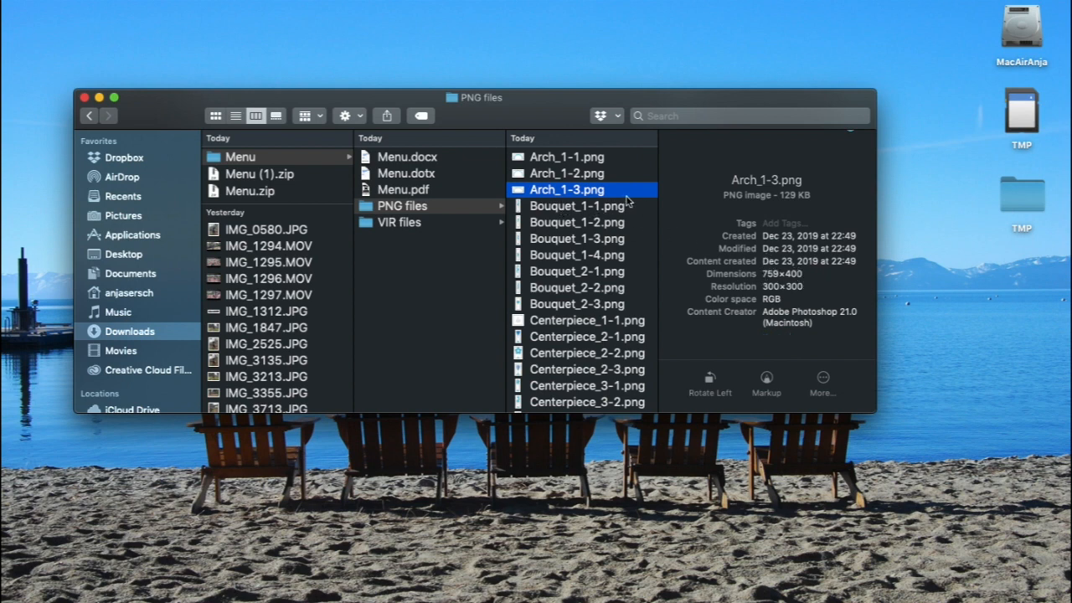
{"action": "scroll", "scroll_direction": "down", "scroll_amount": 3}
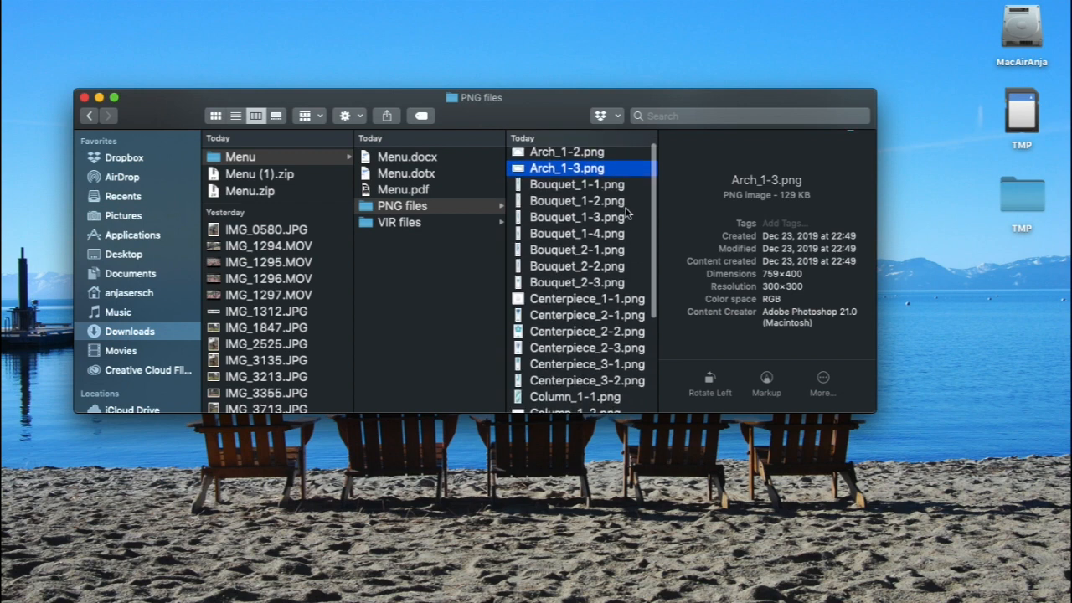
{"action": "scroll", "scroll_direction": "down", "scroll_amount": 3}
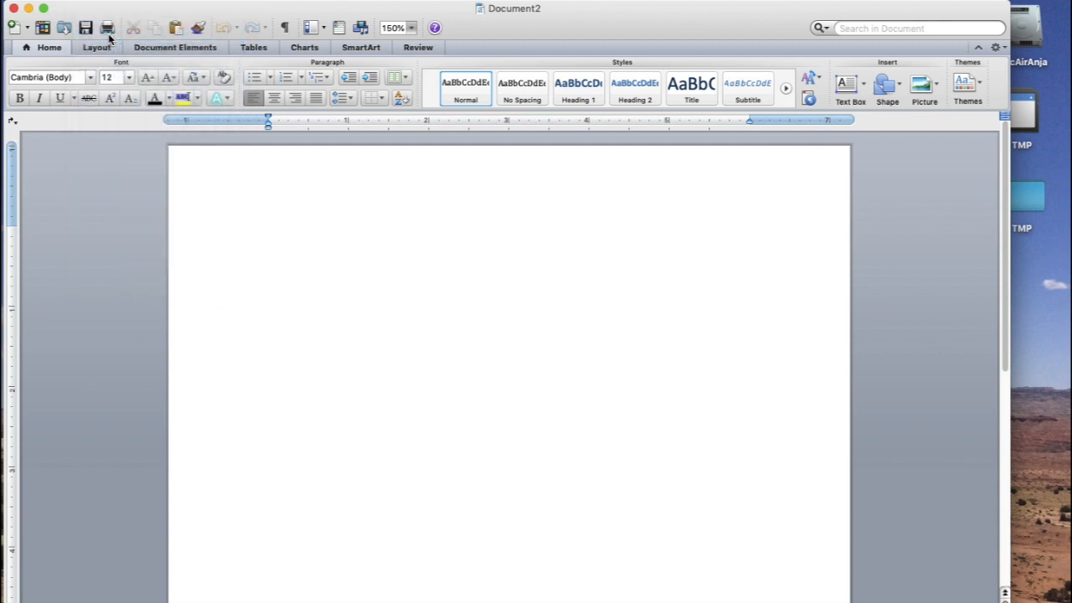
Step: Open the Menu.dotx template from Downloads > Menu in Word
{"action": "left_click", "coordinate": [41, 27]}
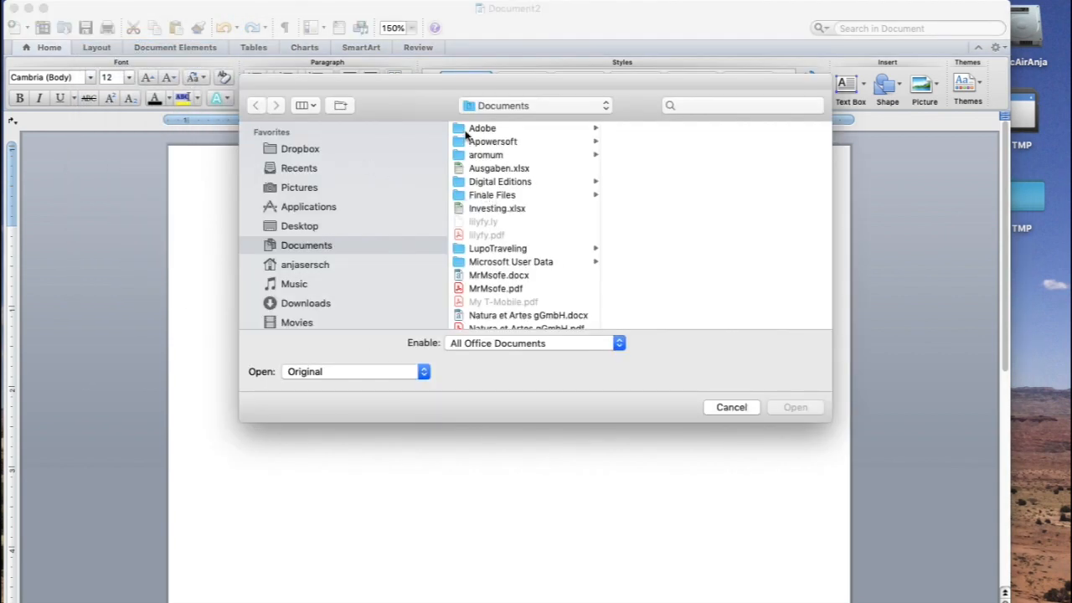
{"action": "mouse_move", "coordinate": [544, 174]}
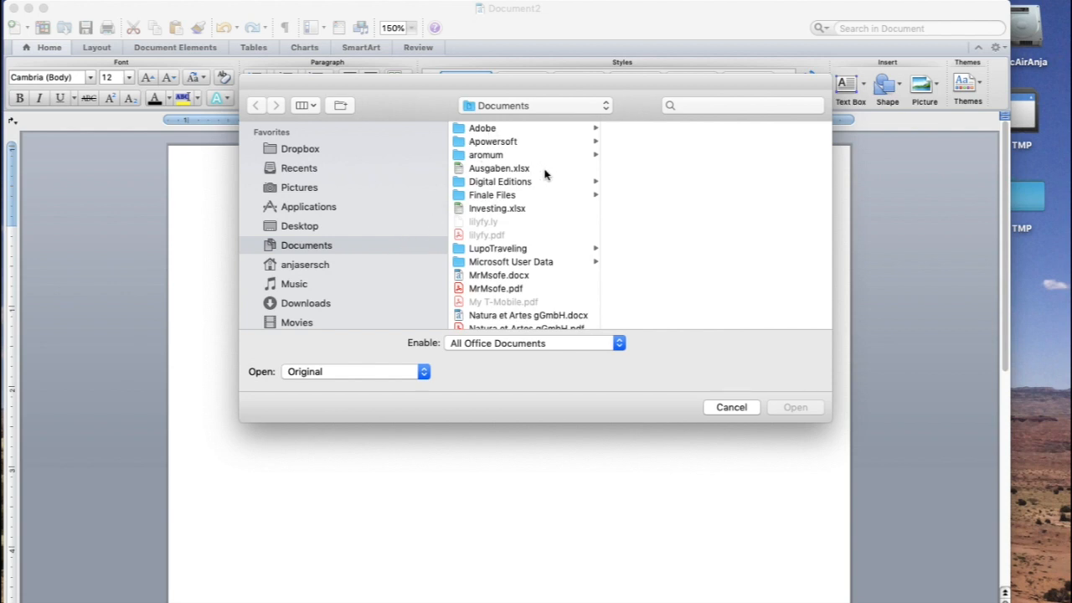
{"action": "scroll", "scroll_direction": "down", "scroll_amount": 3}
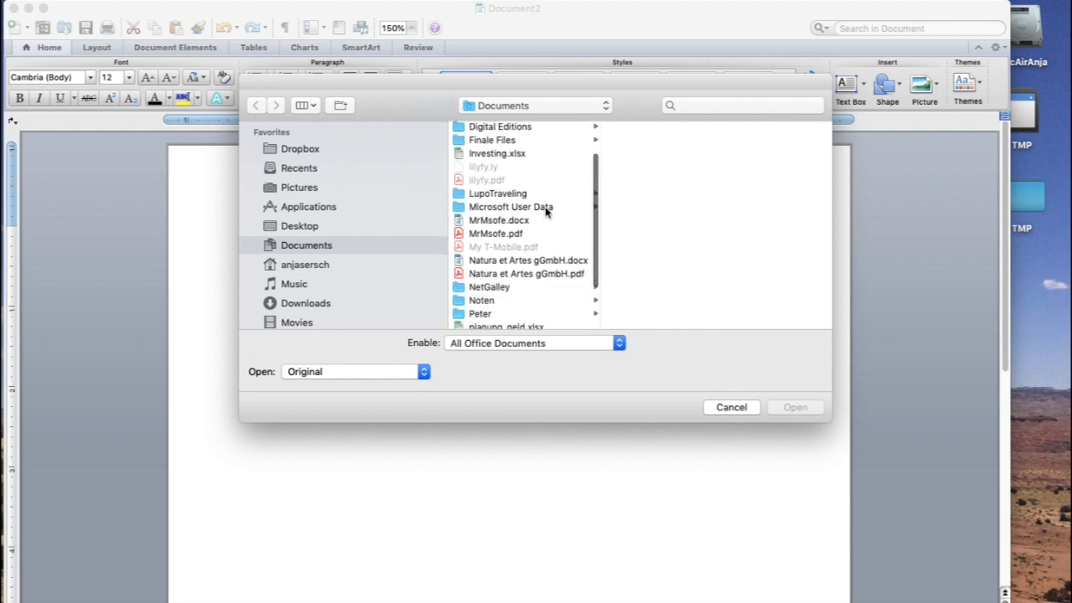
{"action": "scroll", "scroll_direction": "down", "scroll_amount": 3}
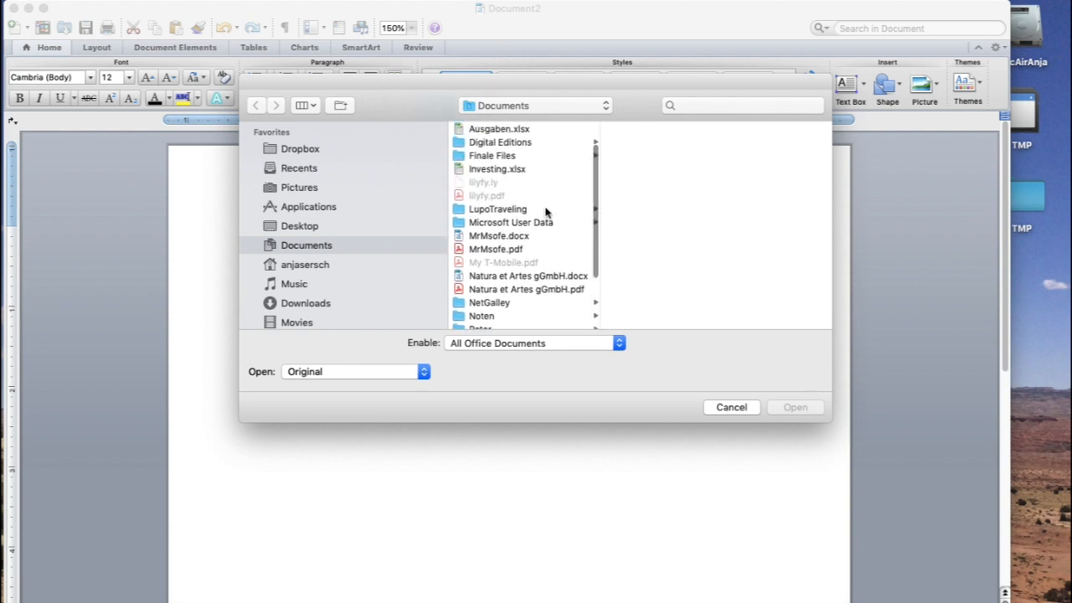
{"action": "left_click", "coordinate": [544, 141]}
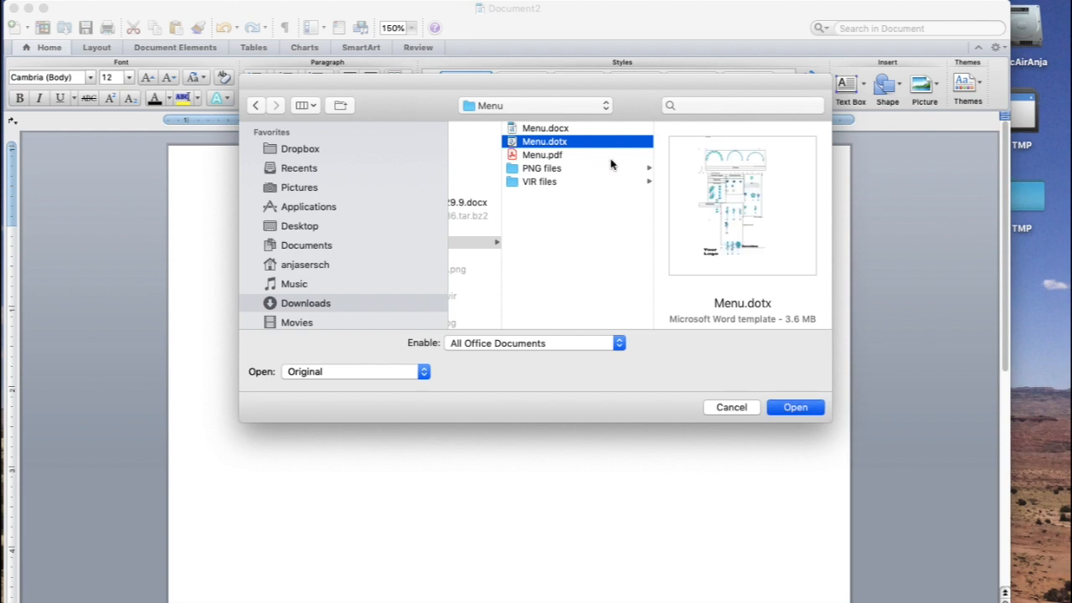
{"action": "left_click", "coordinate": [794, 407]}
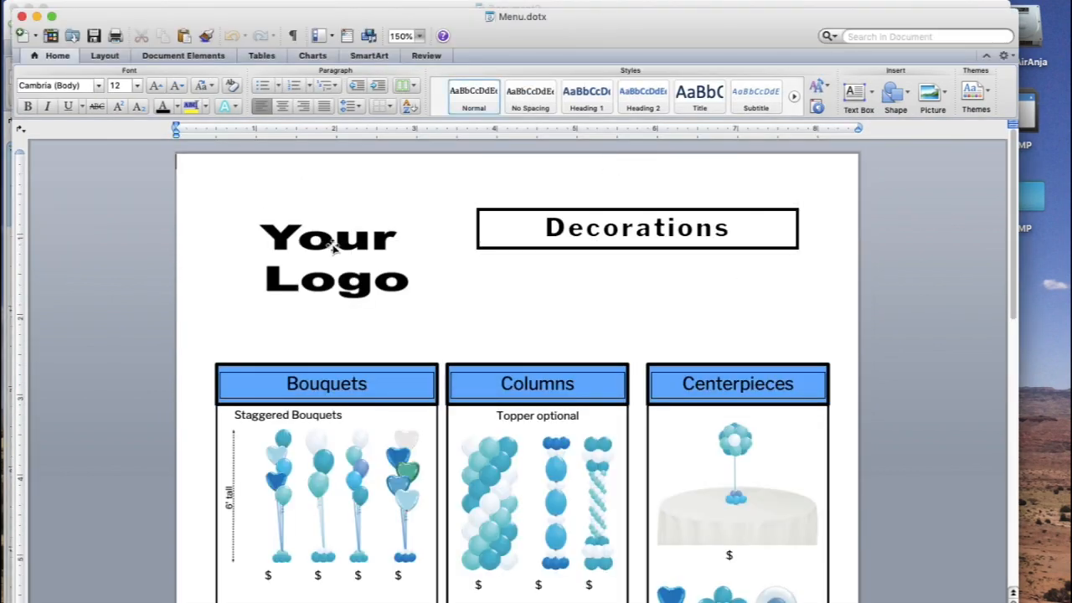
{"action": "left_click", "coordinate": [335, 260]}
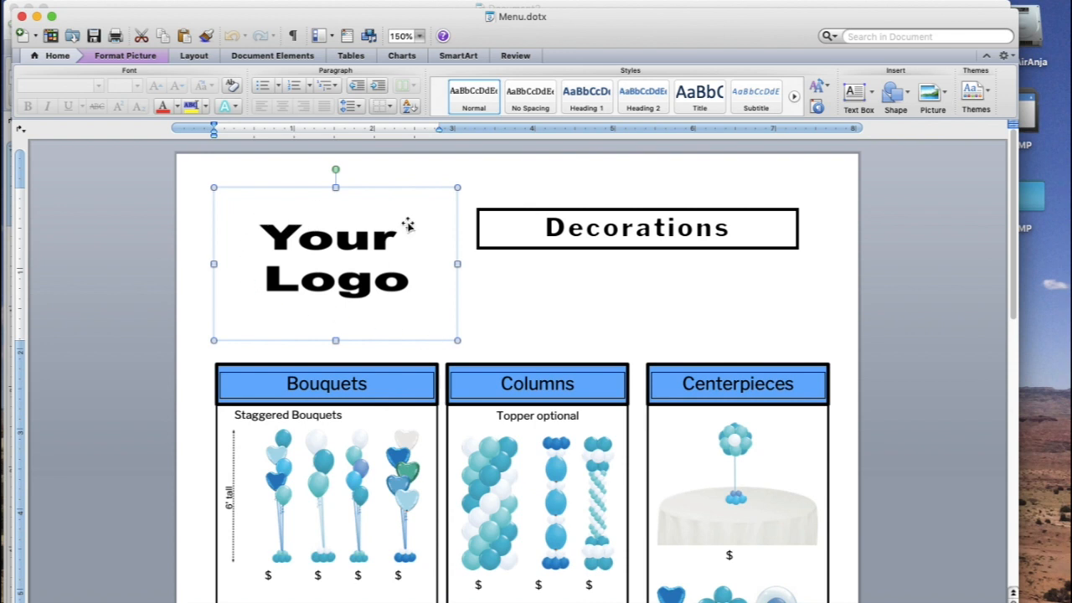
{"action": "mouse_move", "coordinate": [313, 251]}
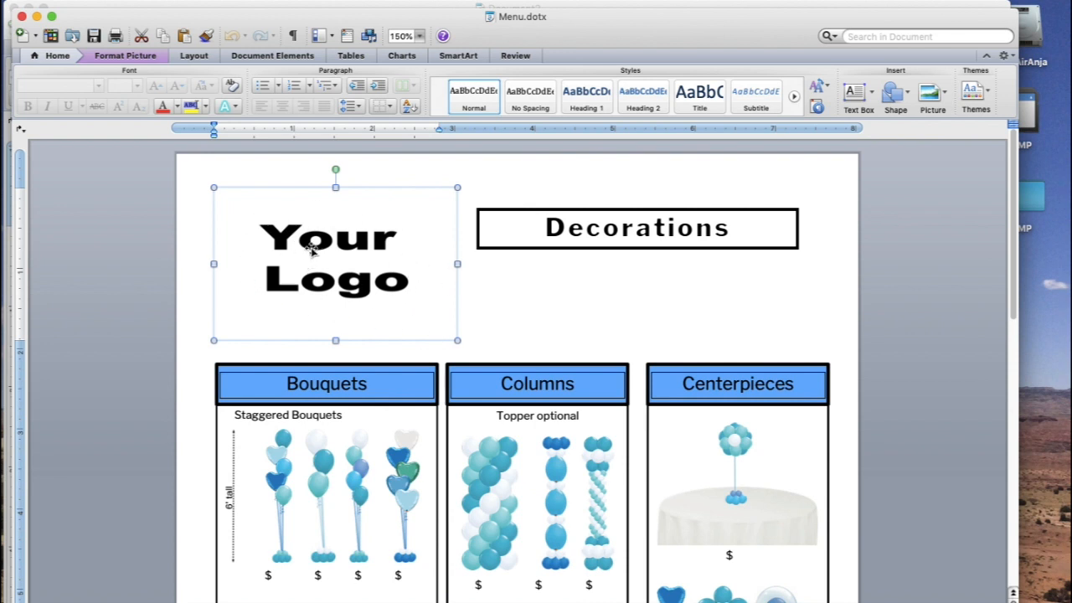
{"action": "mouse_move", "coordinate": [316, 243]}
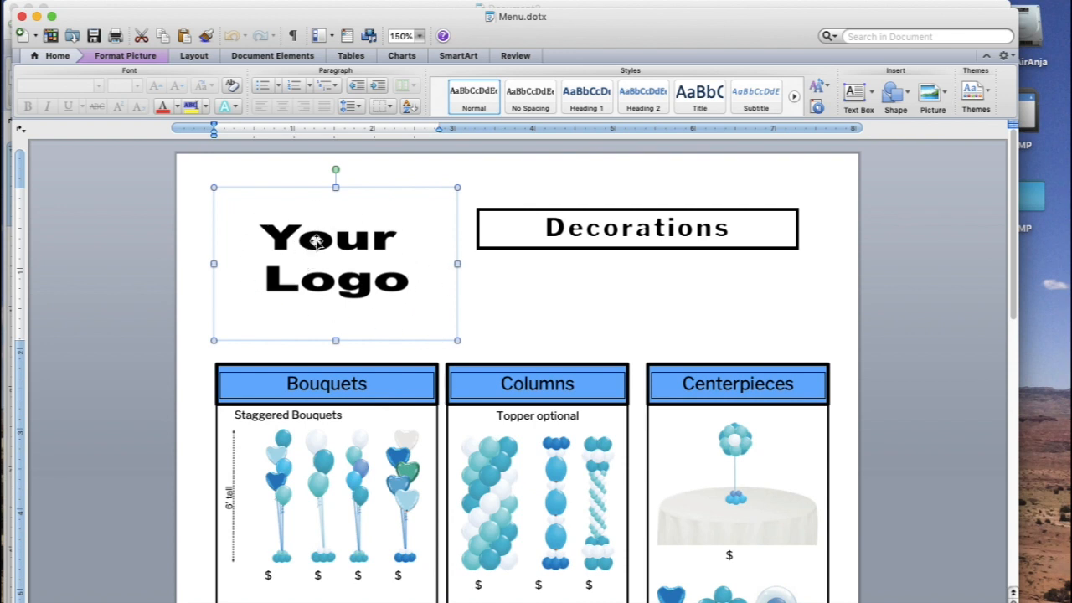
{"action": "right_click", "coordinate": [316, 243]}
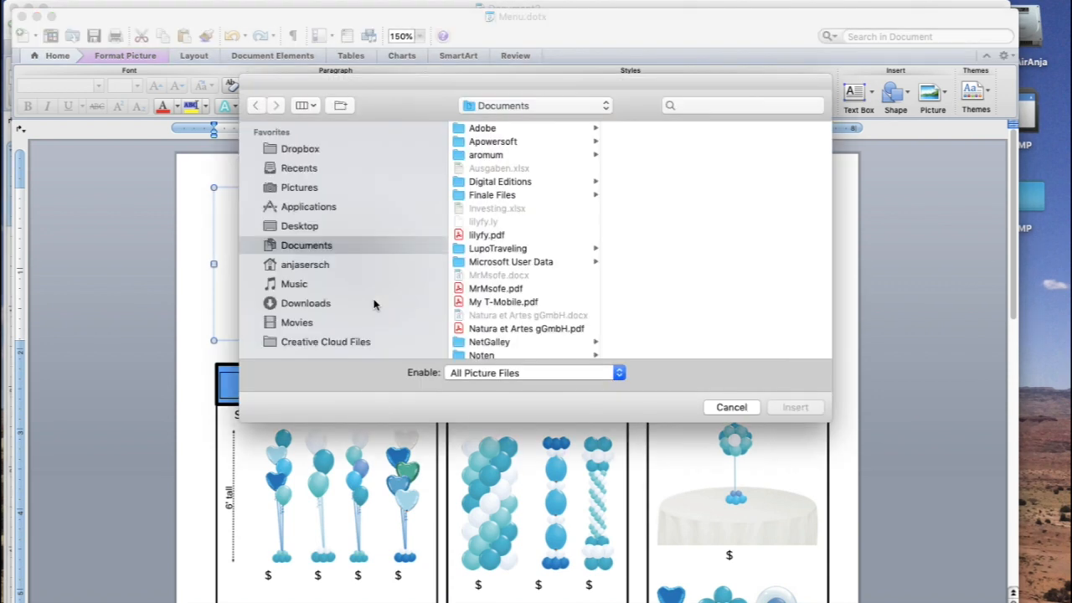
{"action": "mouse_move", "coordinate": [461, 335]}
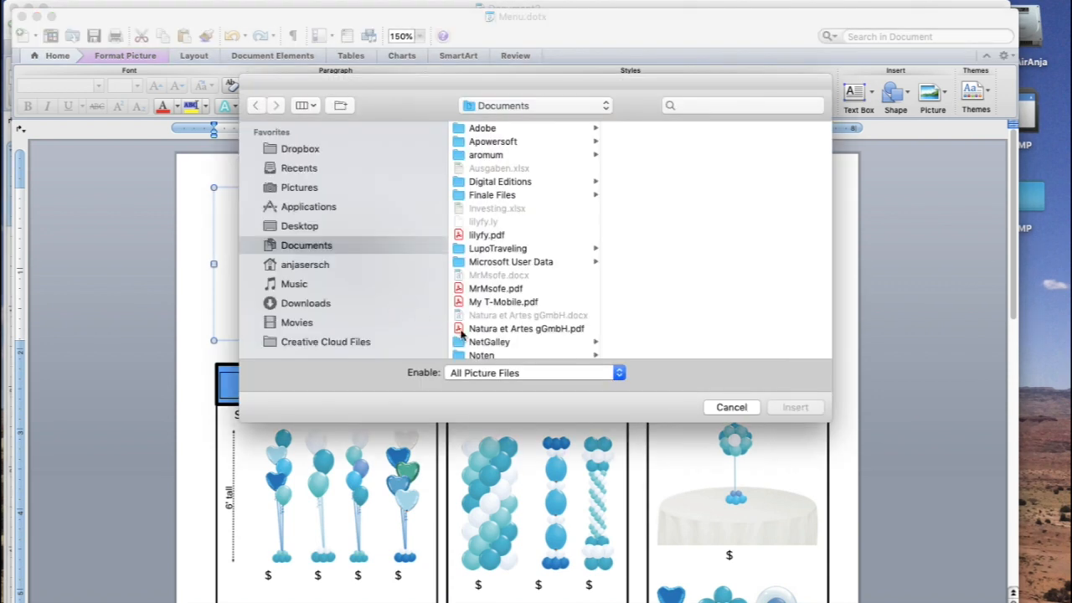
{"action": "mouse_move", "coordinate": [737, 410]}
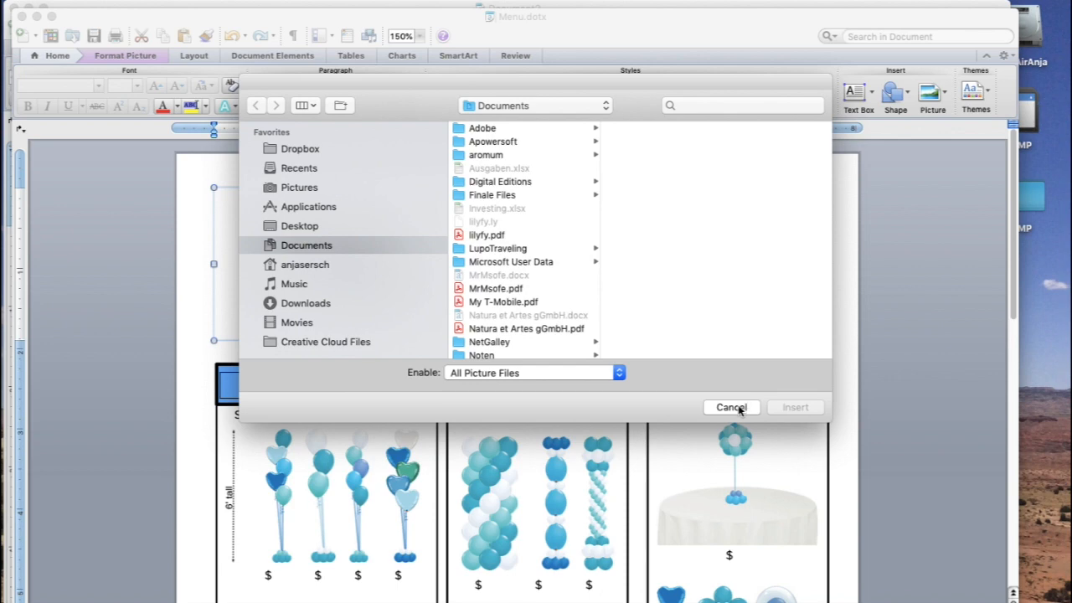
{"action": "left_click", "coordinate": [730, 407]}
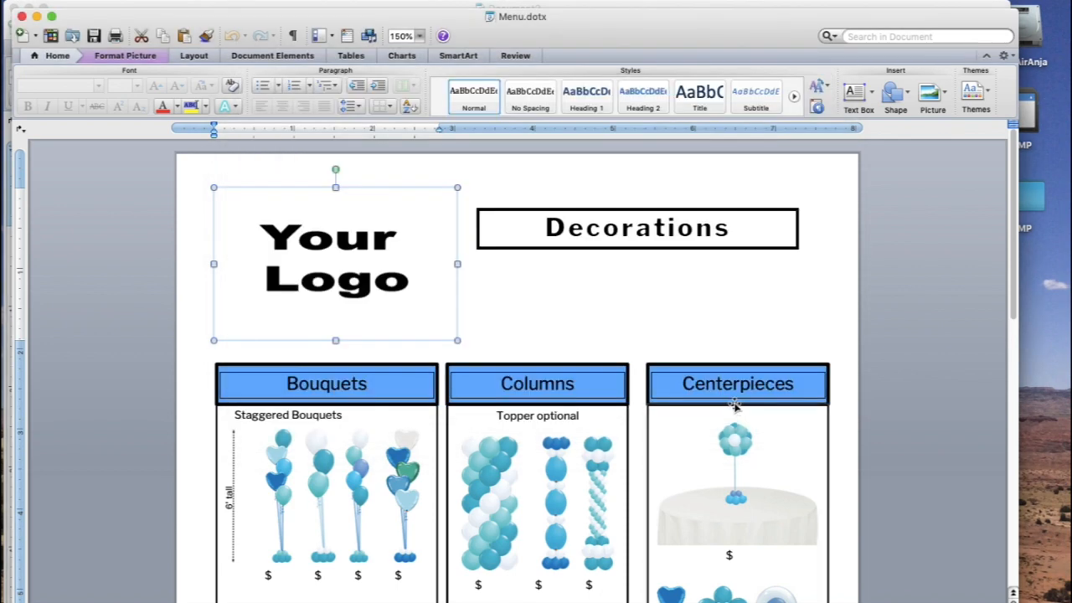
{"action": "mouse_move", "coordinate": [366, 264]}
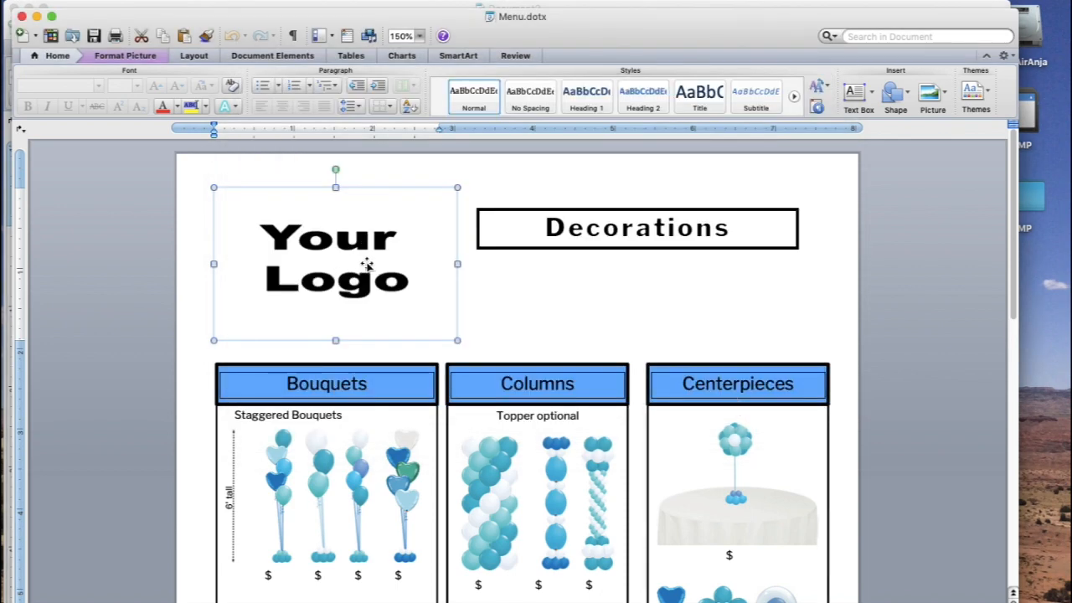
{"action": "scroll", "scroll_direction": "down", "scroll_amount": 3}
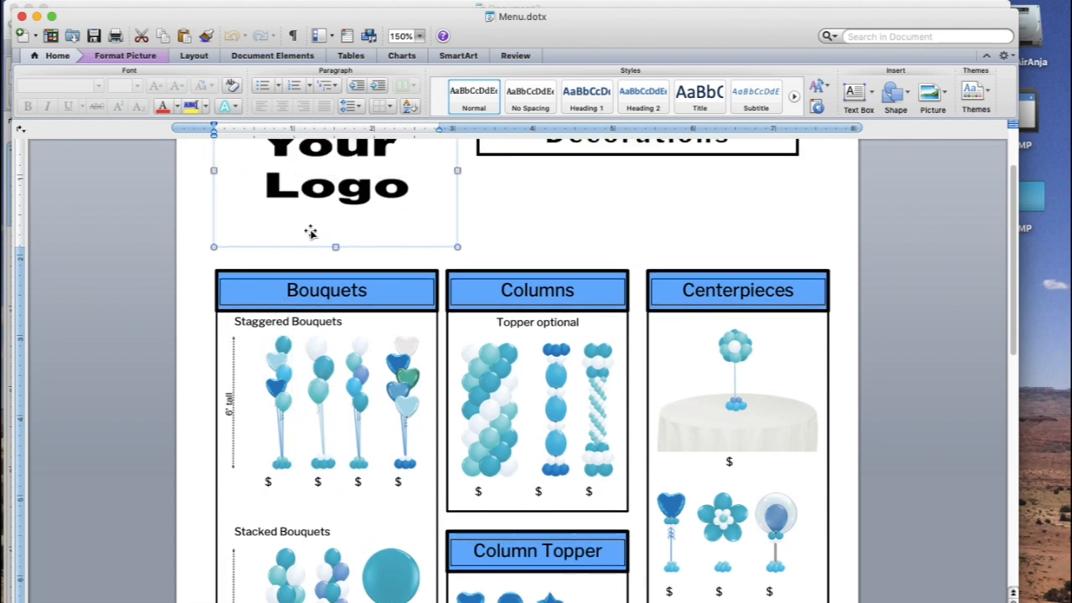
{"action": "scroll", "scroll_direction": "down", "scroll_amount": 3}
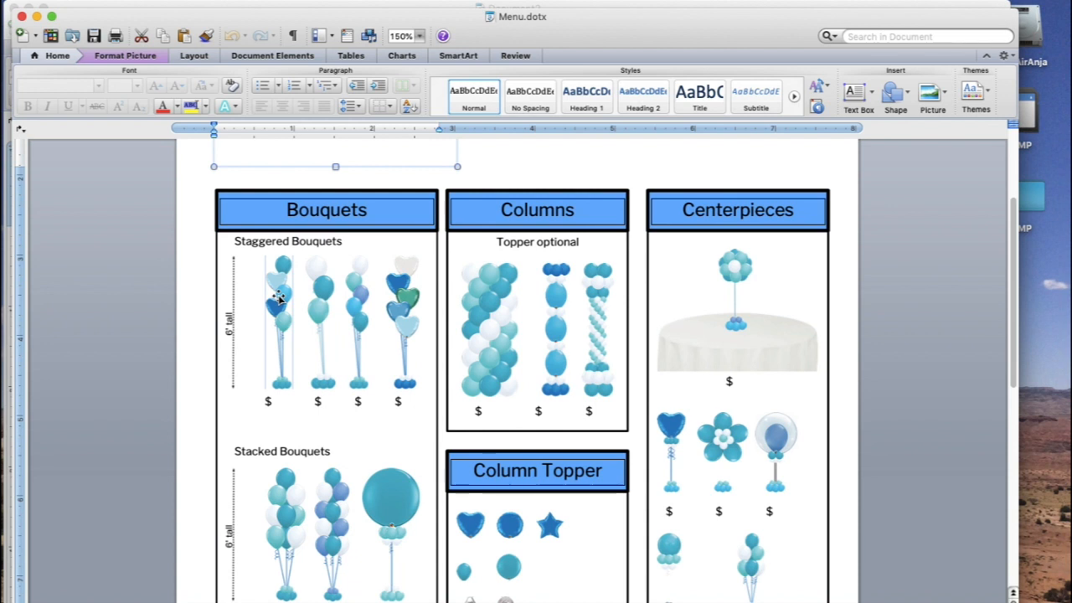
{"action": "right_click", "coordinate": [279, 301]}
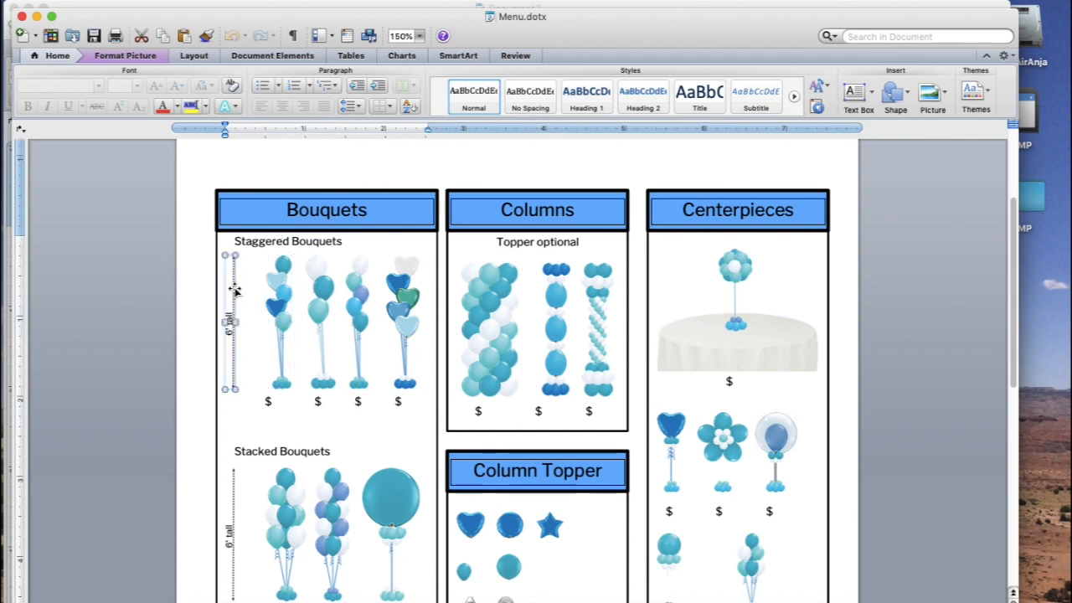
{"action": "mouse_move", "coordinate": [239, 293]}
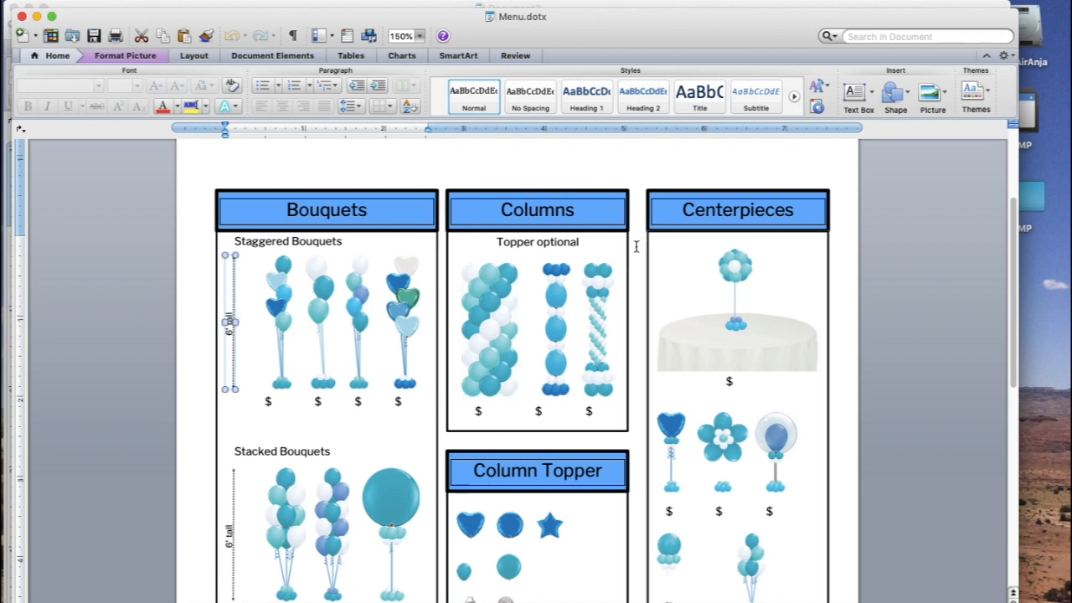
Step: Enter a $10 price for the first staggered bouquet, then scroll through the menu
{"action": "left_click", "coordinate": [327, 209]}
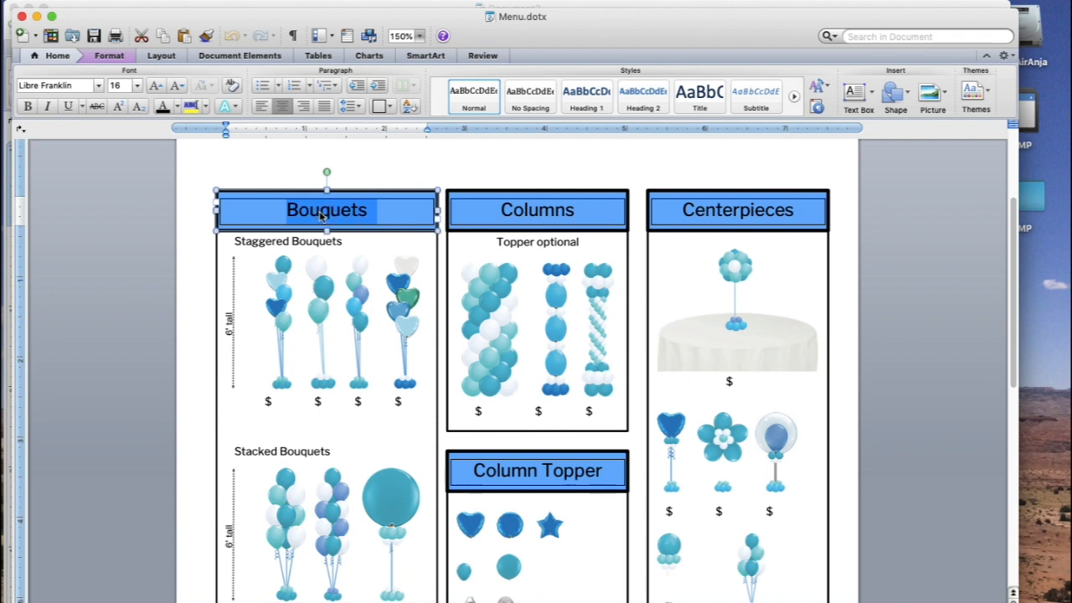
{"action": "mouse_move", "coordinate": [291, 395]}
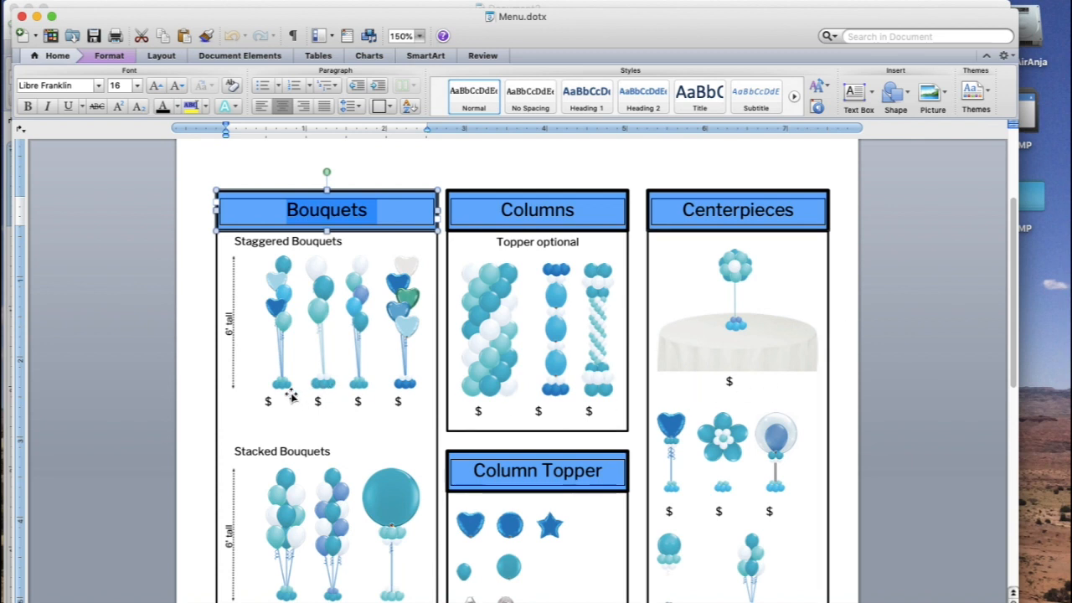
{"action": "left_click", "coordinate": [268, 401]}
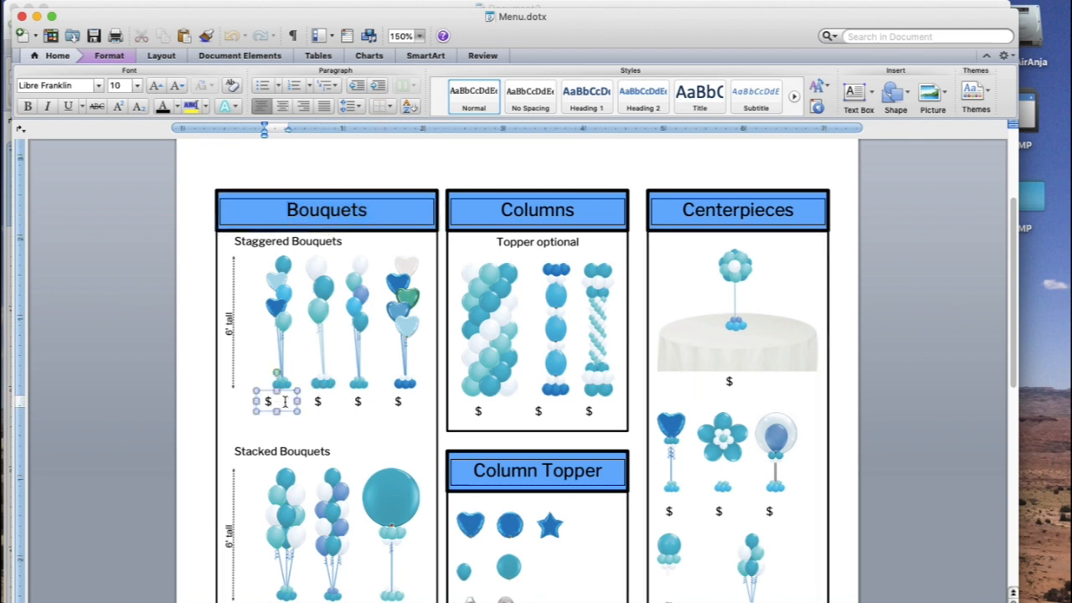
{"action": "type", "text": "10"}
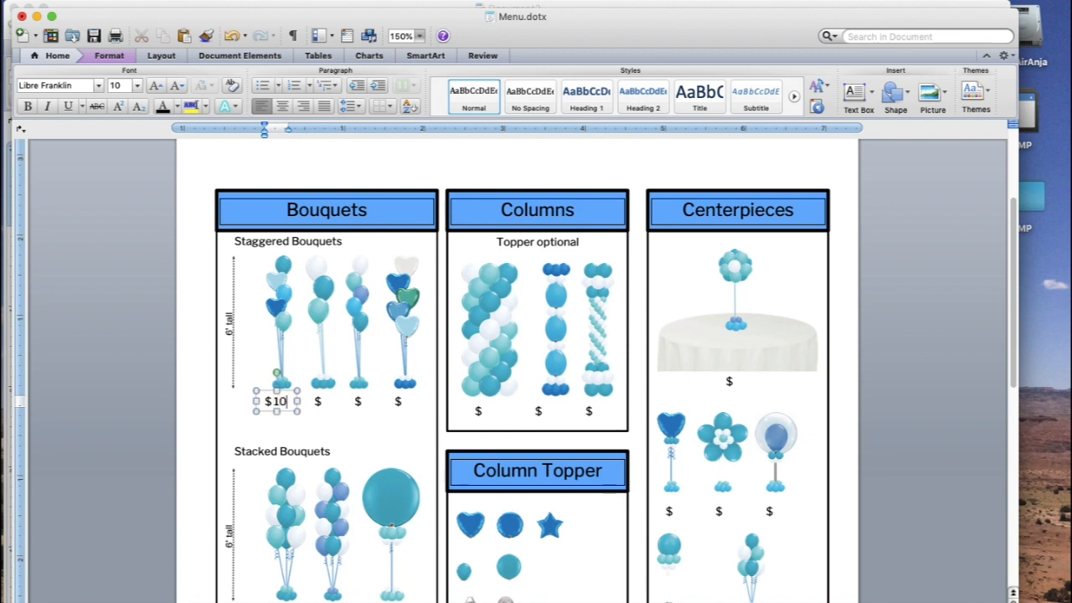
{"action": "scroll", "scroll_direction": "down", "scroll_amount": 3}
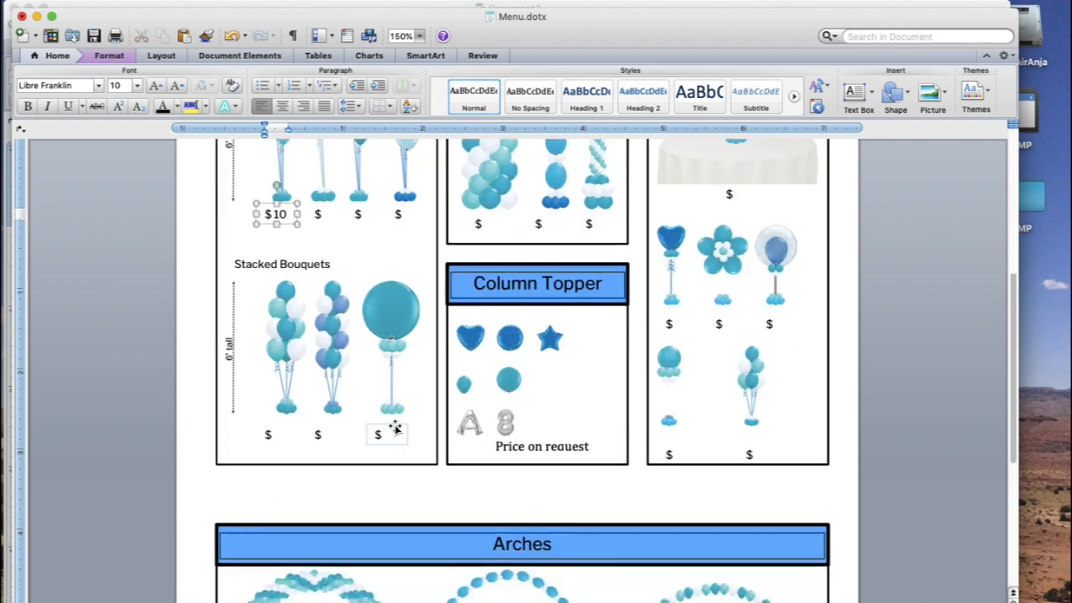
{"action": "scroll", "scroll_direction": "down", "scroll_amount": 3}
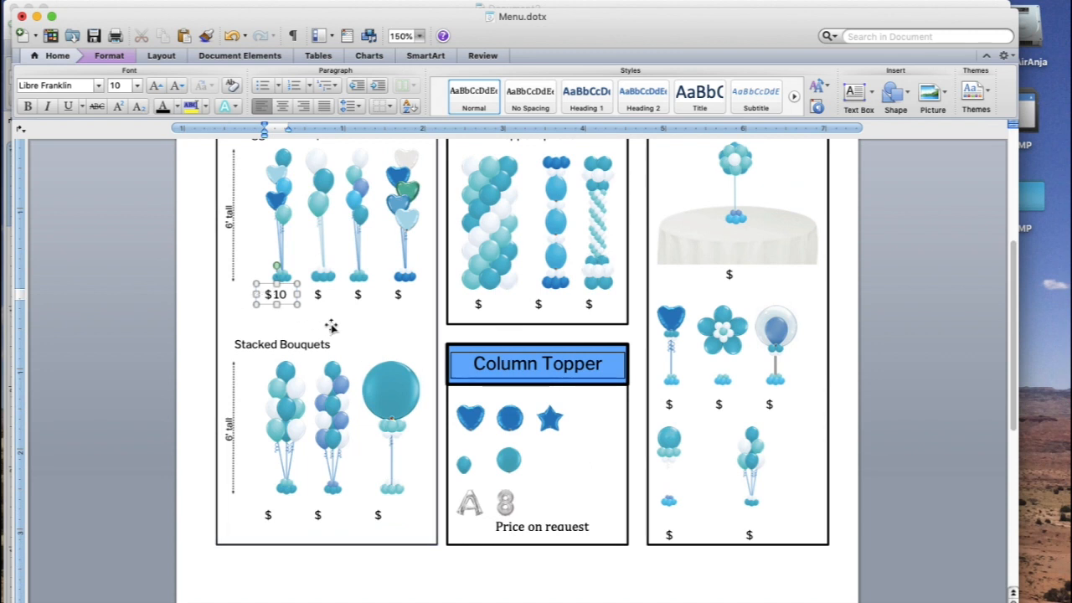
{"action": "scroll", "scroll_direction": "down", "scroll_amount": 3}
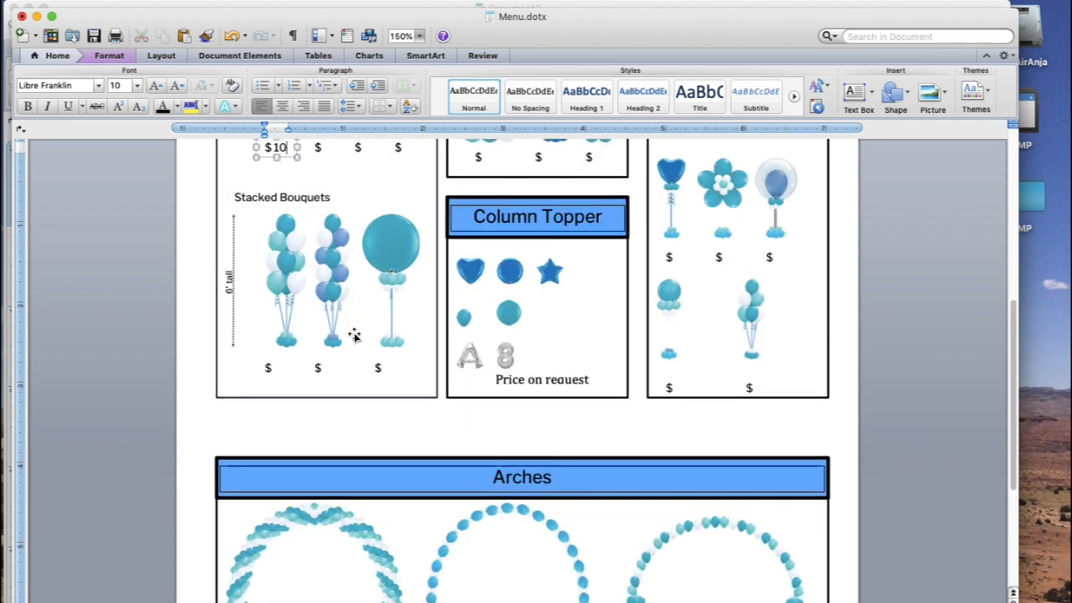
{"action": "scroll", "scroll_direction": "down", "scroll_amount": 3}
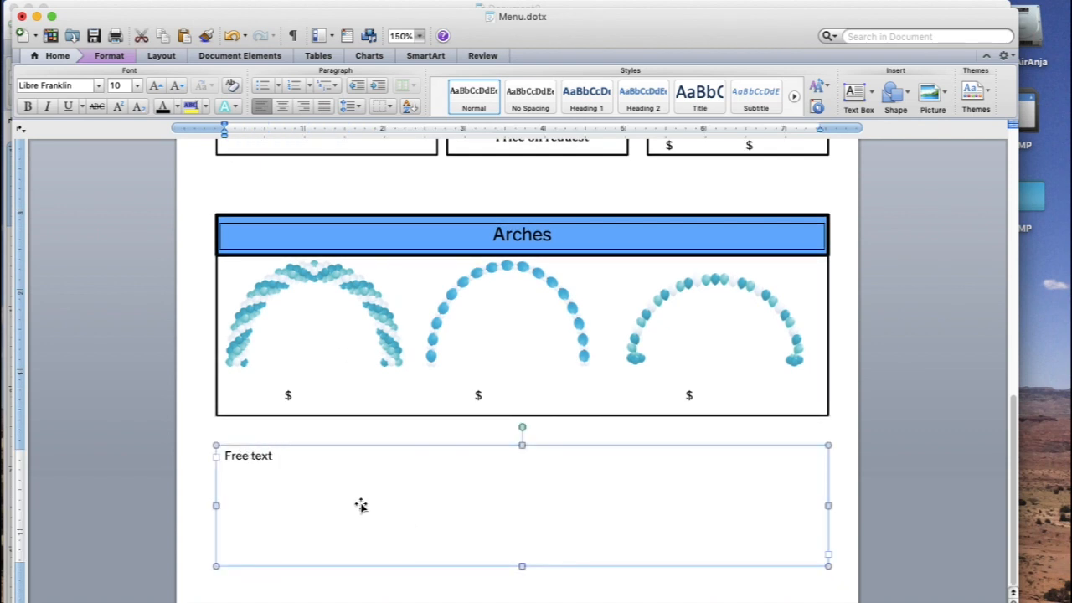
{"action": "mouse_move", "coordinate": [335, 474]}
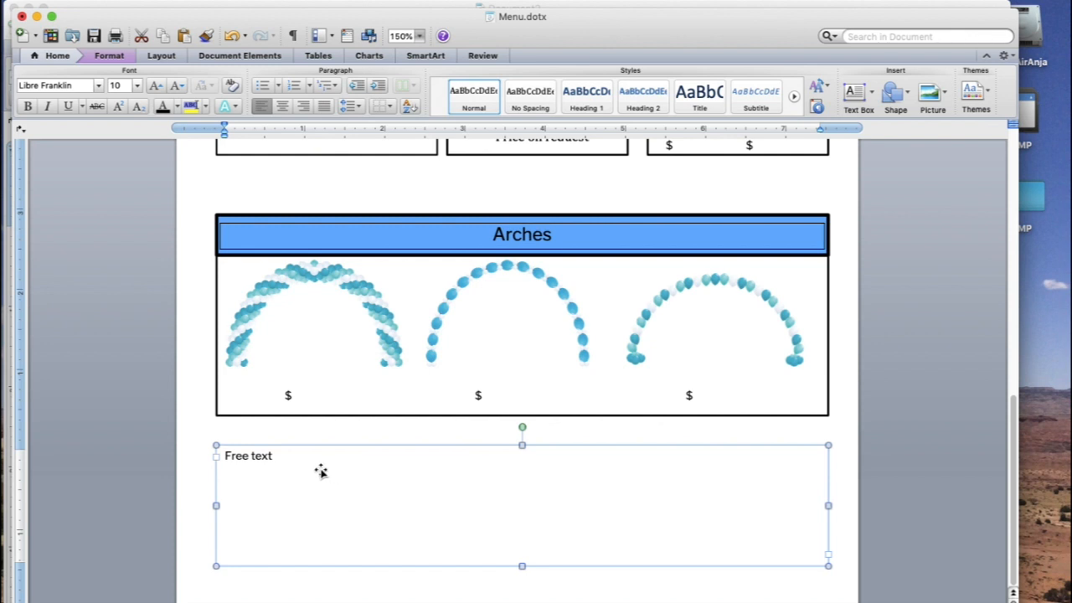
{"action": "mouse_move", "coordinate": [314, 472]}
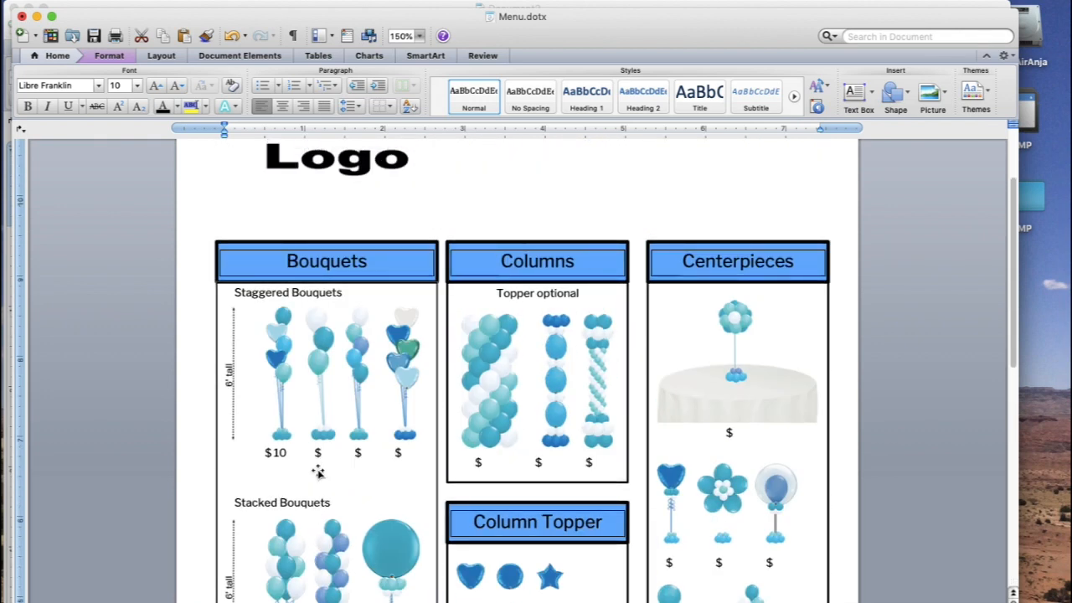
{"action": "scroll", "scroll_direction": "down", "scroll_amount": 3}
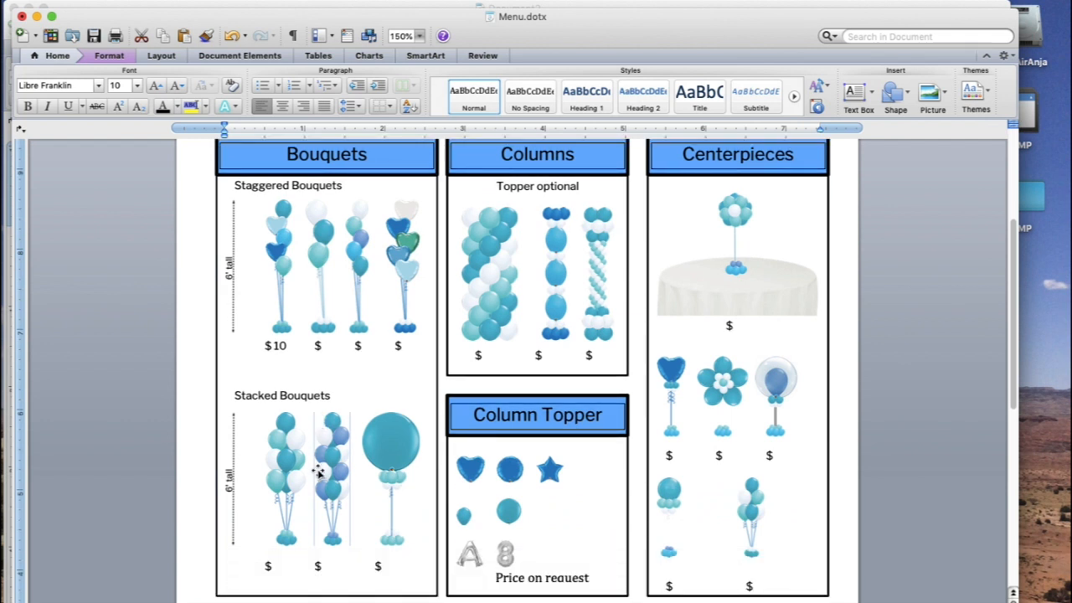
{"action": "scroll", "scroll_direction": "down", "scroll_amount": 3}
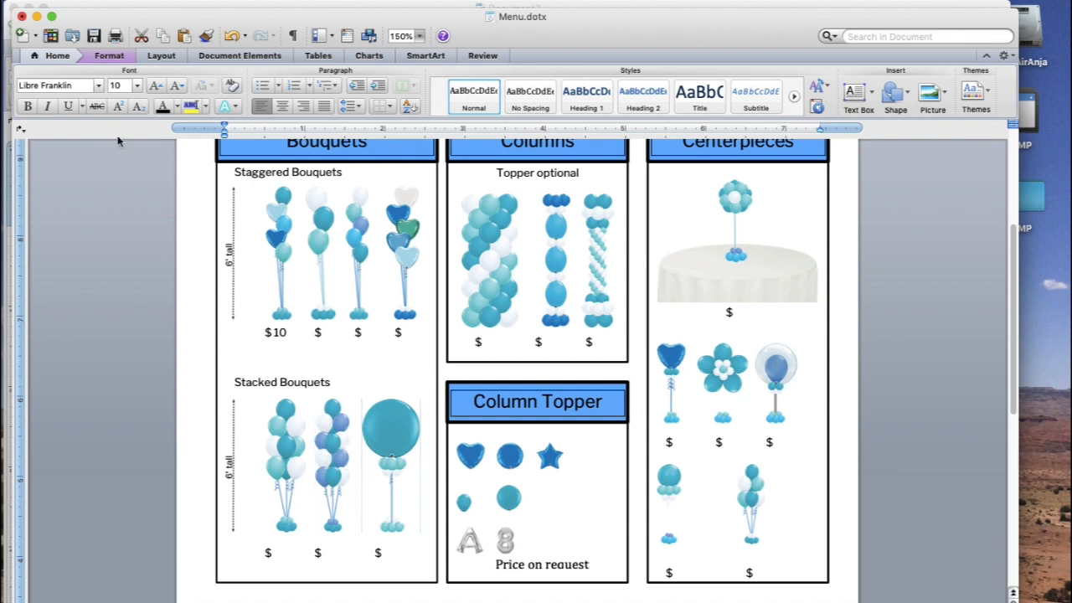
{"action": "mouse_move", "coordinate": [183, 165]}
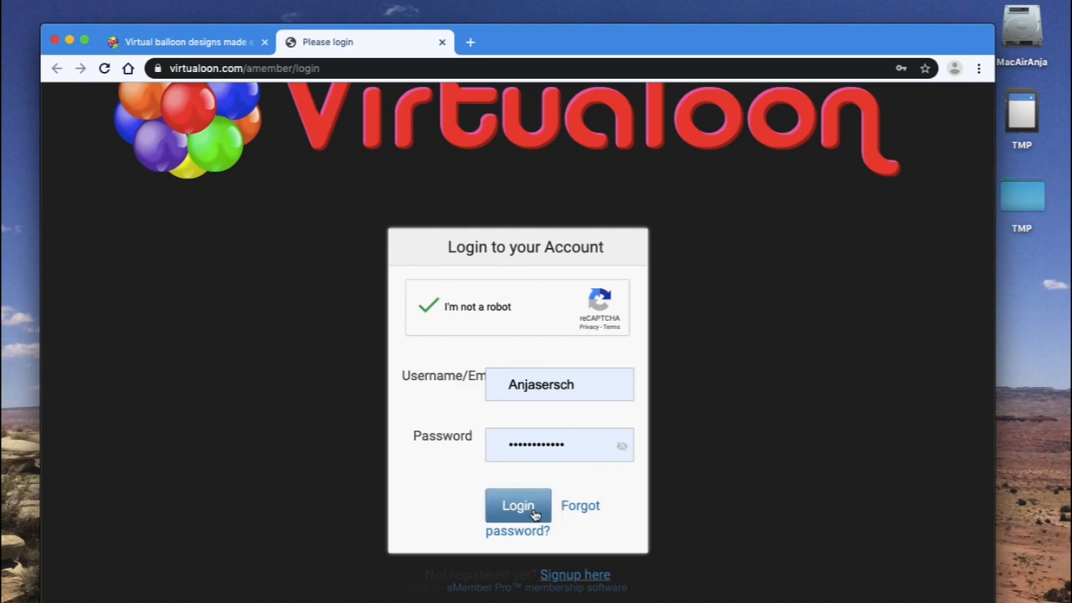
Step: Log in to Virtualoon and open the Design Tool
{"action": "left_click", "coordinate": [517, 504]}
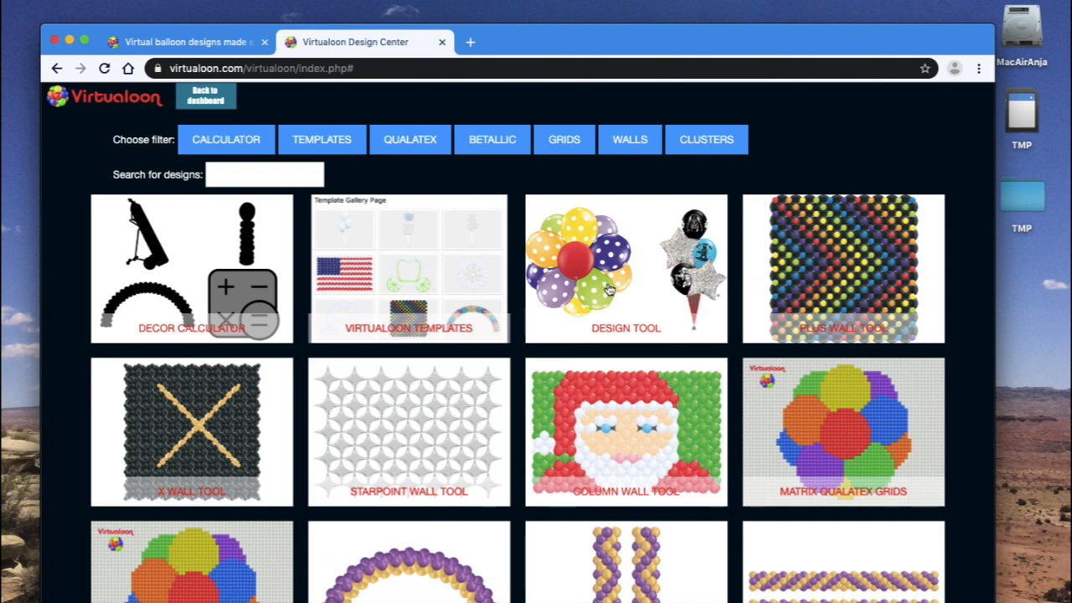
{"action": "left_click", "coordinate": [625, 268]}
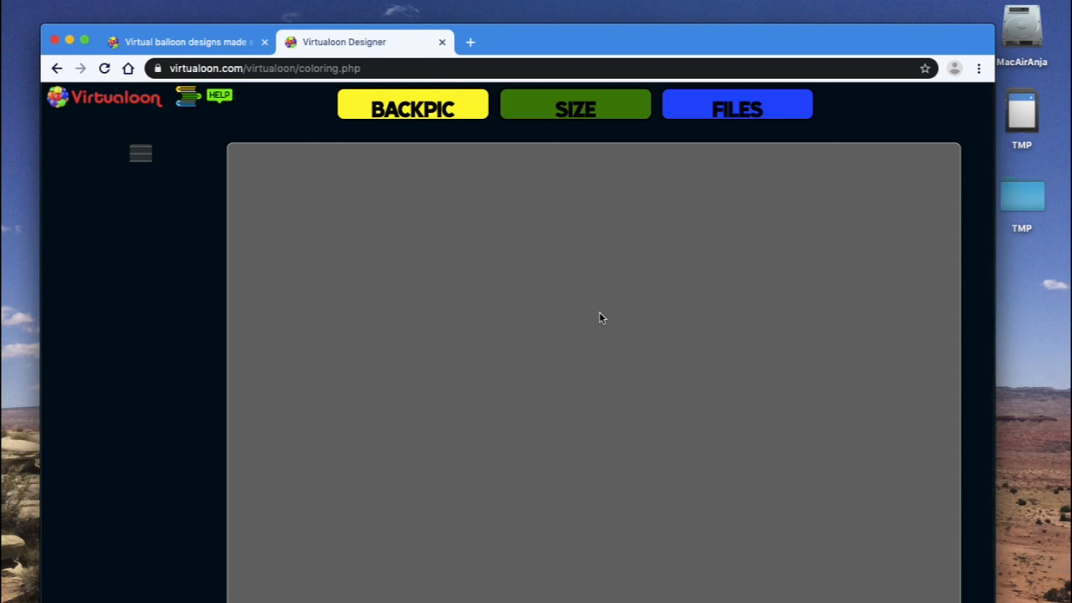
{"action": "mouse_move", "coordinate": [535, 291]}
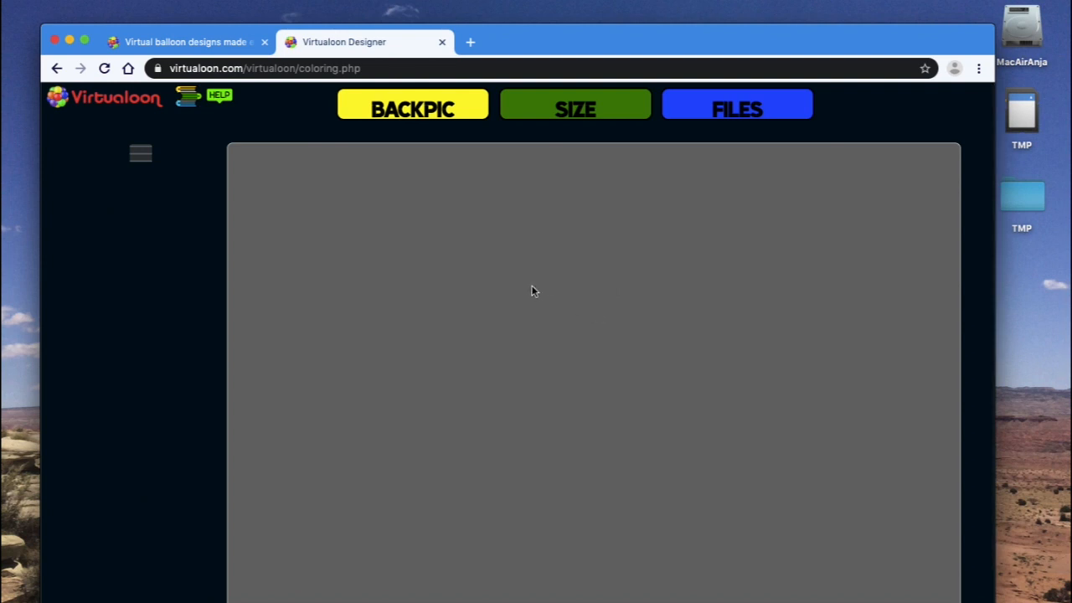
{"action": "mouse_move", "coordinate": [627, 273]}
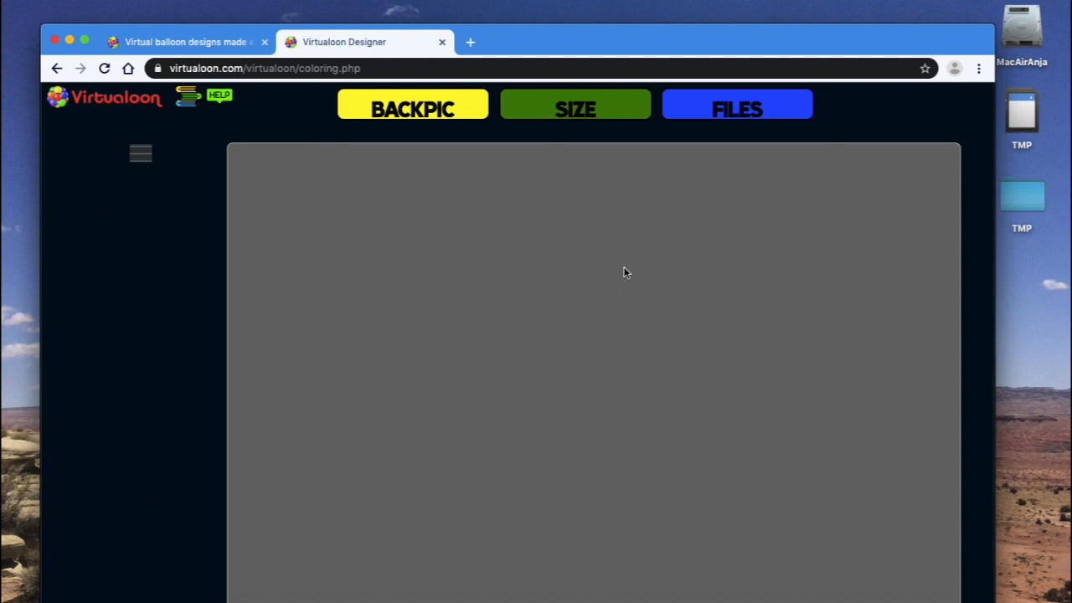
Step: Load the bouquet .vir design from Downloads > Menu > VIR files
{"action": "left_click", "coordinate": [736, 107]}
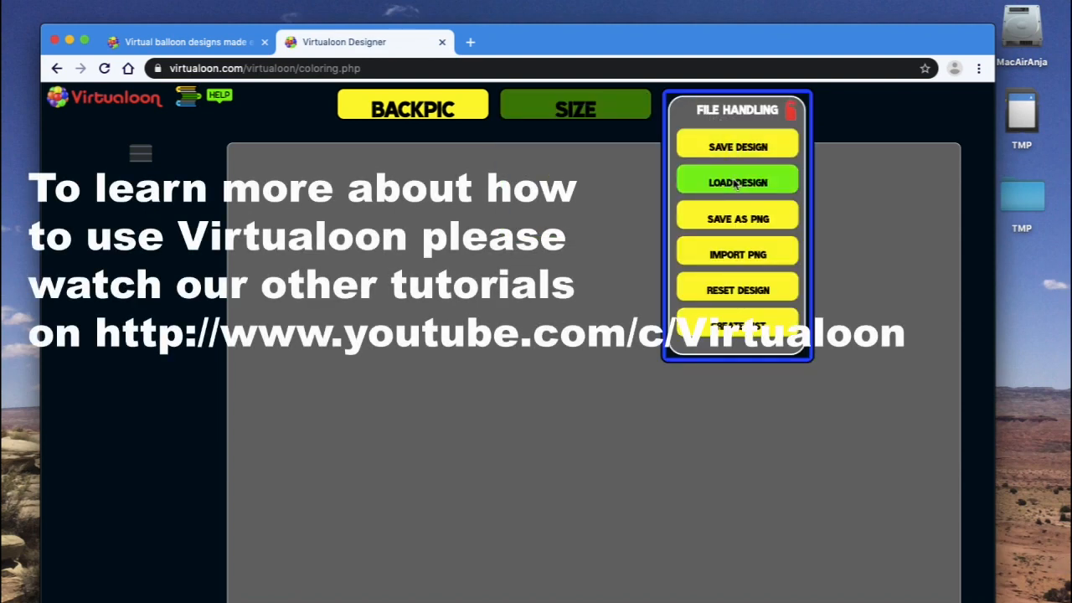
{"action": "left_click", "coordinate": [736, 182]}
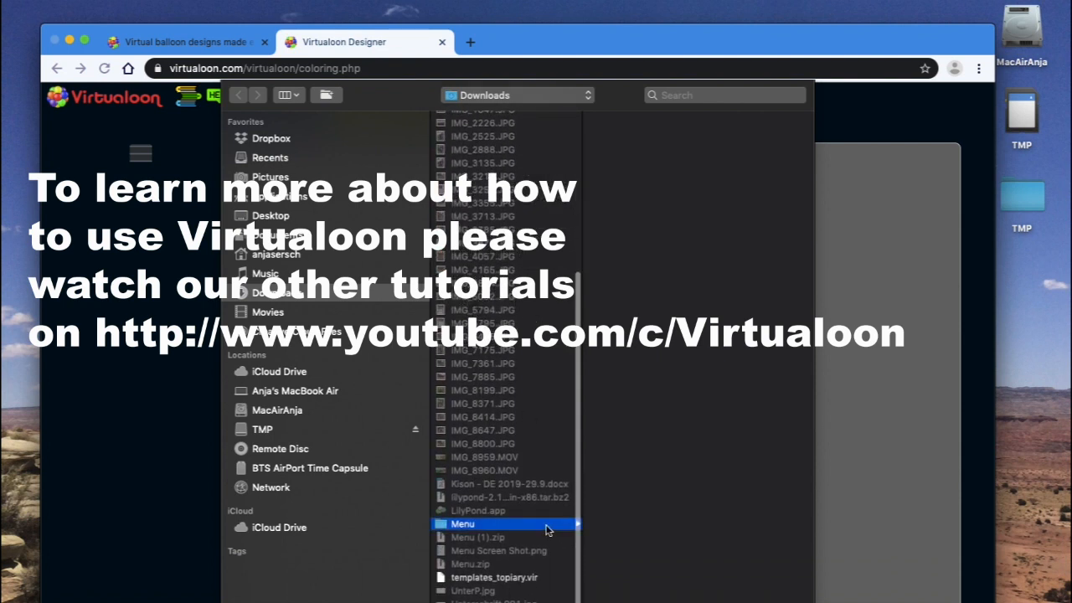
{"action": "double_click", "coordinate": [462, 523]}
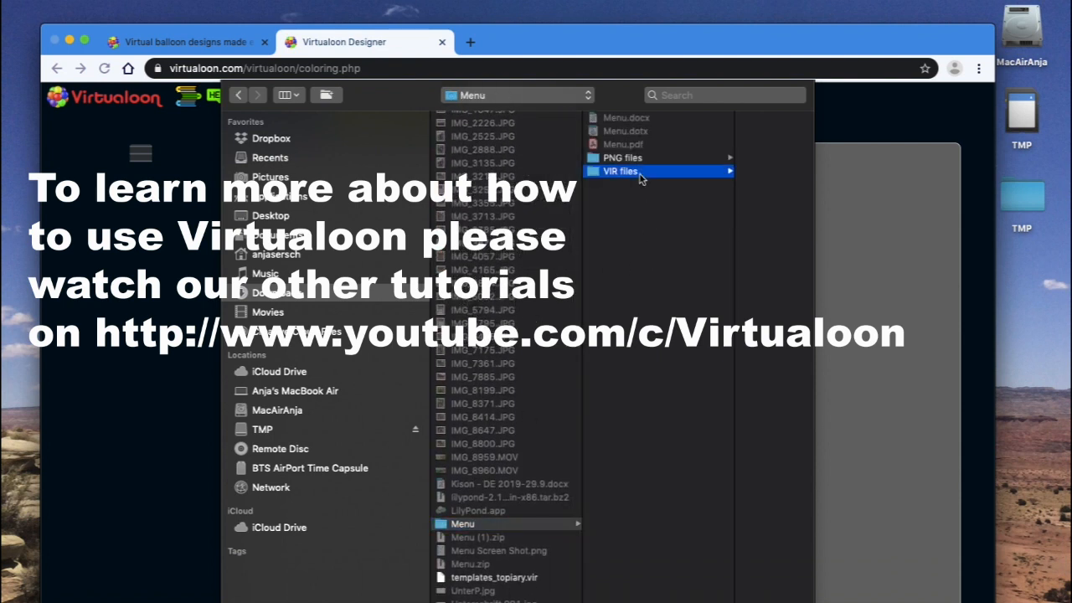
{"action": "left_click", "coordinate": [619, 171]}
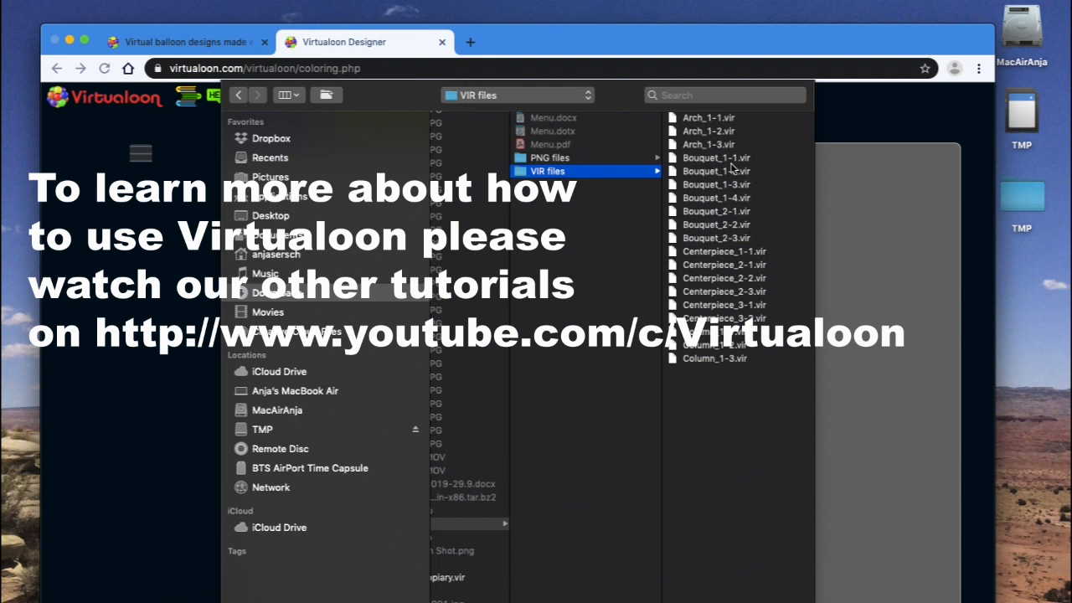
{"action": "mouse_move", "coordinate": [706, 123]}
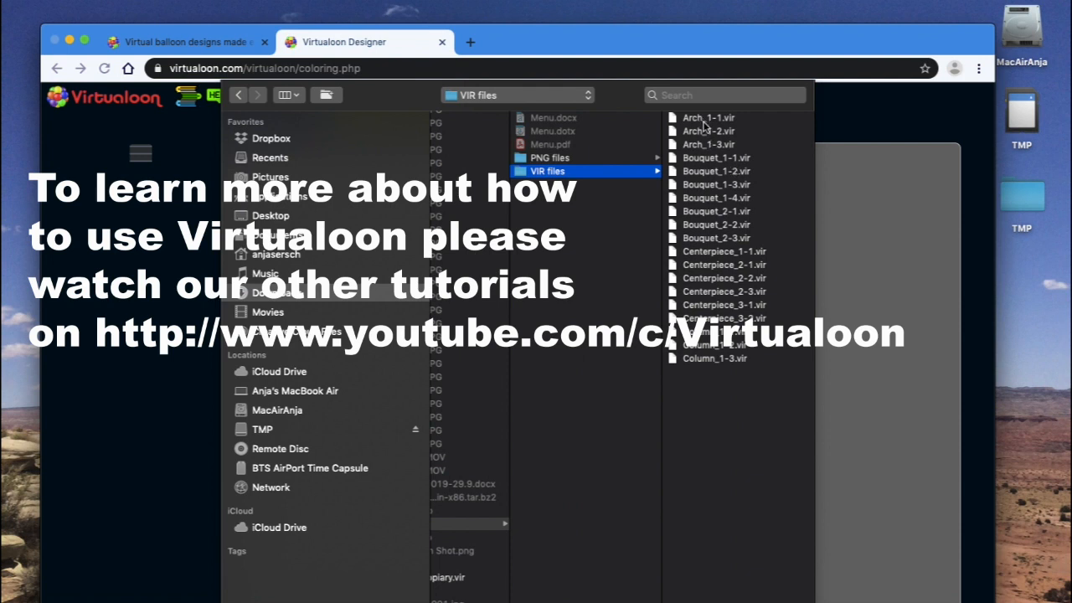
{"action": "left_click", "coordinate": [538, 157]}
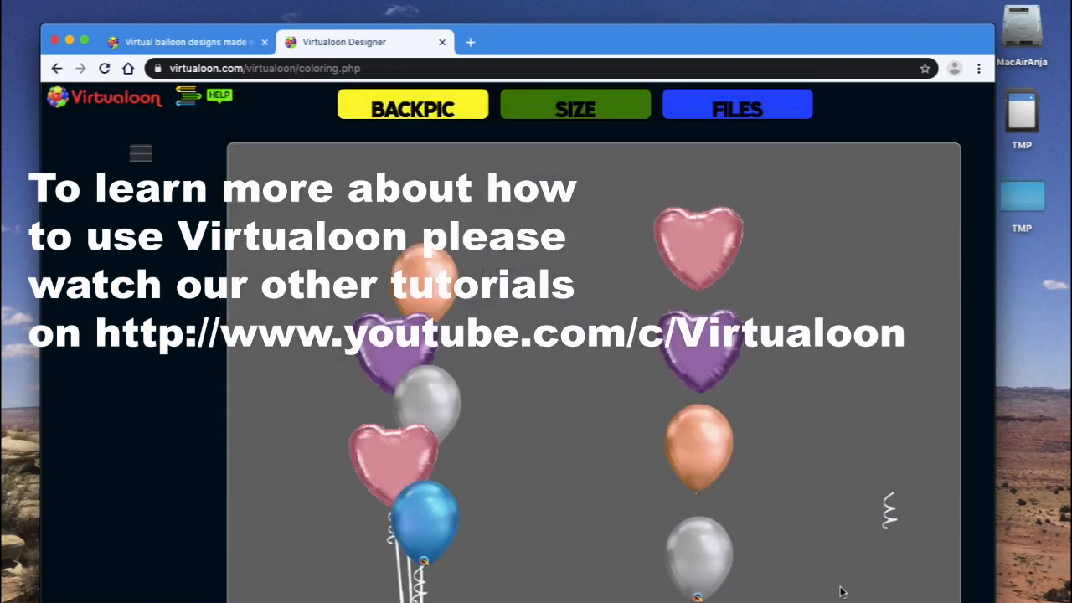
Step: Resize the Virtualoon design area to 300 by 300 cm
{"action": "left_click", "coordinate": [575, 107]}
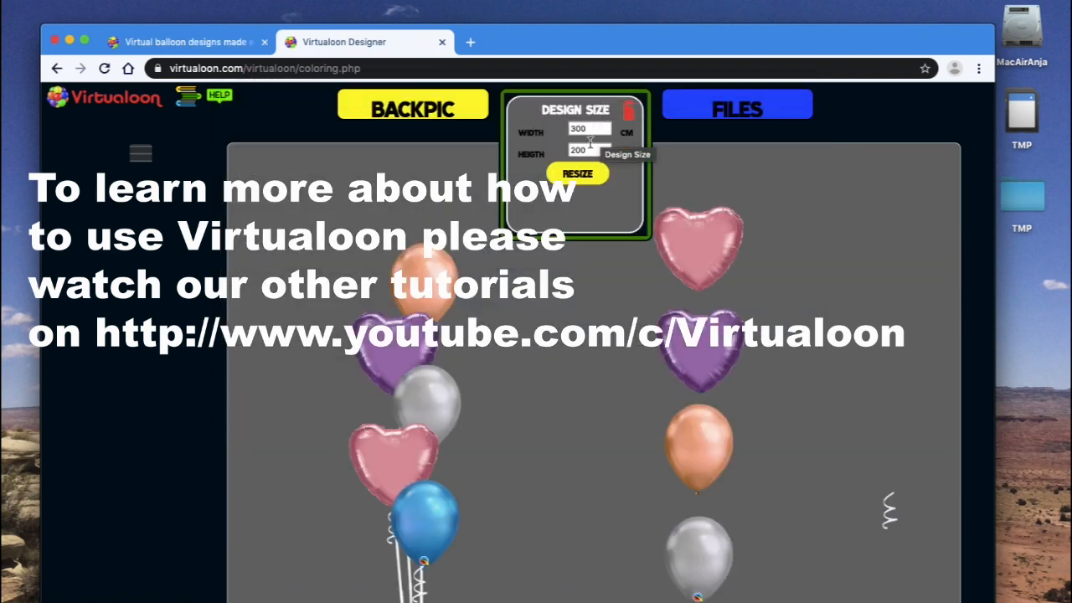
{"action": "type", "text": "3"}
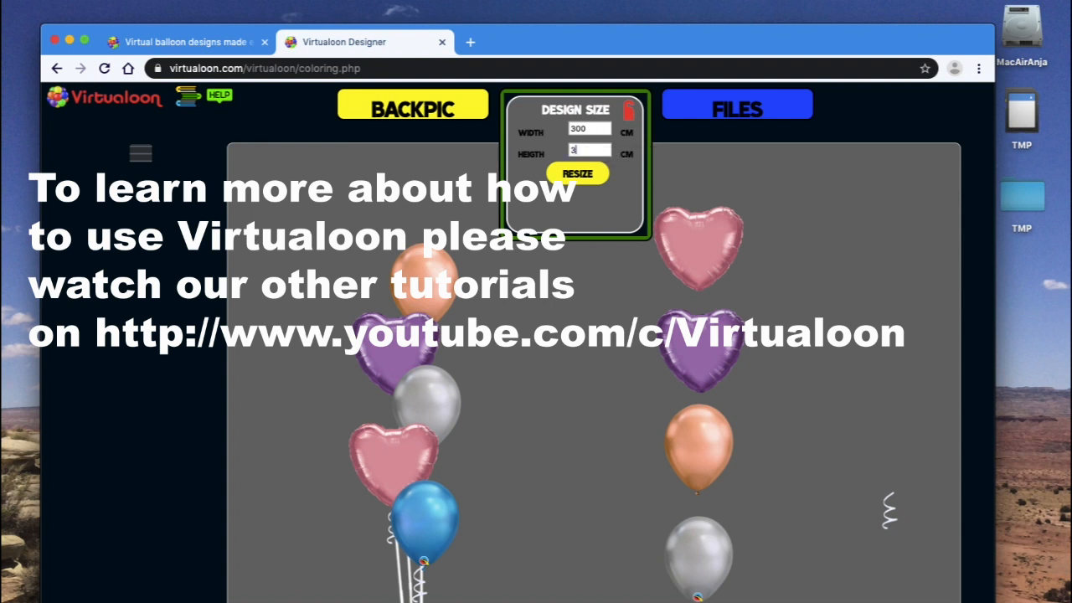
{"action": "left_click", "coordinate": [577, 174]}
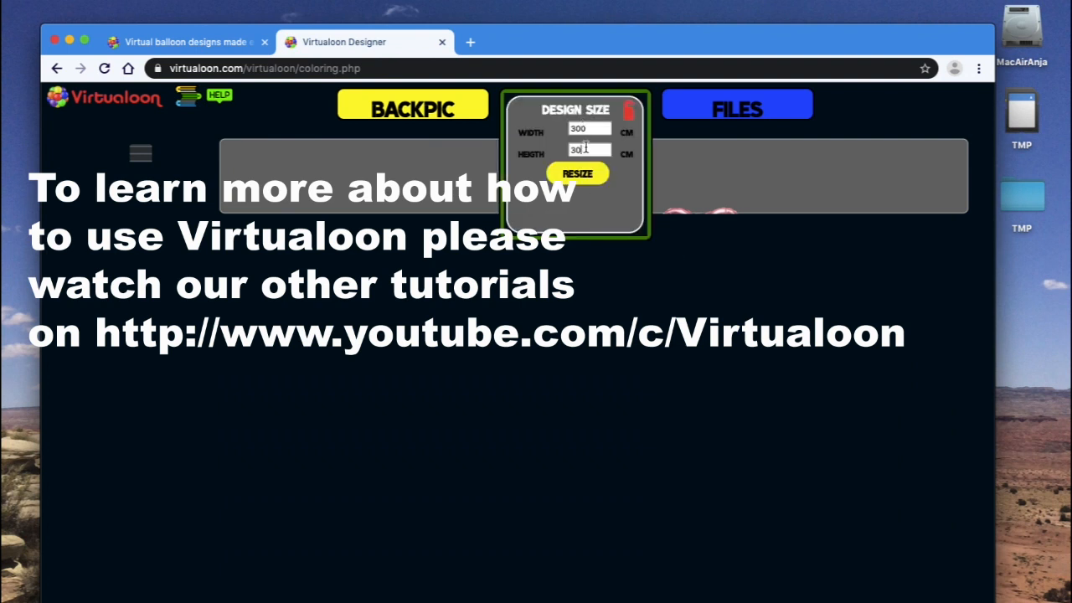
{"action": "left_click", "coordinate": [577, 173]}
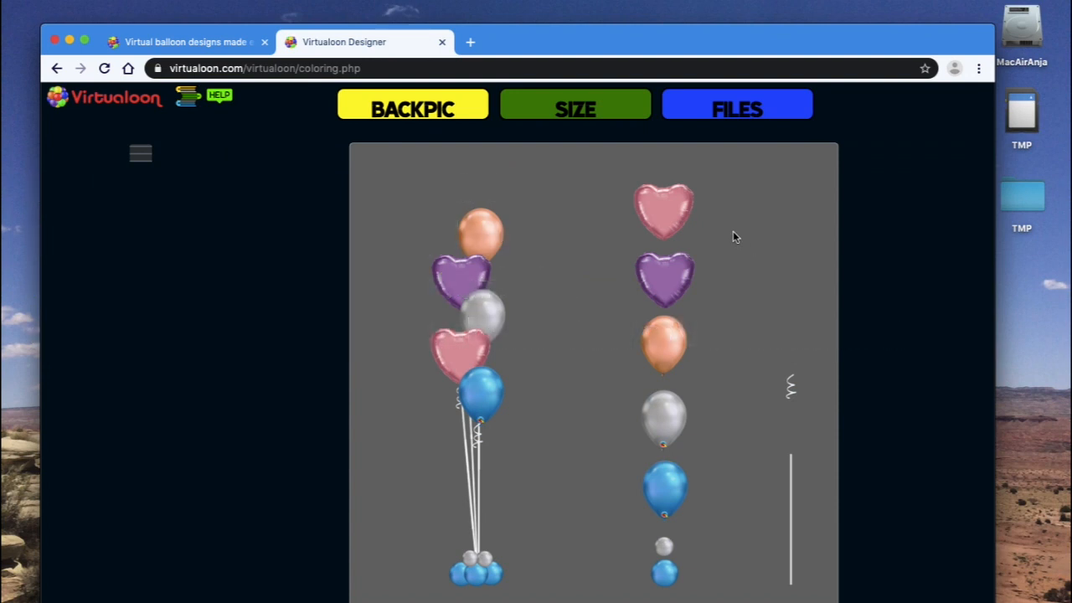
{"action": "mouse_move", "coordinate": [668, 564]}
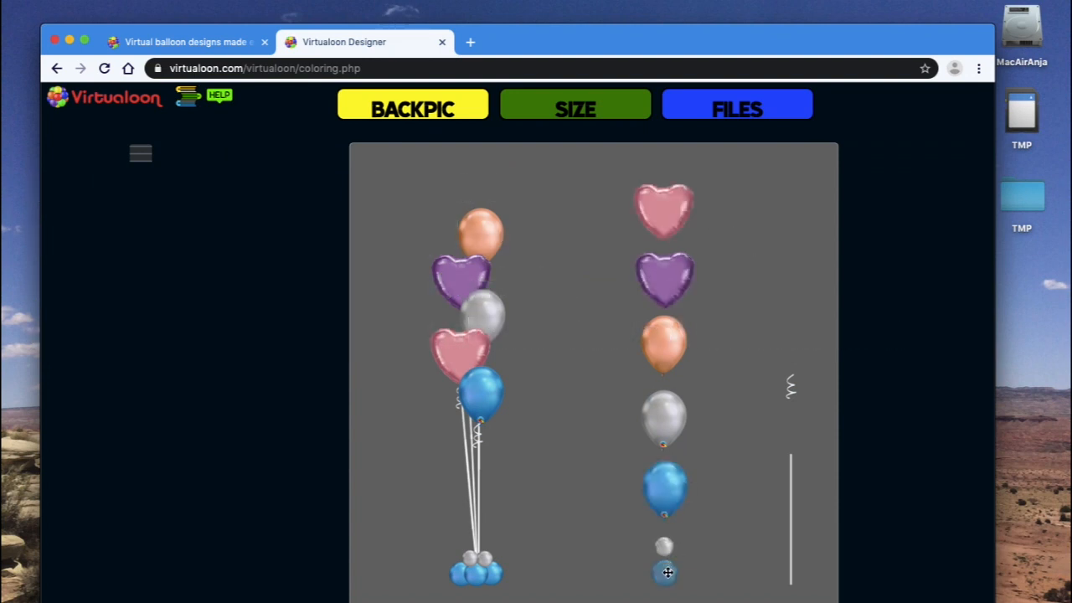
{"action": "mouse_move", "coordinate": [134, 194]}
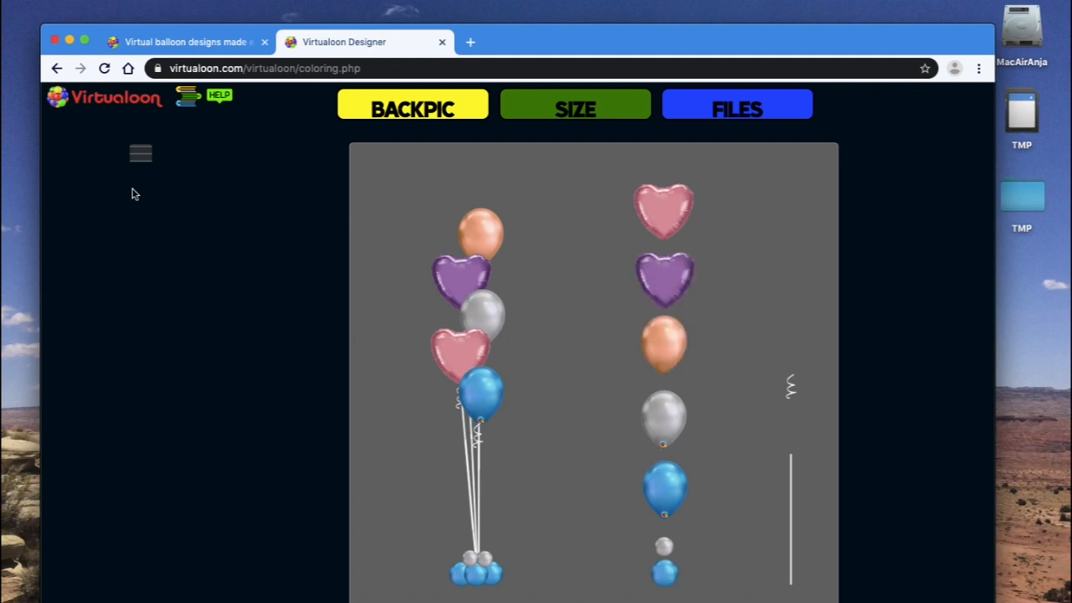
{"action": "mouse_move", "coordinate": [630, 203]}
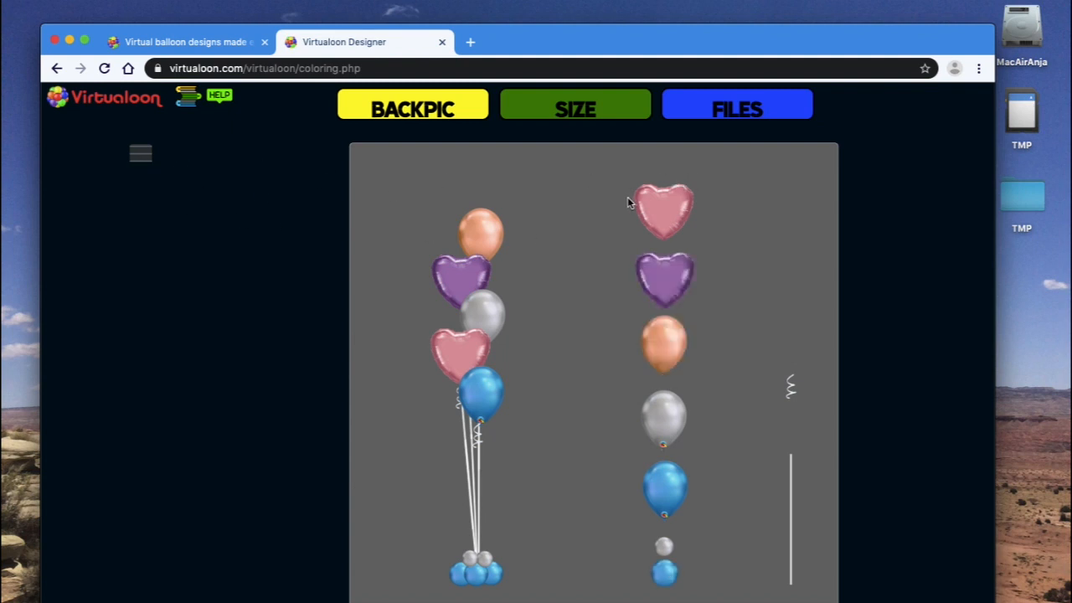
{"action": "mouse_move", "coordinate": [657, 175]}
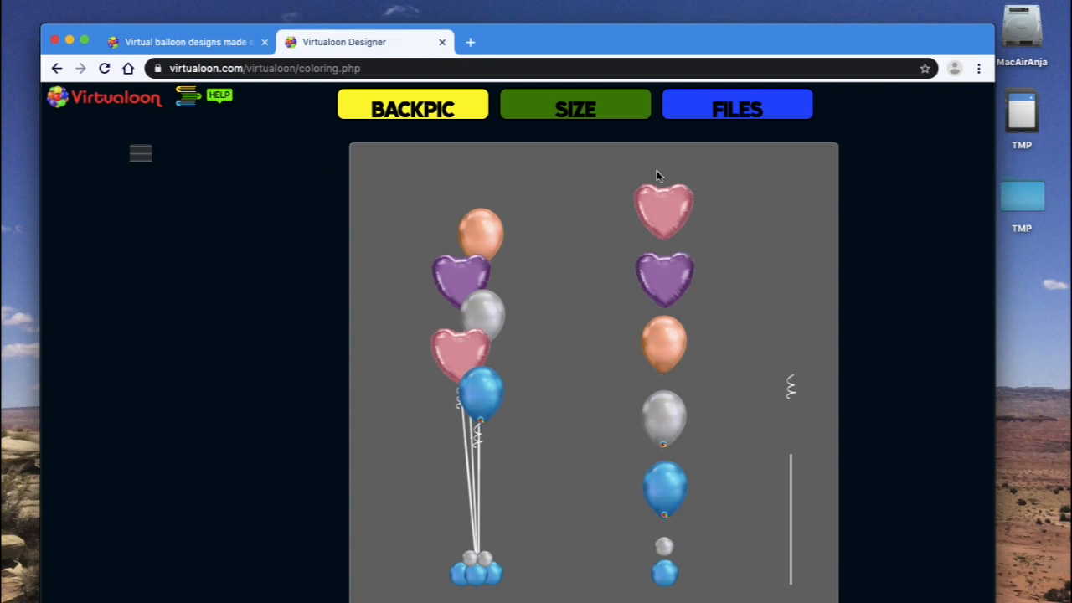
{"action": "mouse_move", "coordinate": [576, 234]}
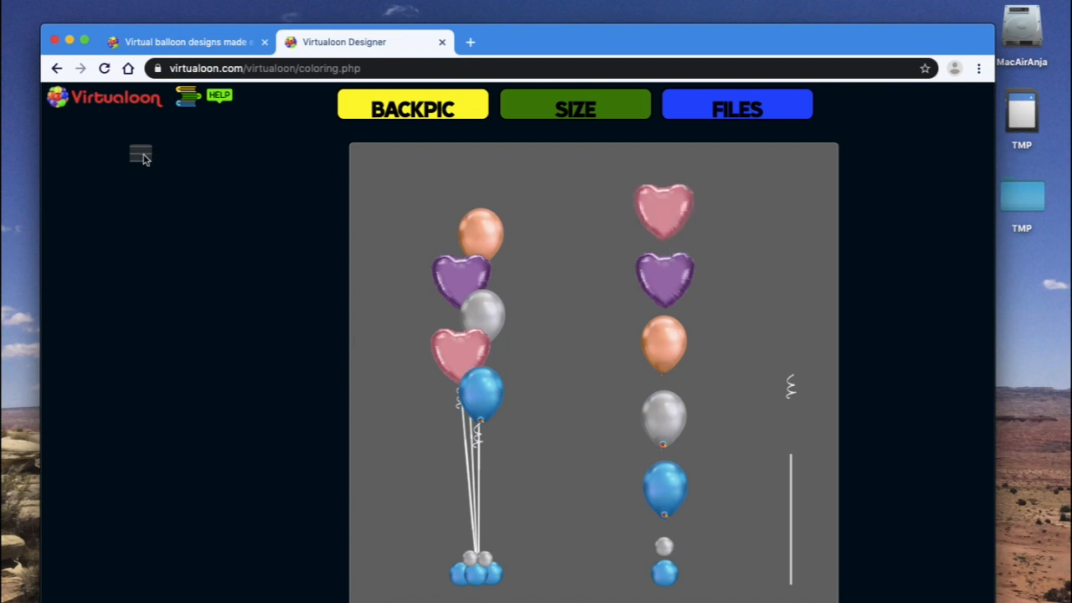
Step: Choose the B Heart Foils 18'' Others balloon category
{"action": "left_click", "coordinate": [140, 155]}
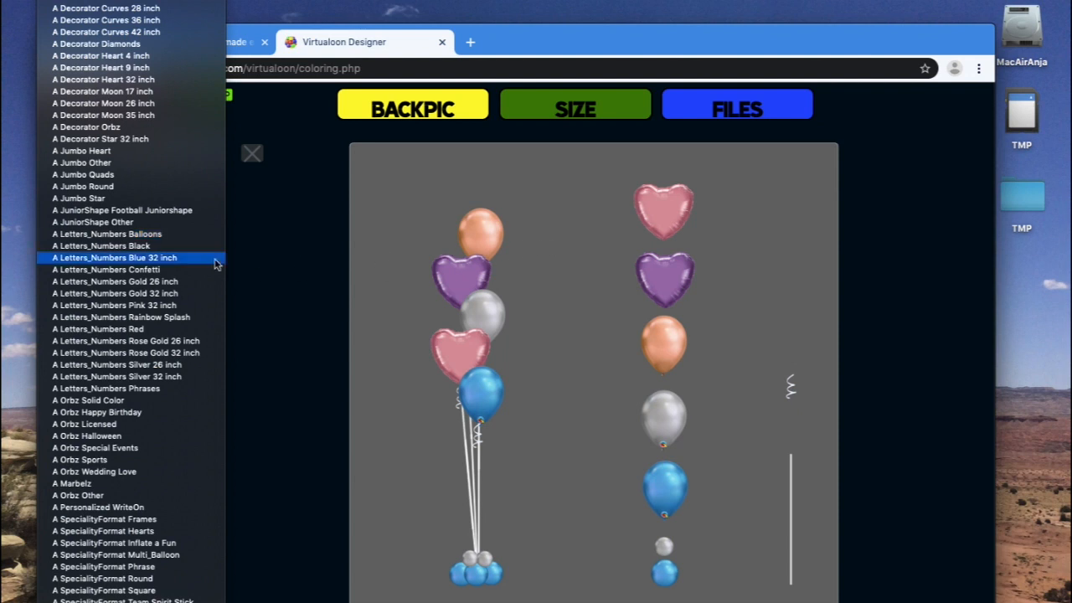
{"action": "scroll", "scroll_direction": "down", "scroll_amount": 3}
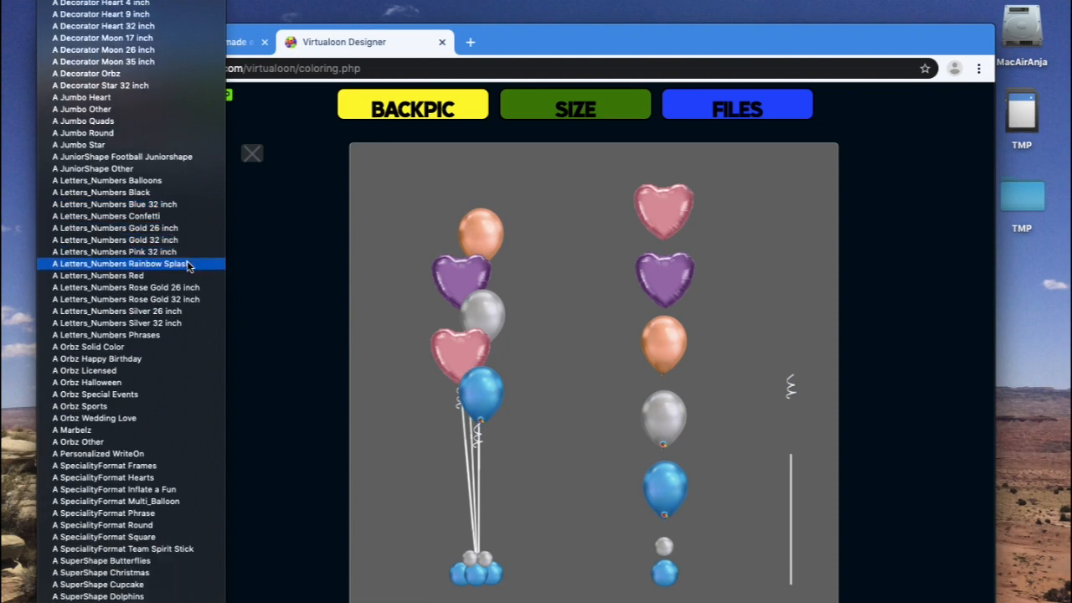
{"action": "scroll", "scroll_direction": "down", "scroll_amount": 3}
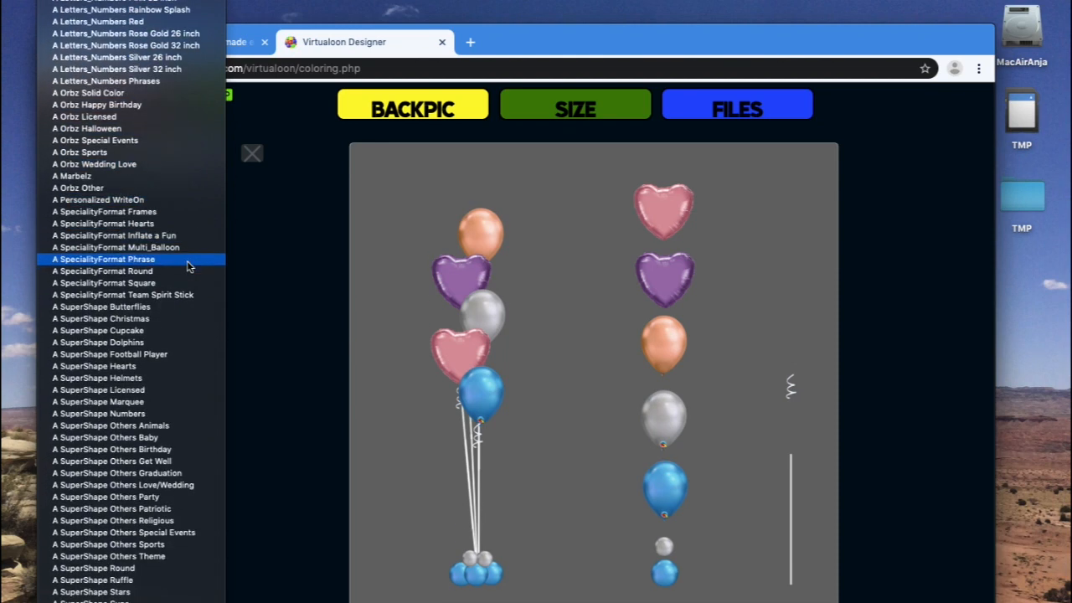
{"action": "scroll", "scroll_direction": "down", "scroll_amount": 3}
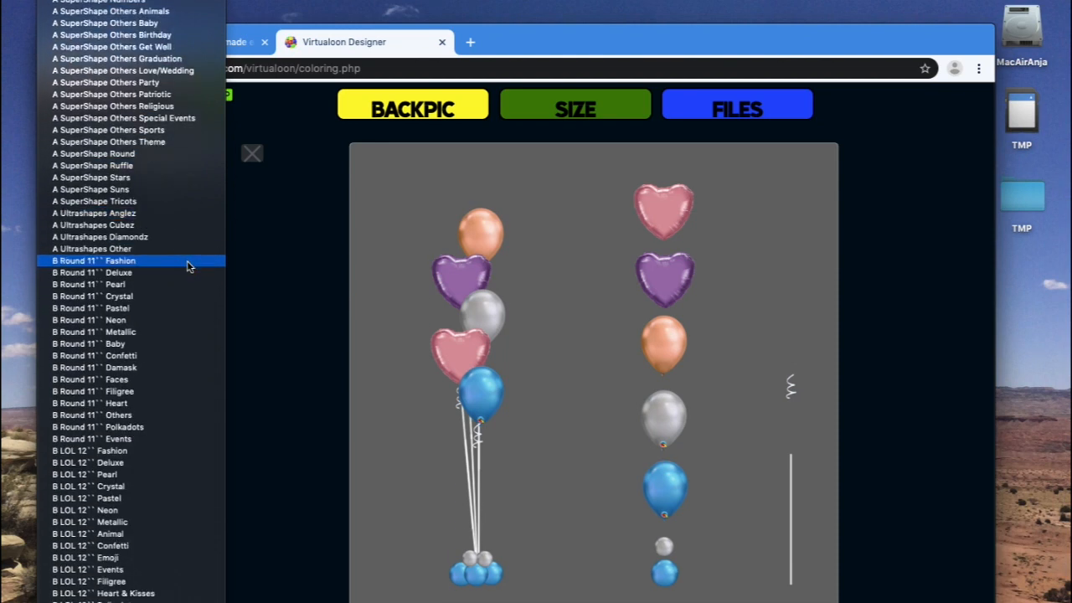
{"action": "scroll", "scroll_direction": "down", "scroll_amount": 3}
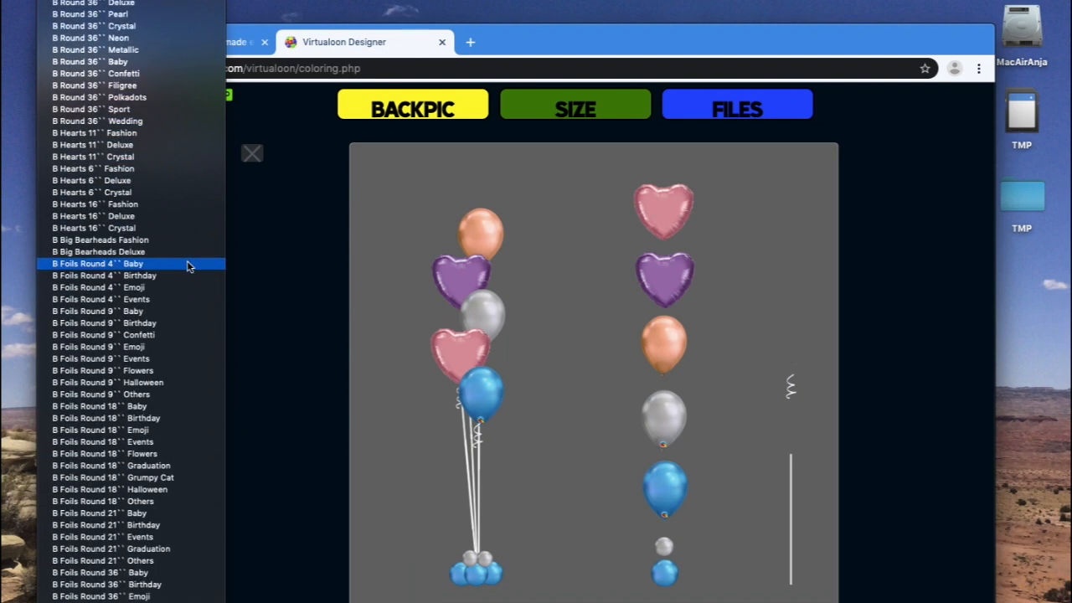
{"action": "scroll", "scroll_direction": "down", "scroll_amount": 3}
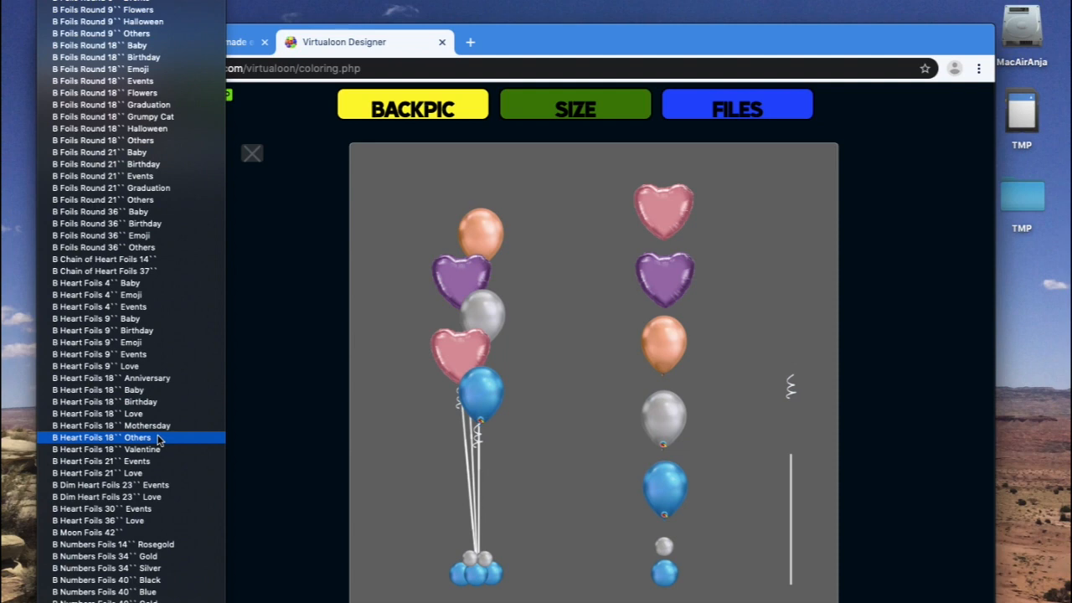
{"action": "left_click", "coordinate": [101, 437]}
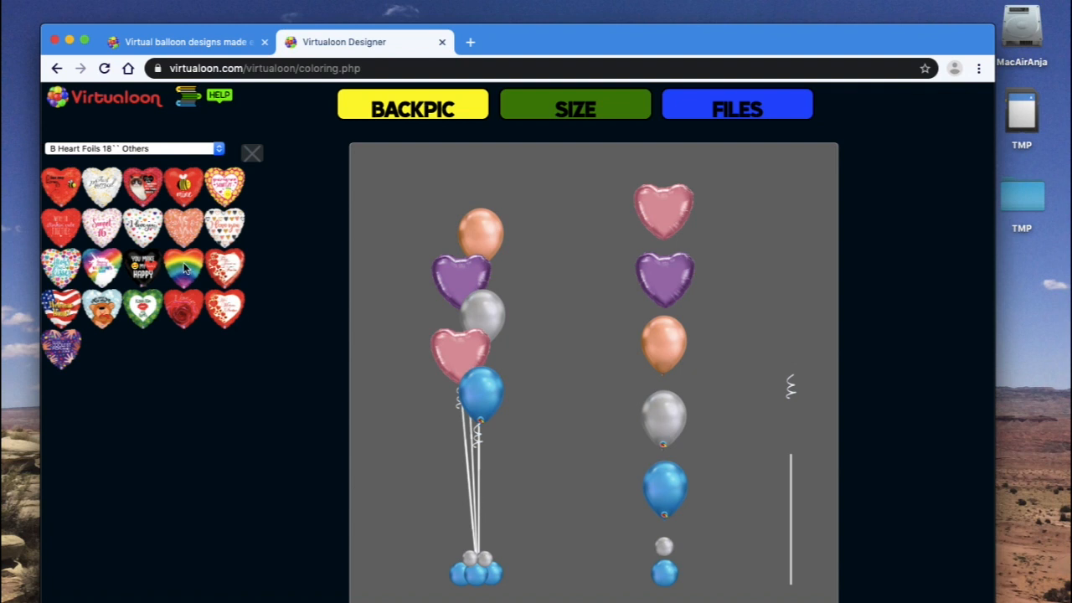
Step: Replace the pink heart in each bouquet with the rainbow heart foil
{"action": "left_click", "coordinate": [184, 268]}
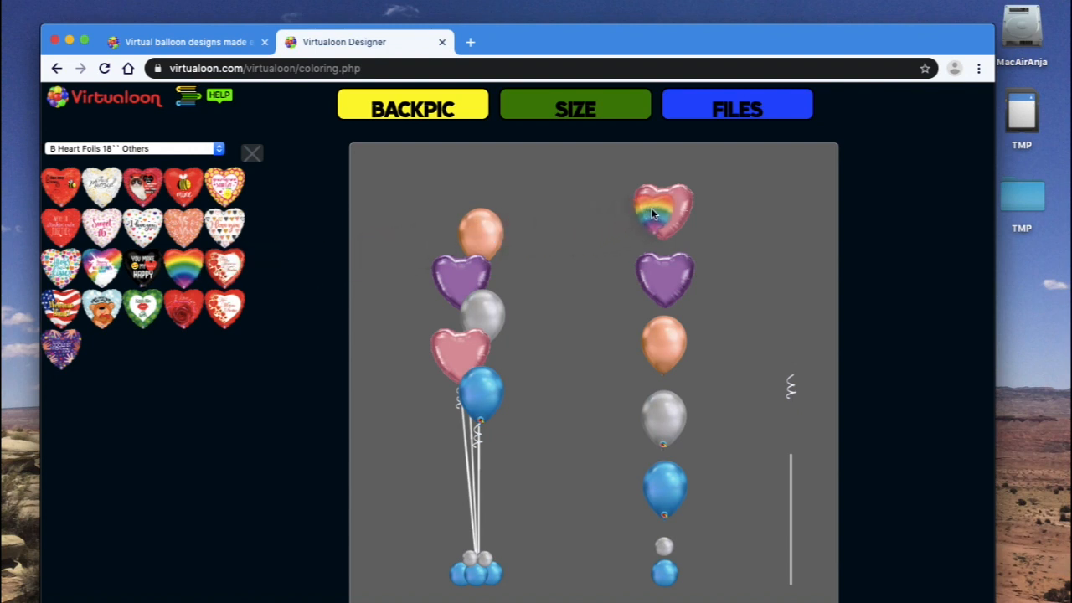
{"action": "left_click", "coordinate": [661, 210]}
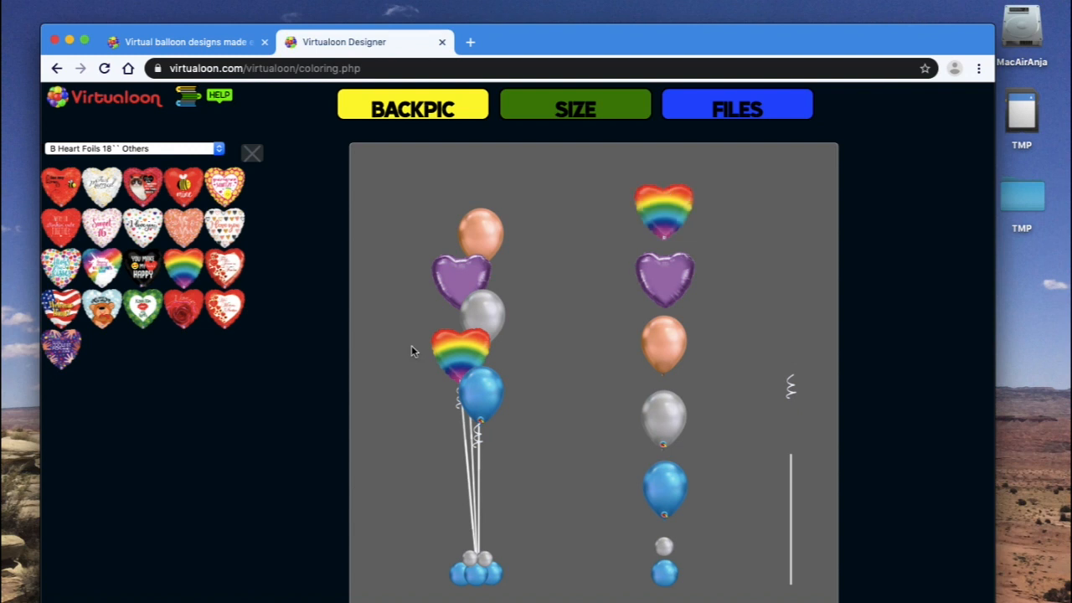
{"action": "left_click", "coordinate": [134, 148]}
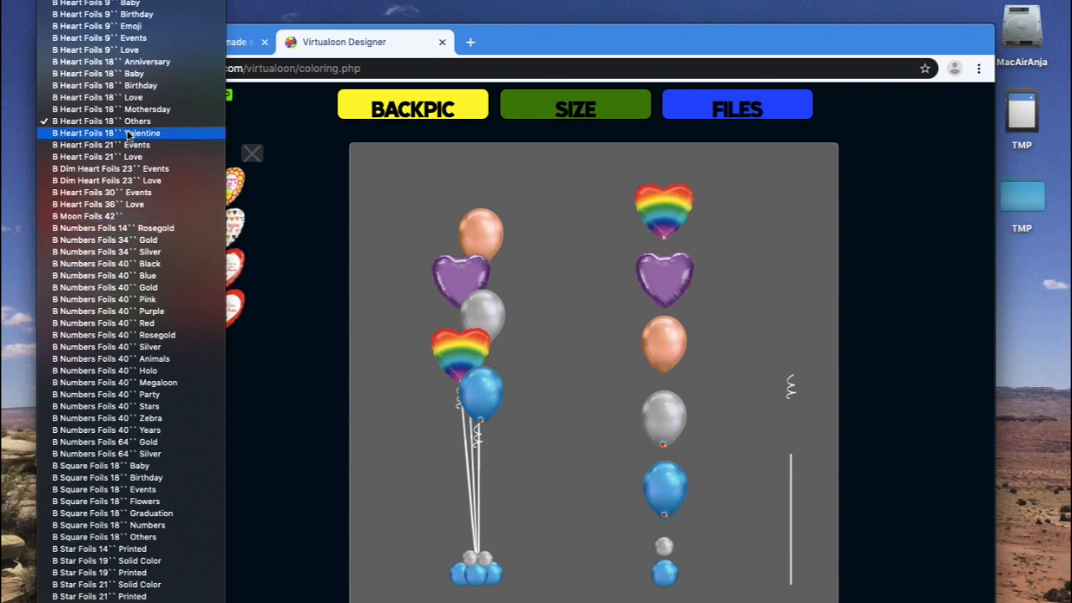
Step: Turn the two purple hearts rainbow, then reopen the balloon category list
{"action": "left_click", "coordinate": [134, 121]}
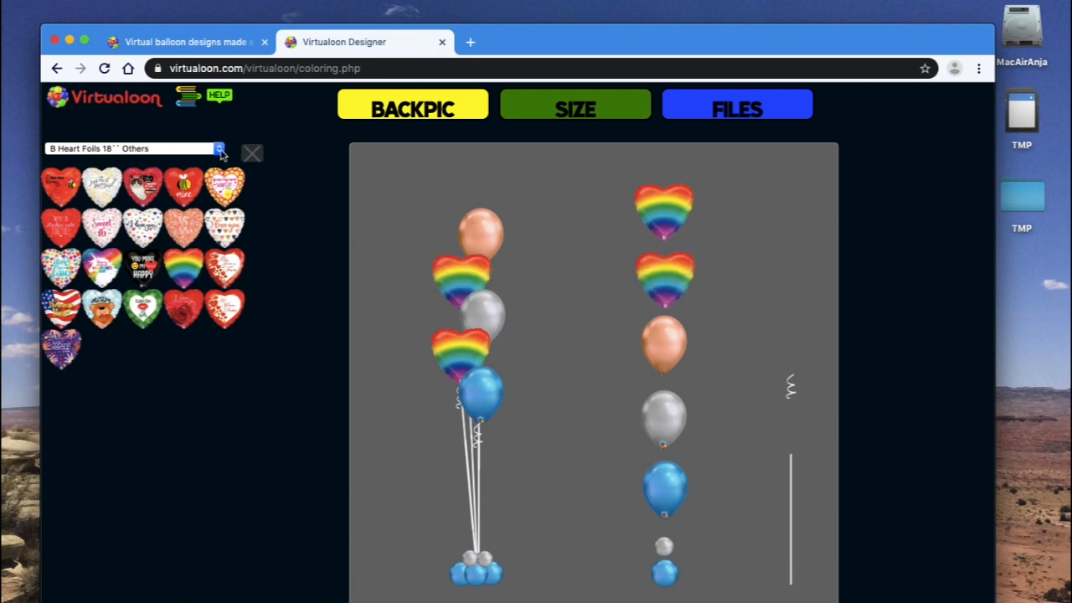
{"action": "left_click", "coordinate": [134, 148]}
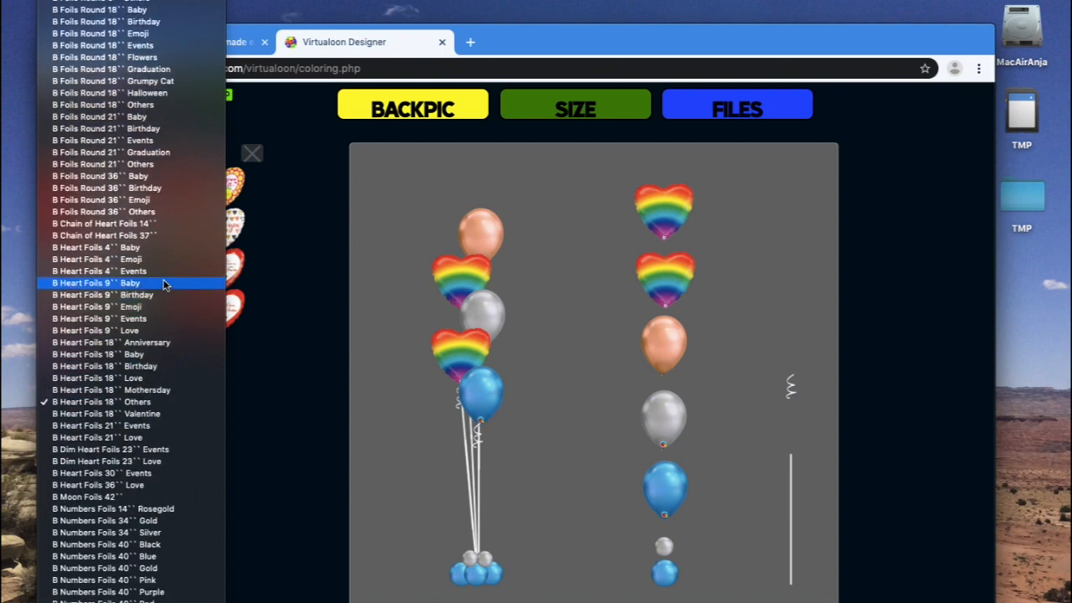
{"action": "scroll", "scroll_direction": "down", "scroll_amount": 3}
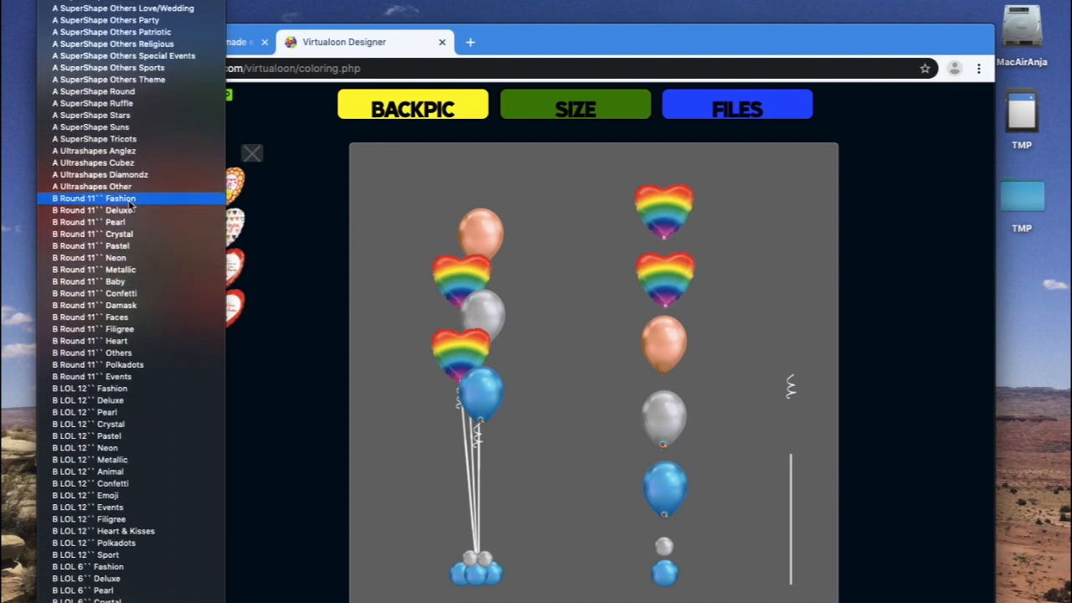
Step: Turn the peach balloons lavender and the silver balloons pink, then select B Round 11'' Fashion
{"action": "left_click", "coordinate": [120, 210]}
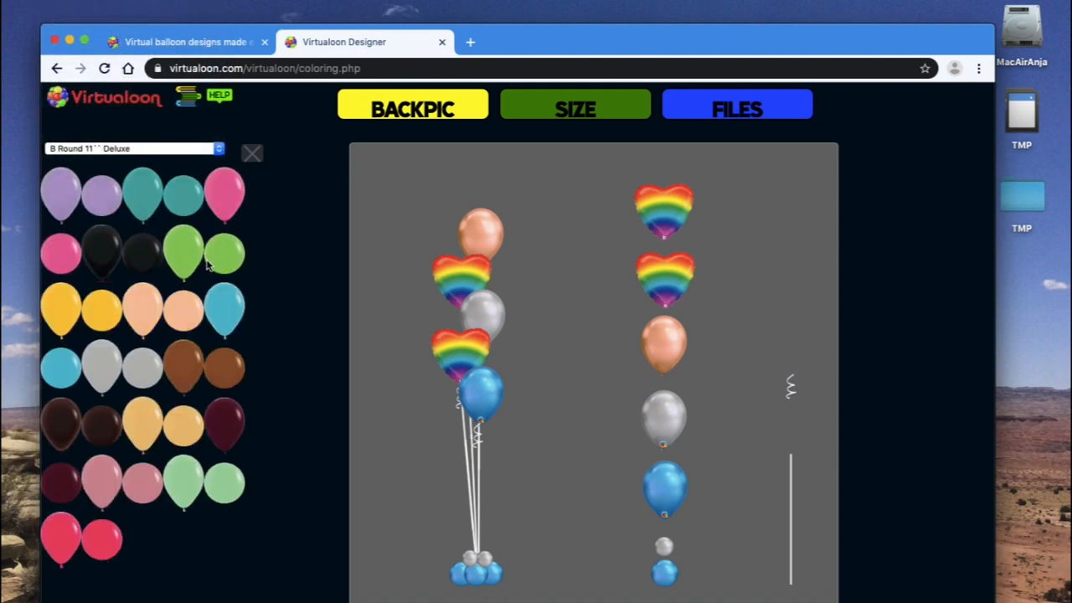
{"action": "mouse_move", "coordinate": [101, 270]}
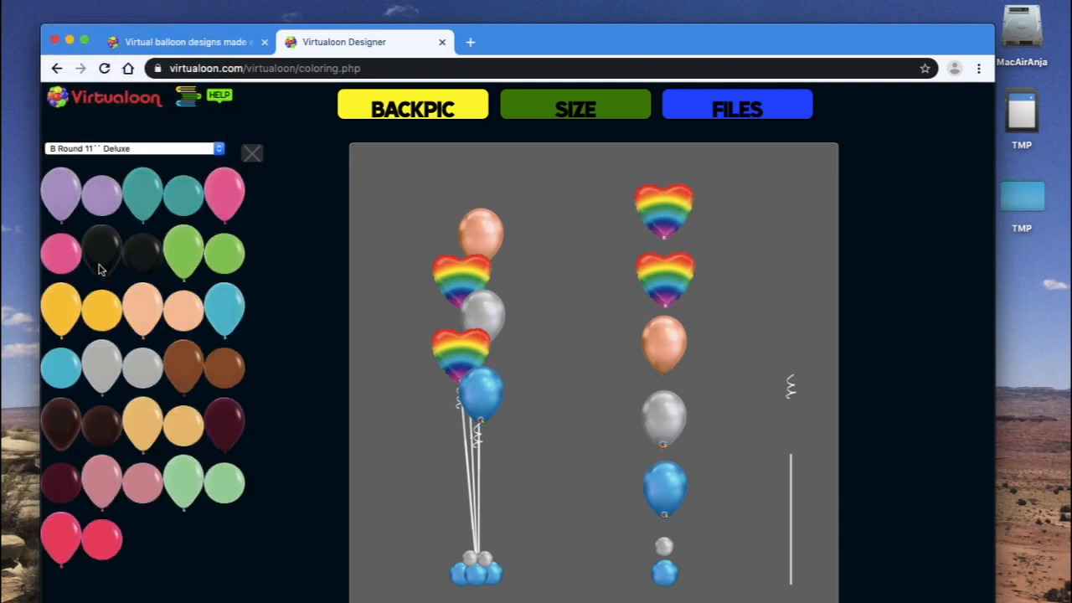
{"action": "mouse_move", "coordinate": [74, 216]}
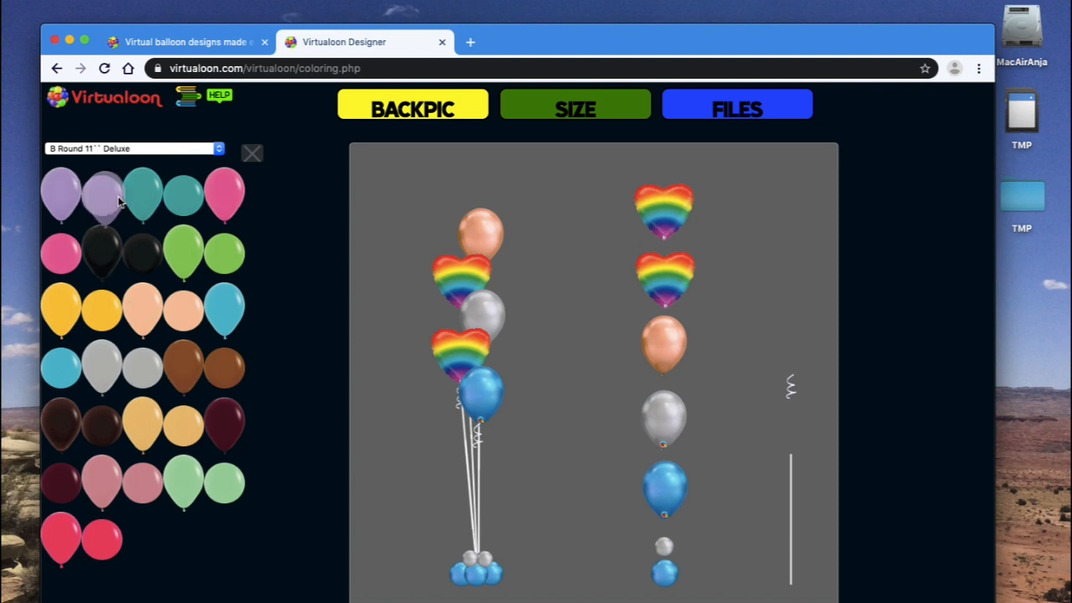
{"action": "left_click", "coordinate": [102, 192]}
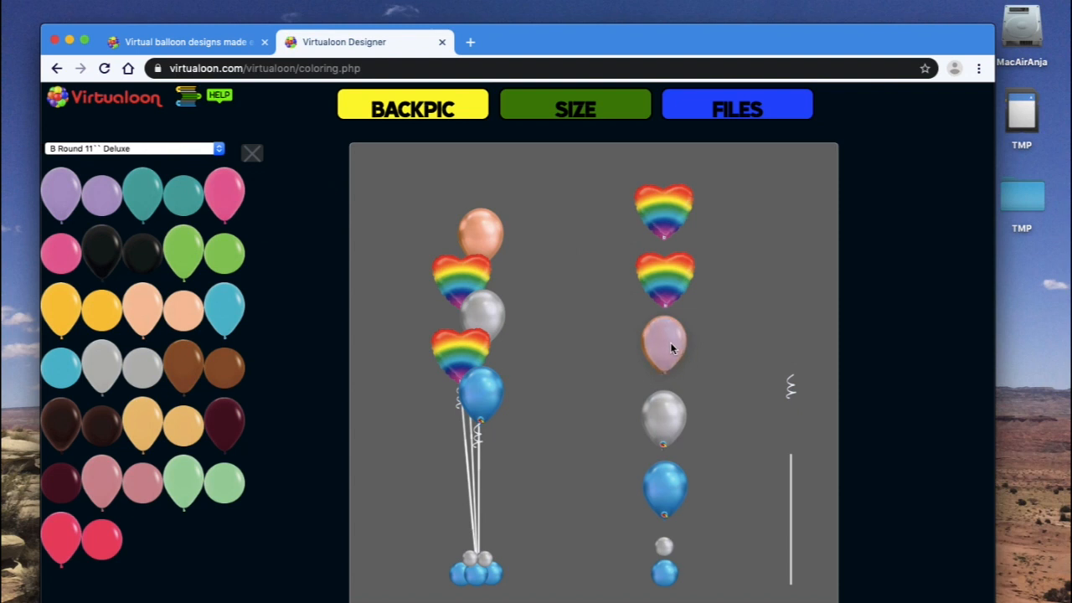
{"action": "left_click", "coordinate": [226, 192]}
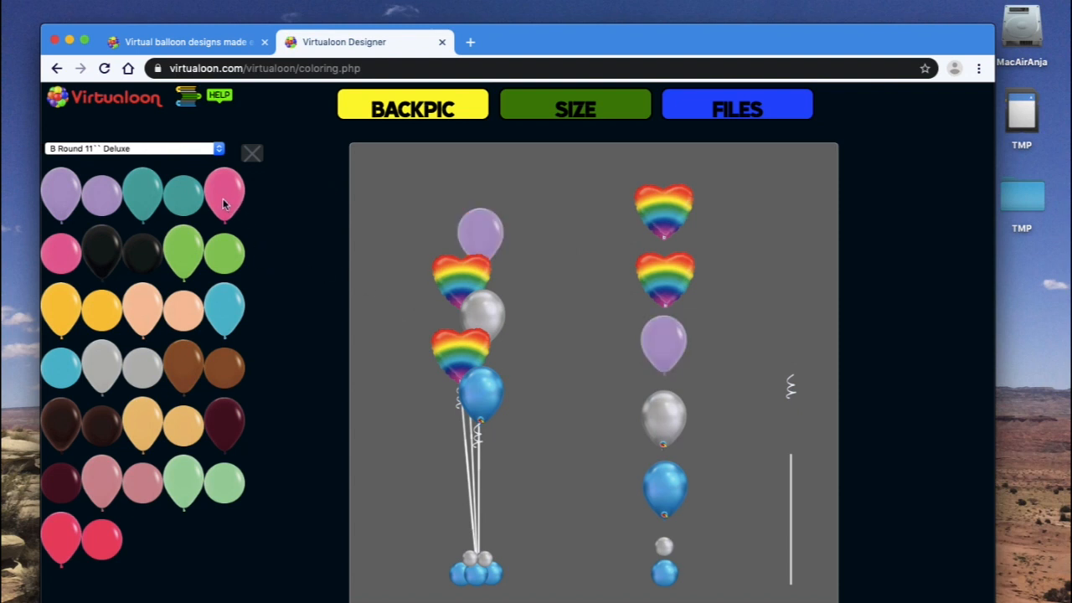
{"action": "left_click", "coordinate": [224, 192]}
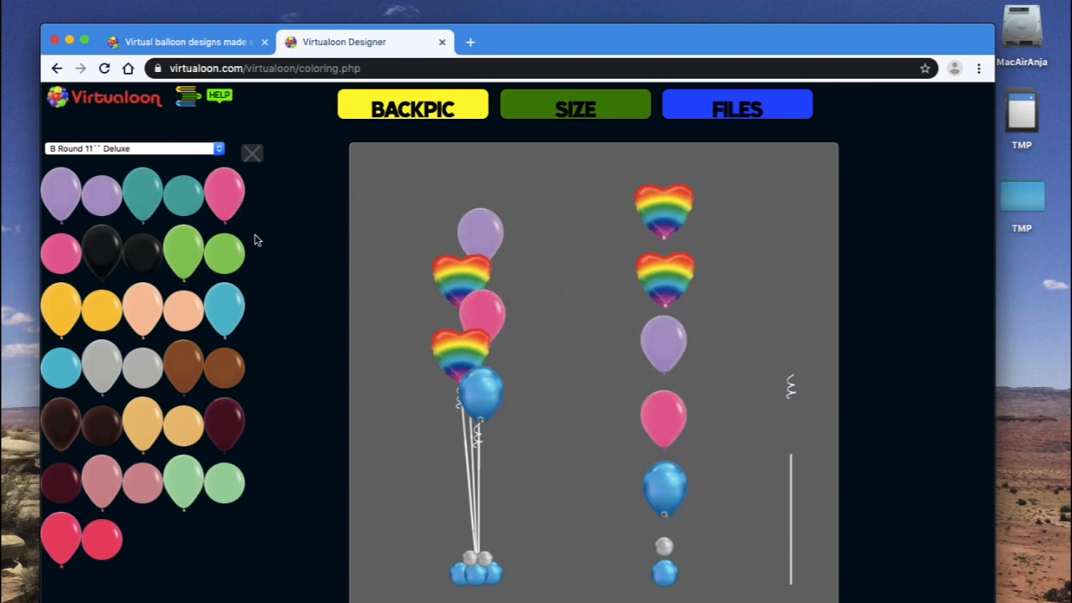
{"action": "left_click", "coordinate": [134, 149]}
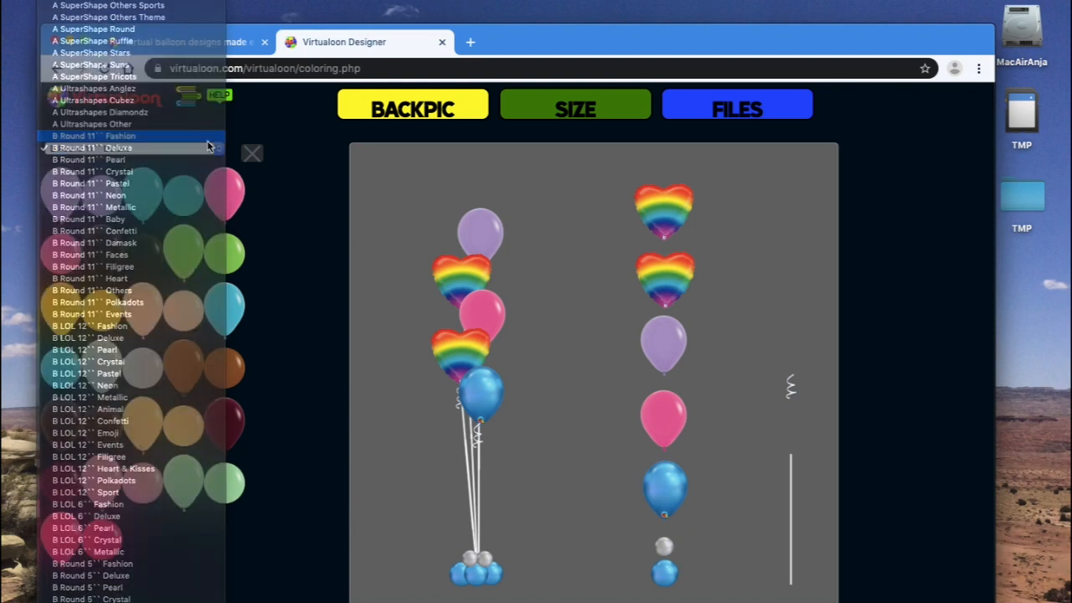
{"action": "left_click", "coordinate": [95, 136]}
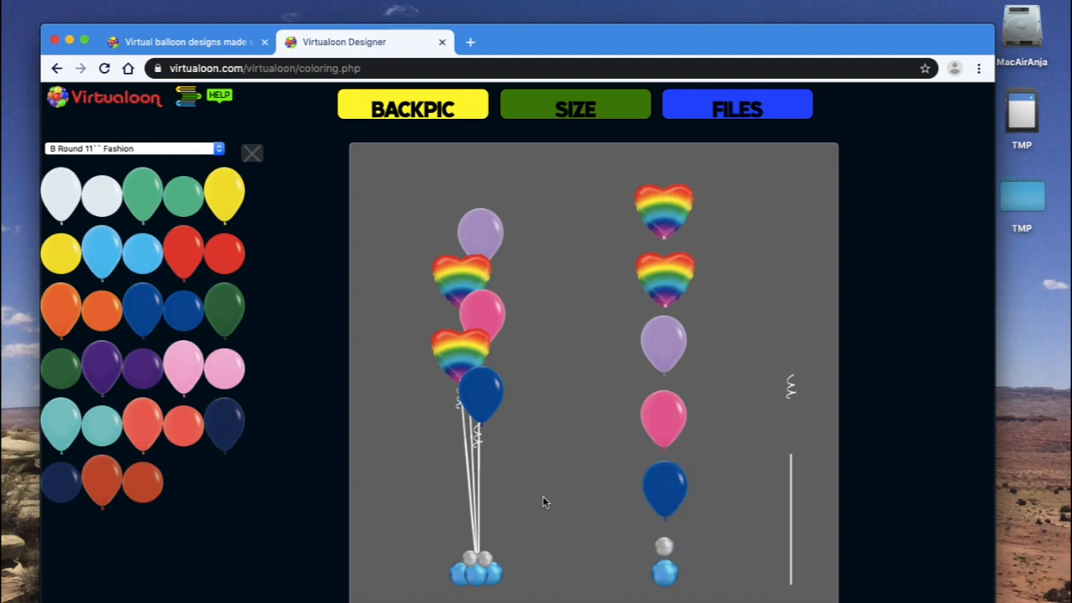
{"action": "mouse_move", "coordinate": [253, 493]}
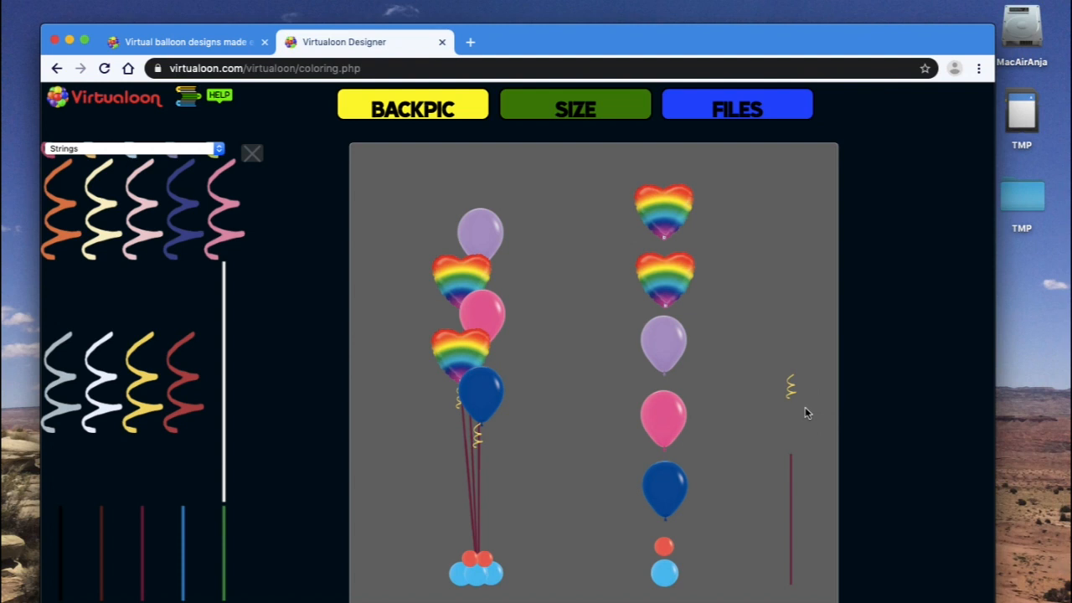
{"action": "mouse_move", "coordinate": [251, 155]}
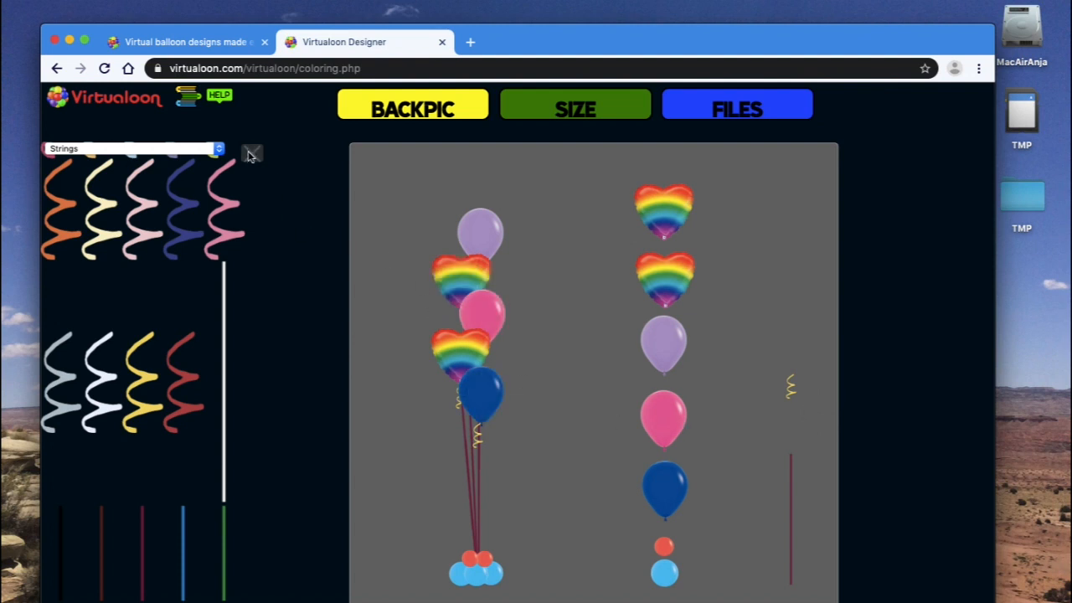
Step: Open the top settings menu in Virtualoon
{"action": "left_click", "coordinate": [575, 107]}
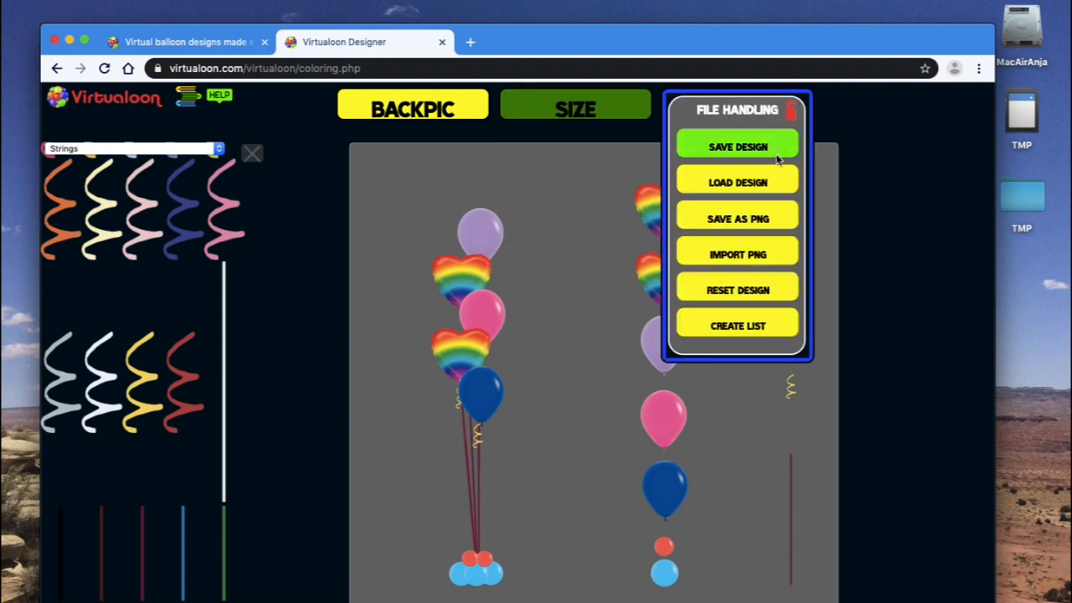
{"action": "mouse_move", "coordinate": [737, 182]}
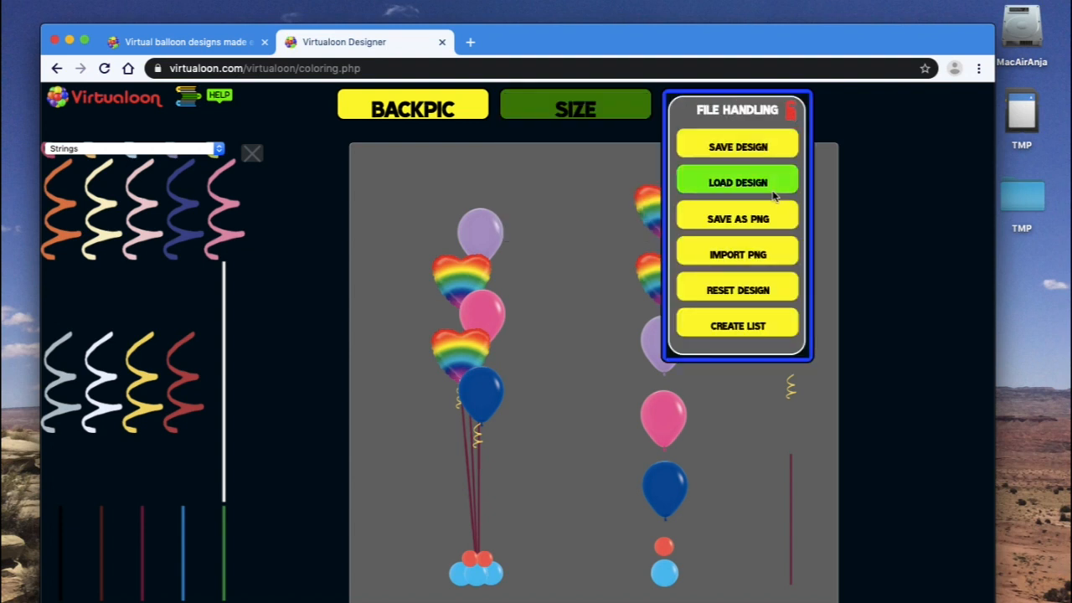
{"action": "mouse_move", "coordinate": [737, 218]}
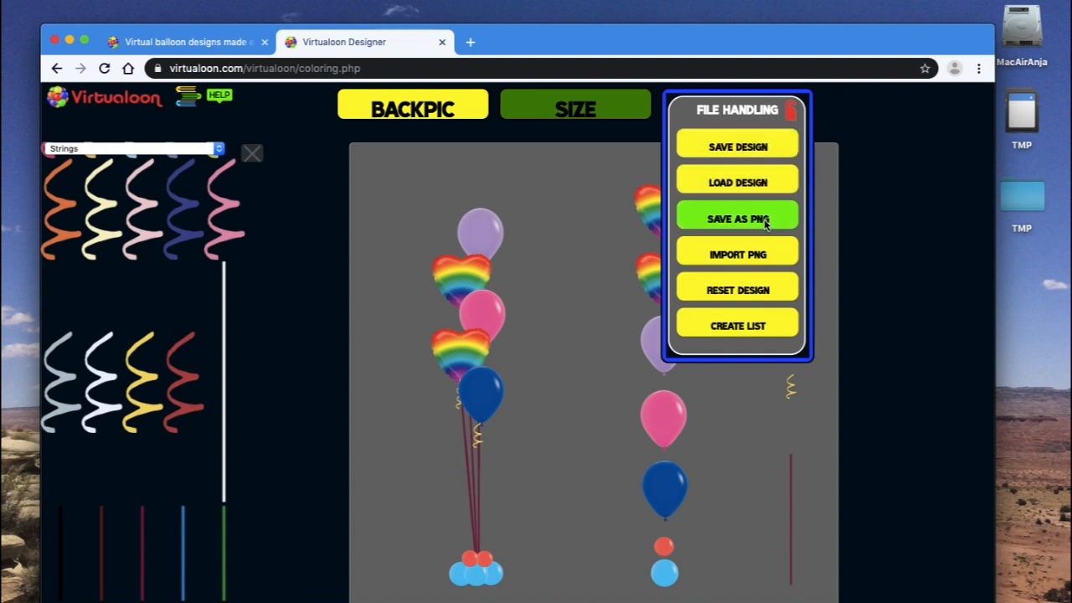
{"action": "mouse_move", "coordinate": [737, 219]}
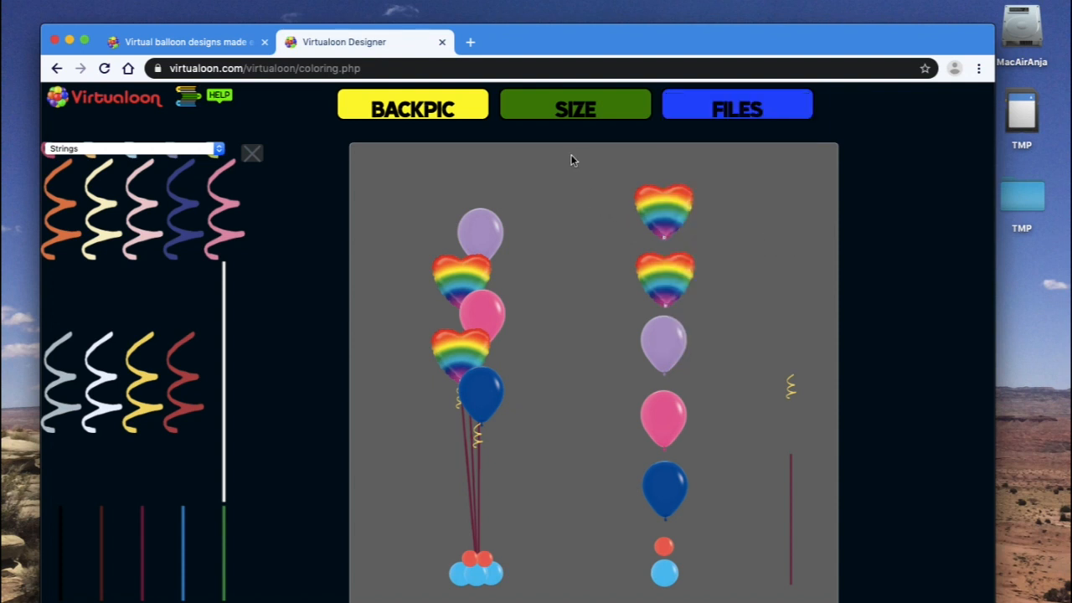
{"action": "mouse_move", "coordinate": [555, 567]}
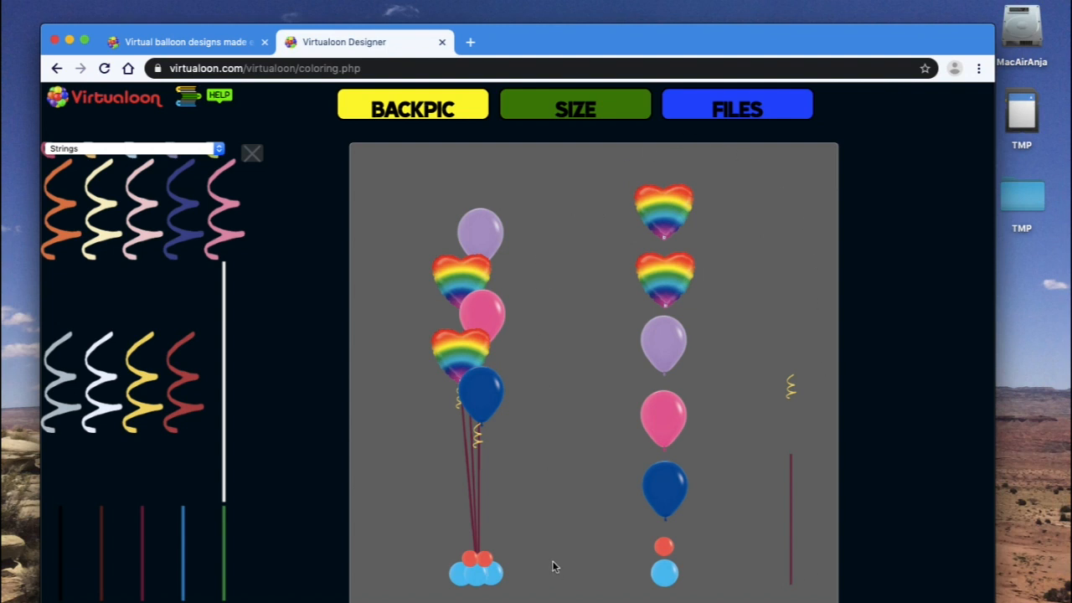
{"action": "mouse_move", "coordinate": [553, 508]}
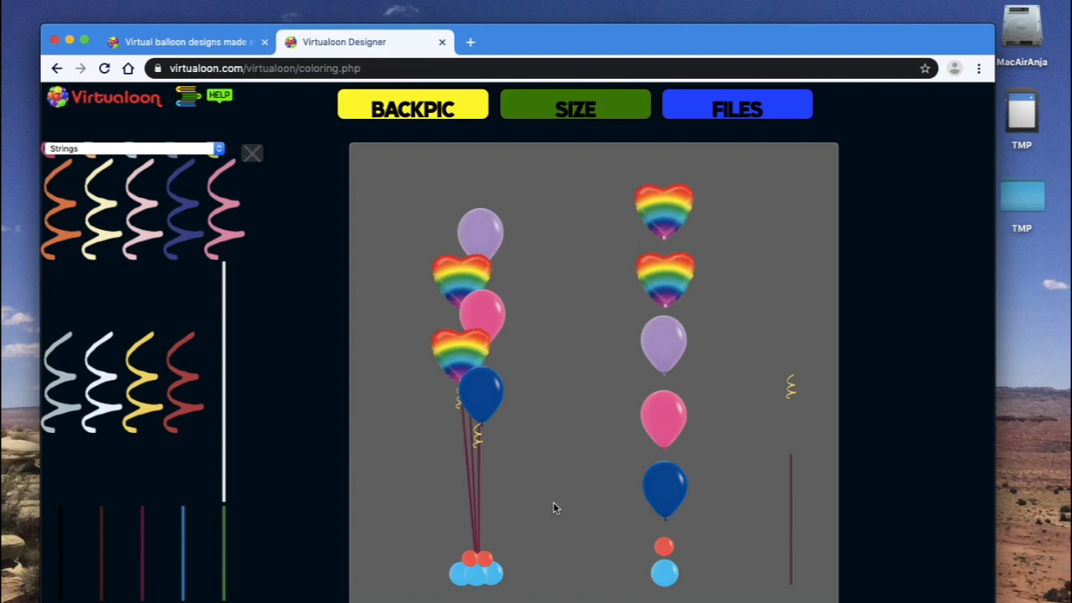
{"action": "mouse_move", "coordinate": [523, 492]}
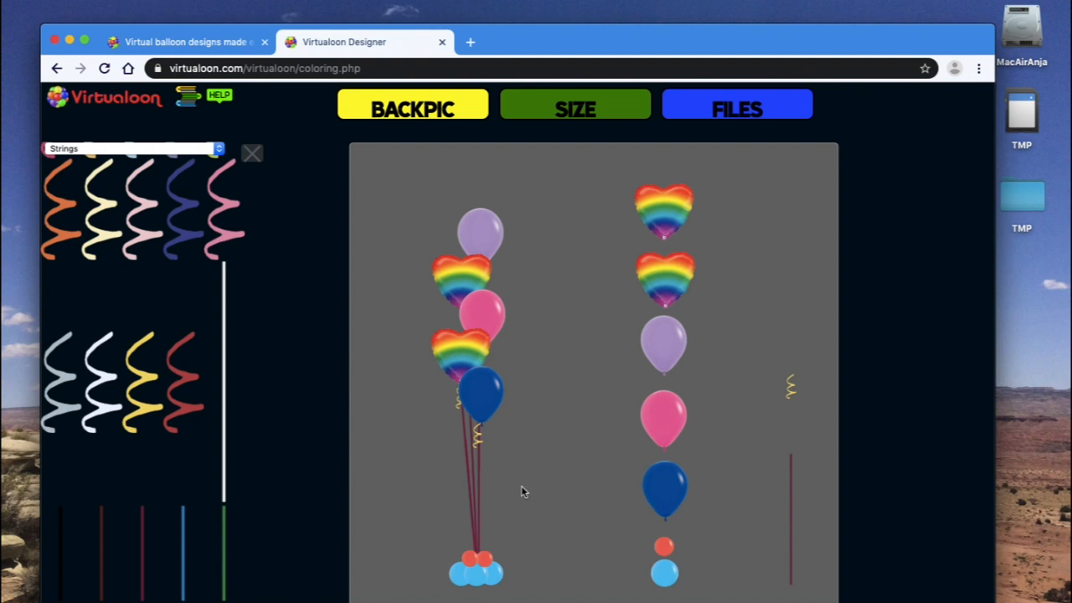
{"action": "mouse_move", "coordinate": [525, 475]}
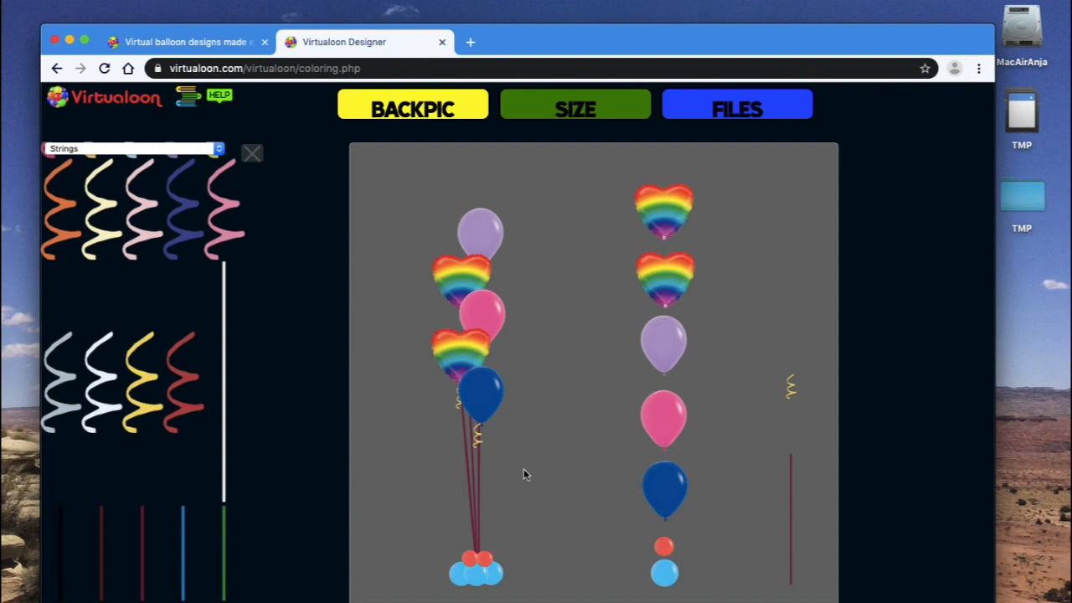
{"action": "left_click", "coordinate": [736, 109]}
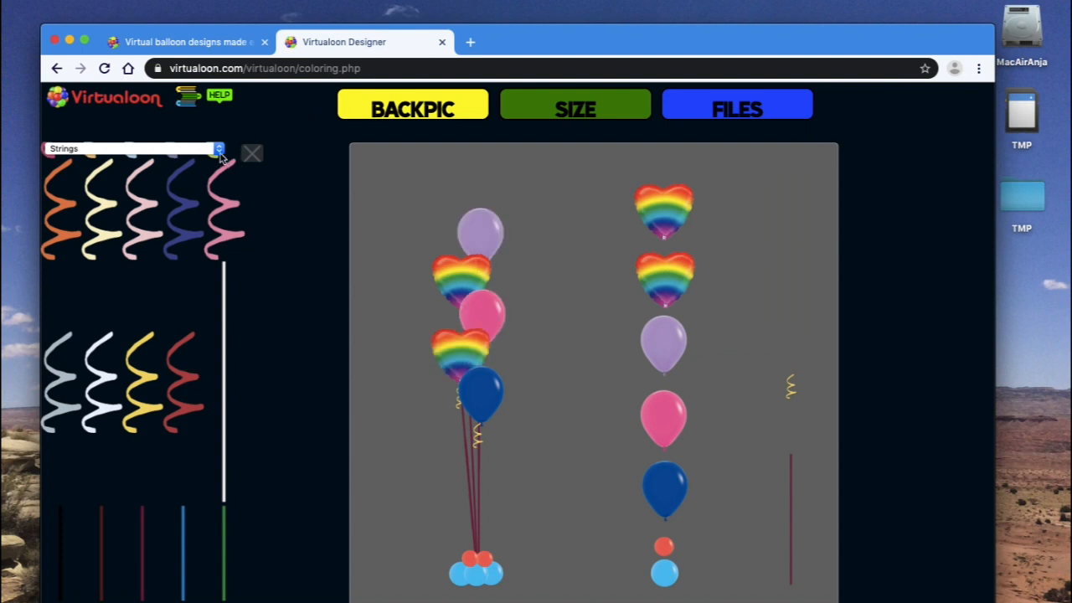
Step: Load the saved spiral arch design from the Files menu
{"action": "left_click", "coordinate": [736, 103]}
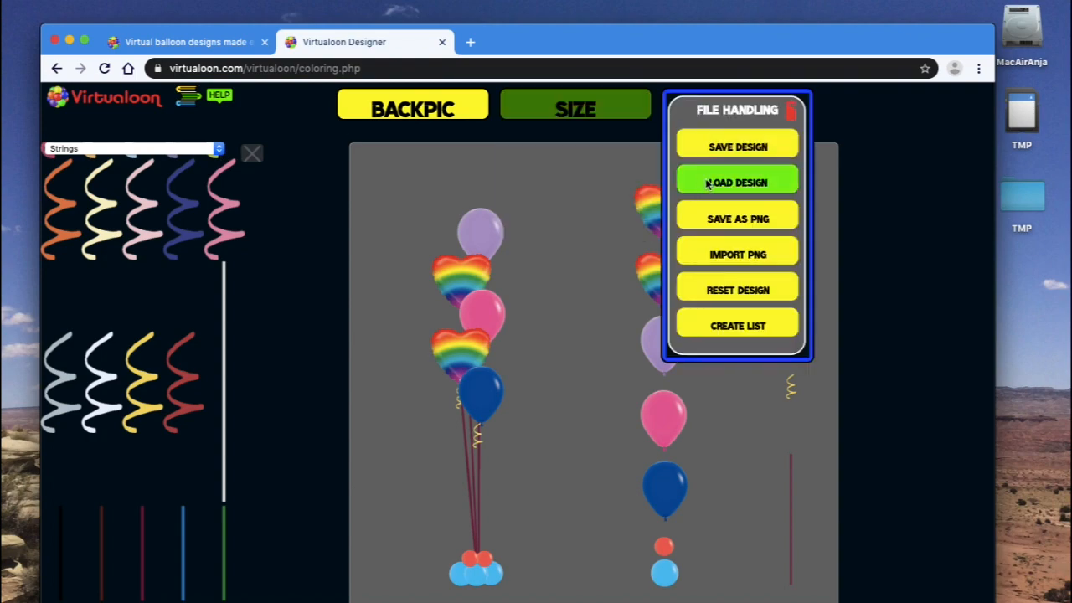
{"action": "left_click", "coordinate": [737, 182]}
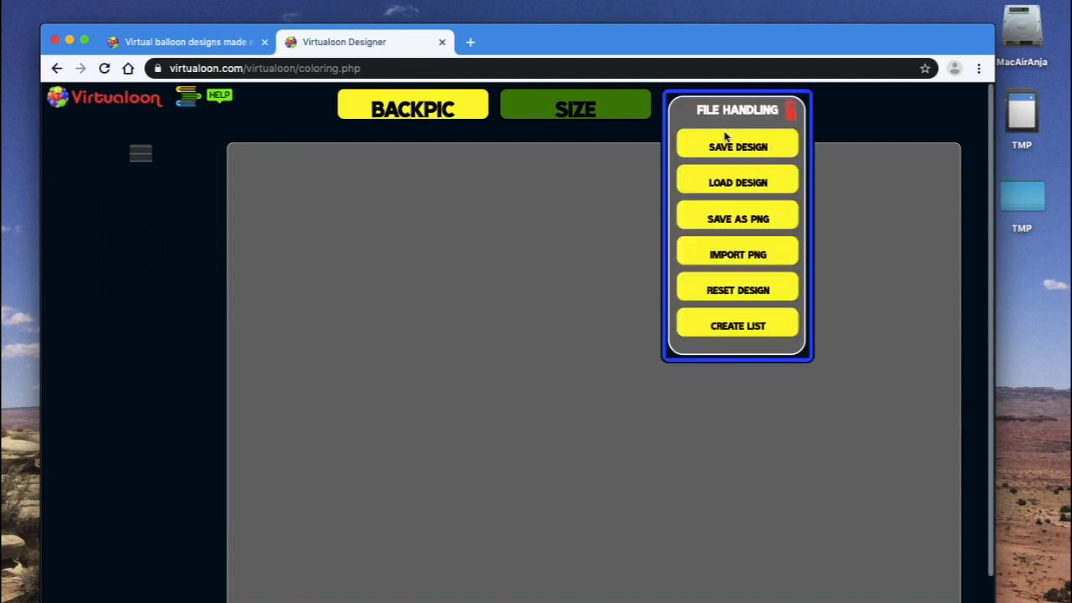
{"action": "mouse_move", "coordinate": [737, 182]}
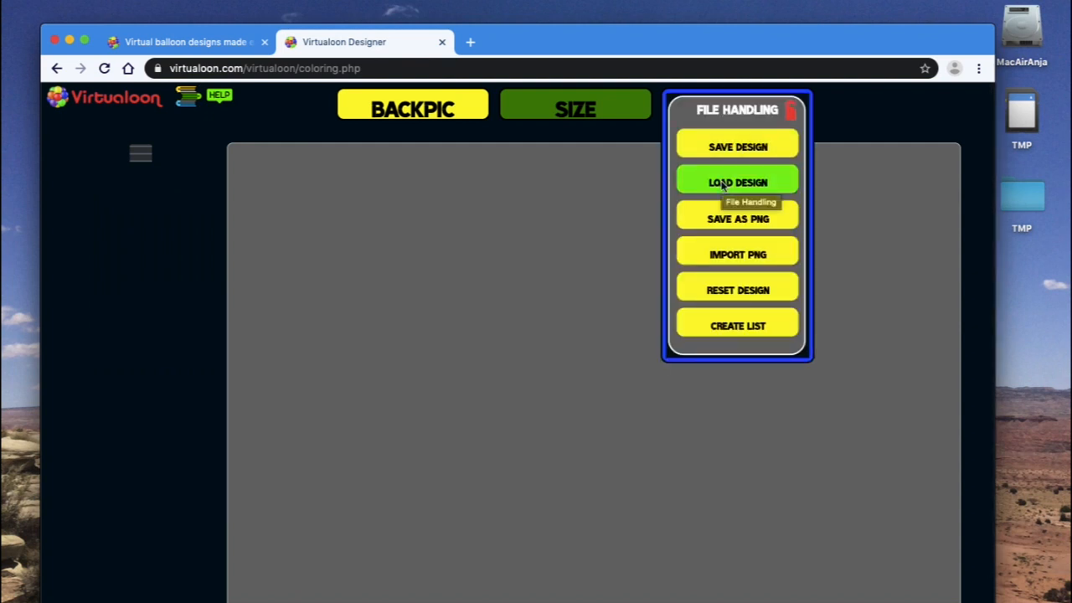
{"action": "left_click", "coordinate": [737, 181]}
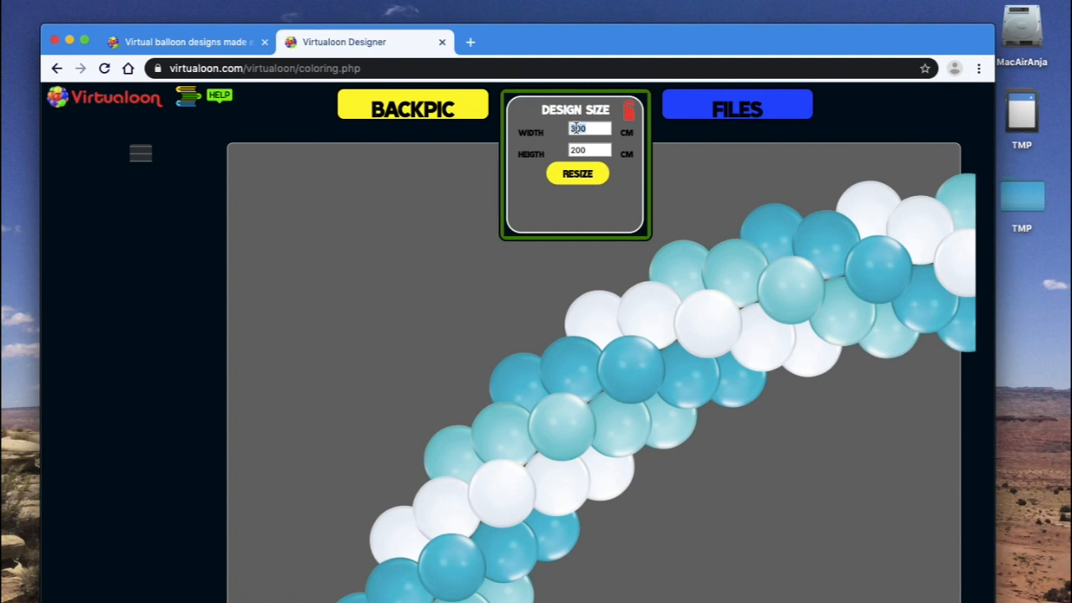
Step: Resize the design area so both stacked arches are shown
{"action": "left_click", "coordinate": [576, 173]}
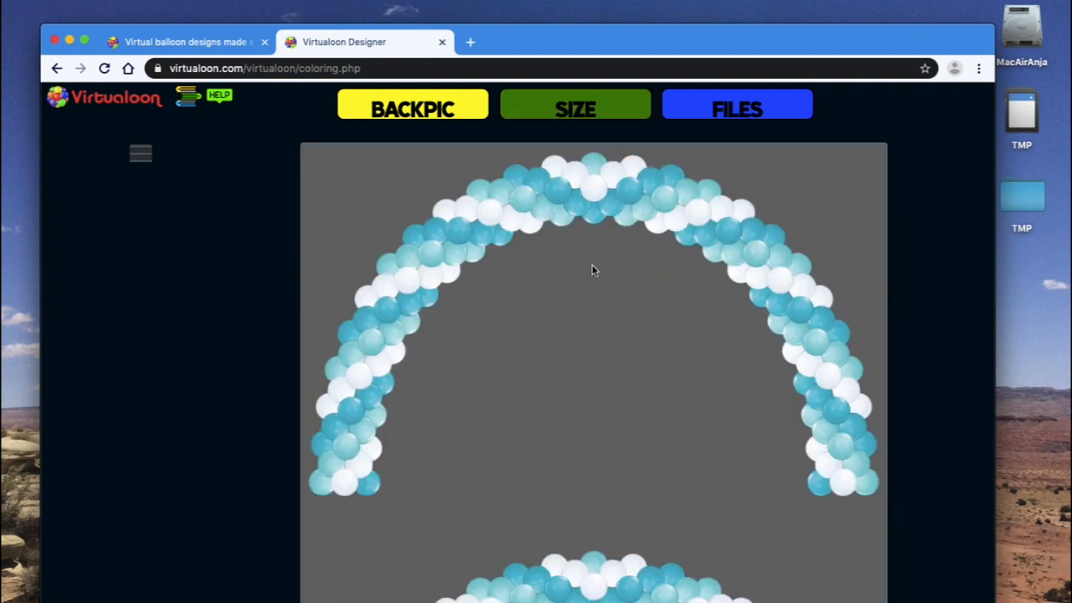
{"action": "left_click", "coordinate": [576, 108]}
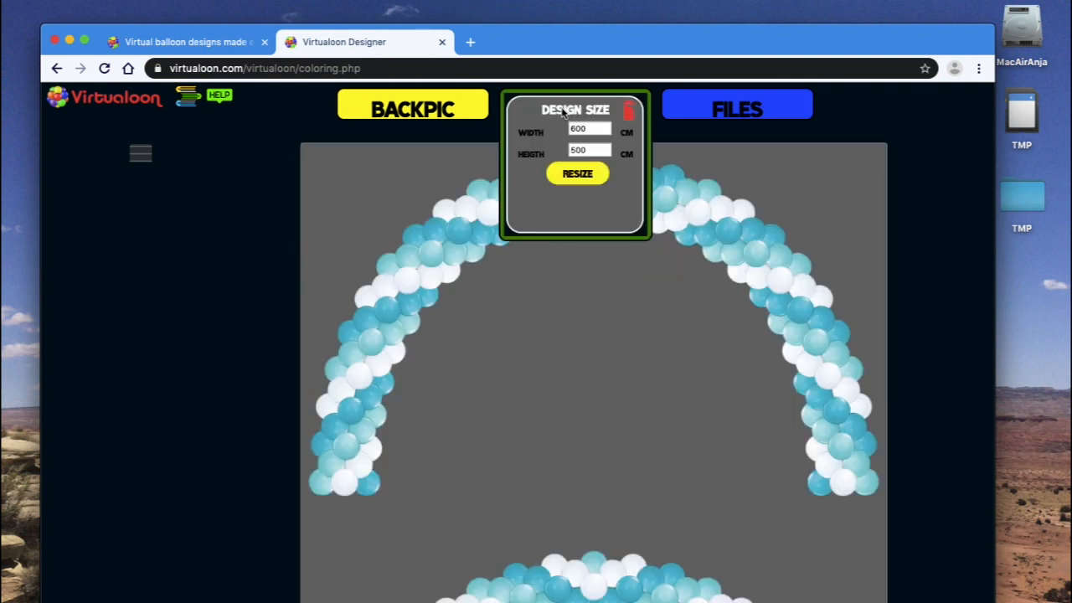
{"action": "left_click", "coordinate": [586, 150]}
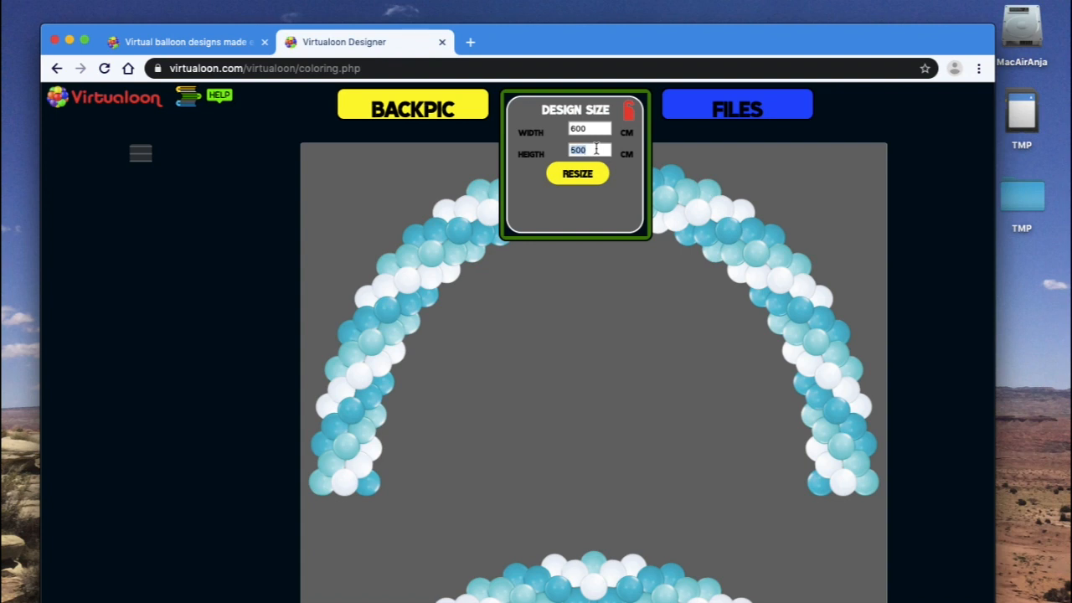
{"action": "left_click", "coordinate": [577, 174]}
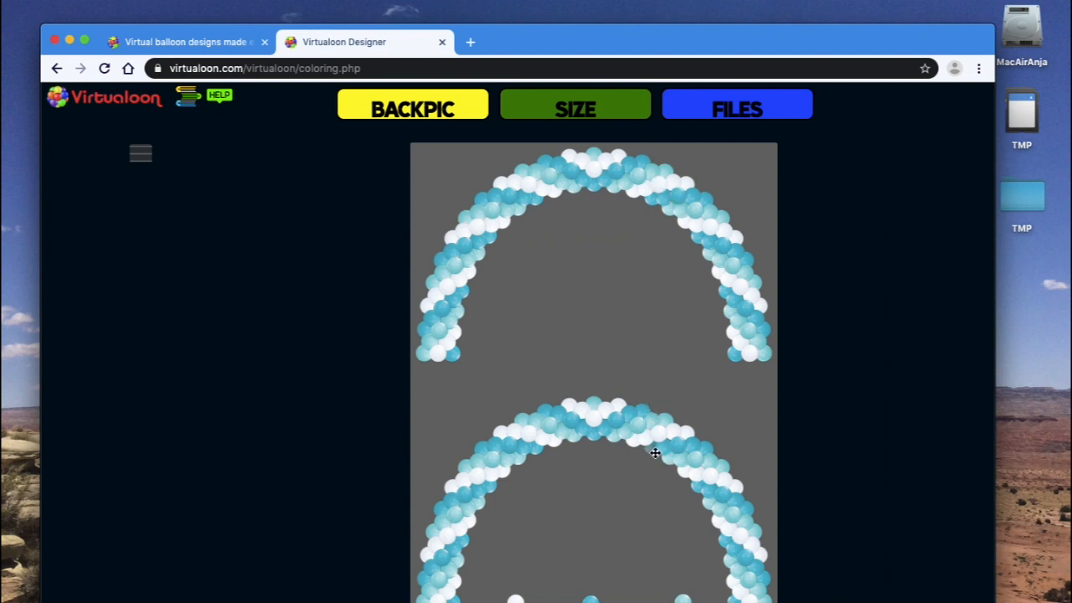
{"action": "mouse_move", "coordinate": [130, 149]}
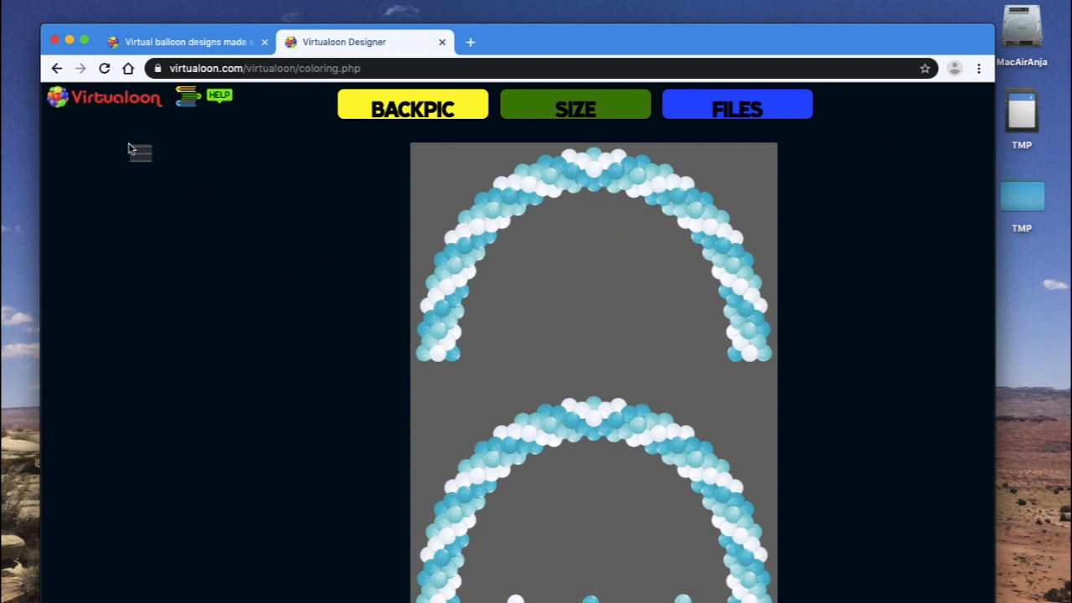
{"action": "mouse_move", "coordinate": [632, 596]}
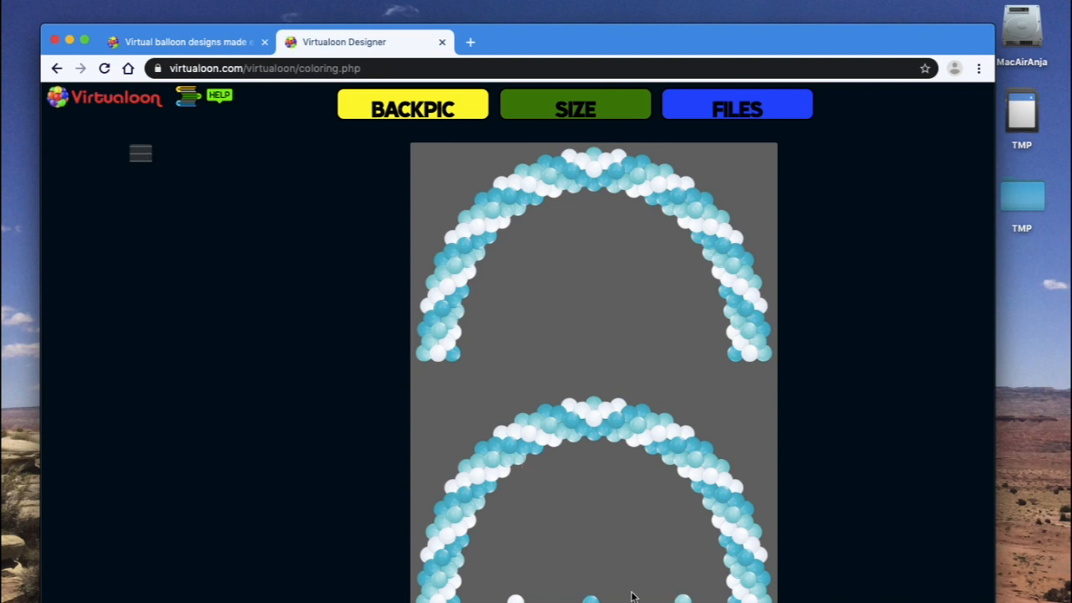
{"action": "mouse_move", "coordinate": [140, 154]}
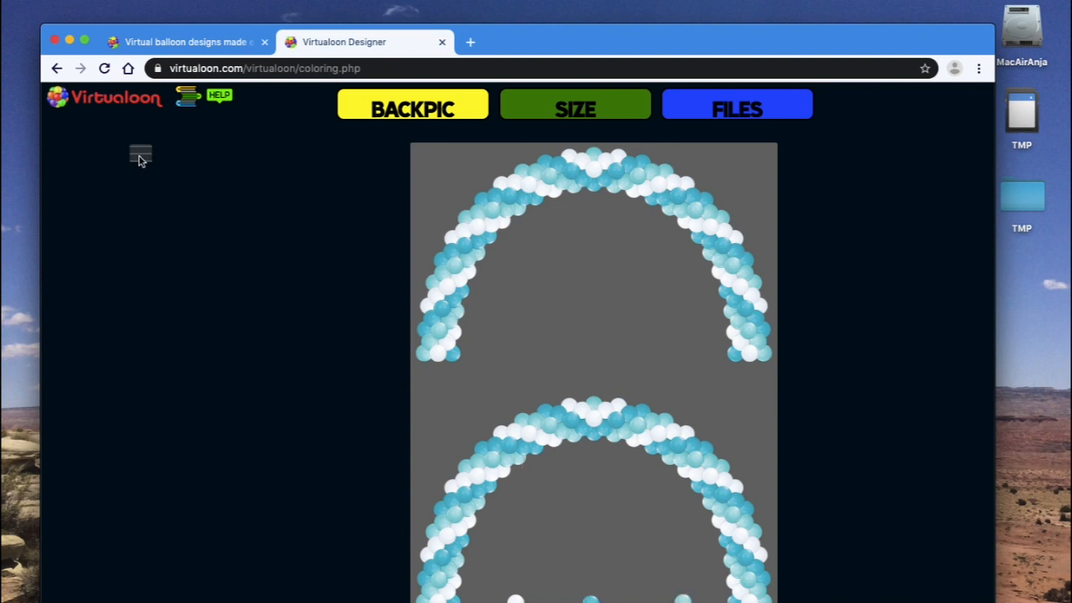
Step: Recolor the white arch balloons chrome blue from the Q Round 11'' Chrome range
{"action": "left_click", "coordinate": [140, 154]}
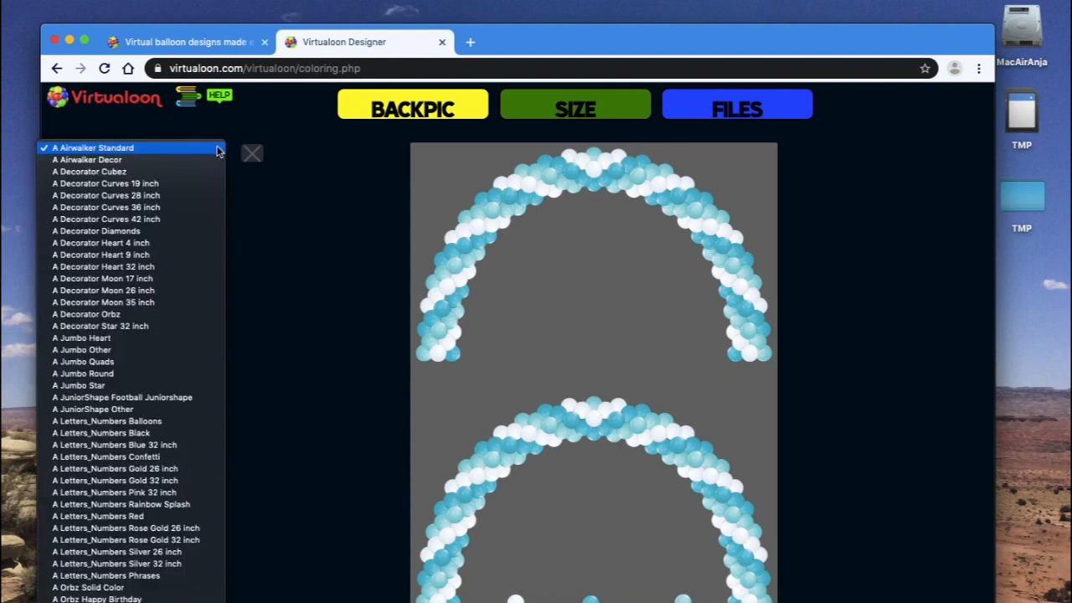
{"action": "scroll", "scroll_direction": "down", "scroll_amount": 3}
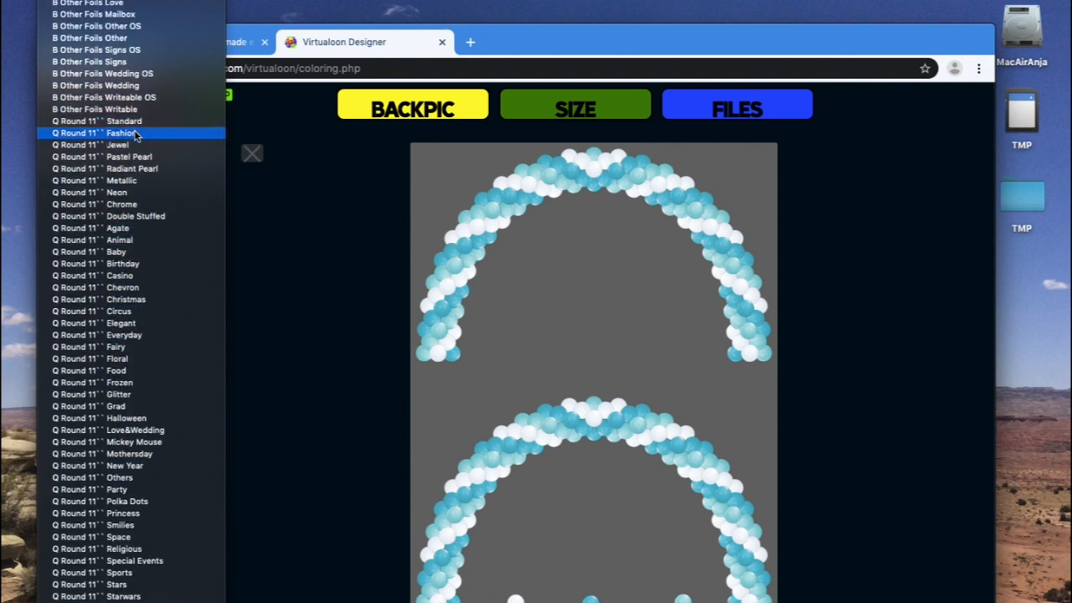
{"action": "mouse_move", "coordinate": [117, 192]}
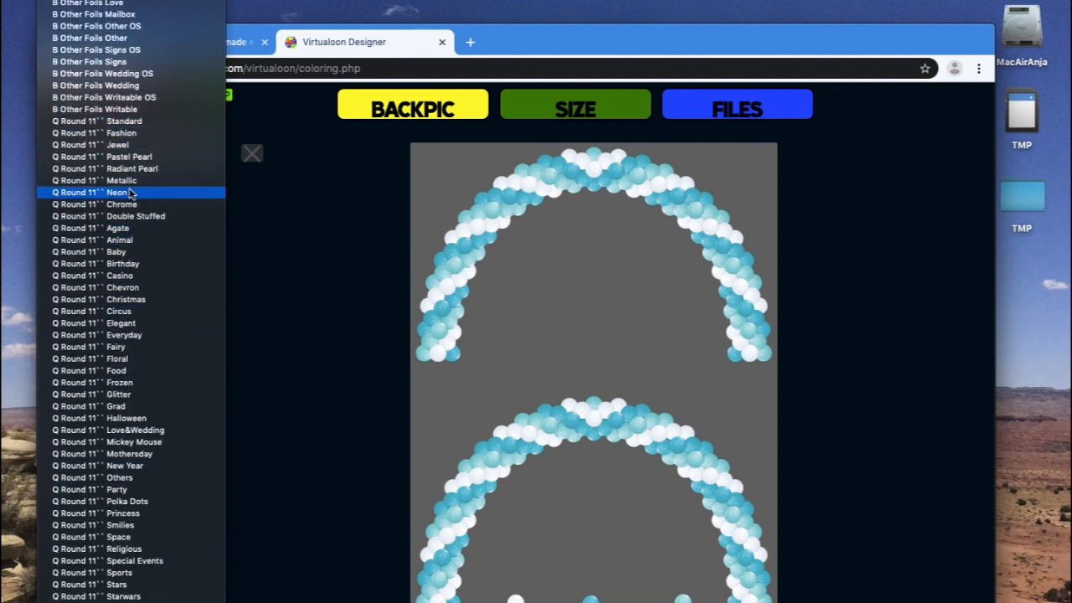
{"action": "left_click", "coordinate": [121, 203]}
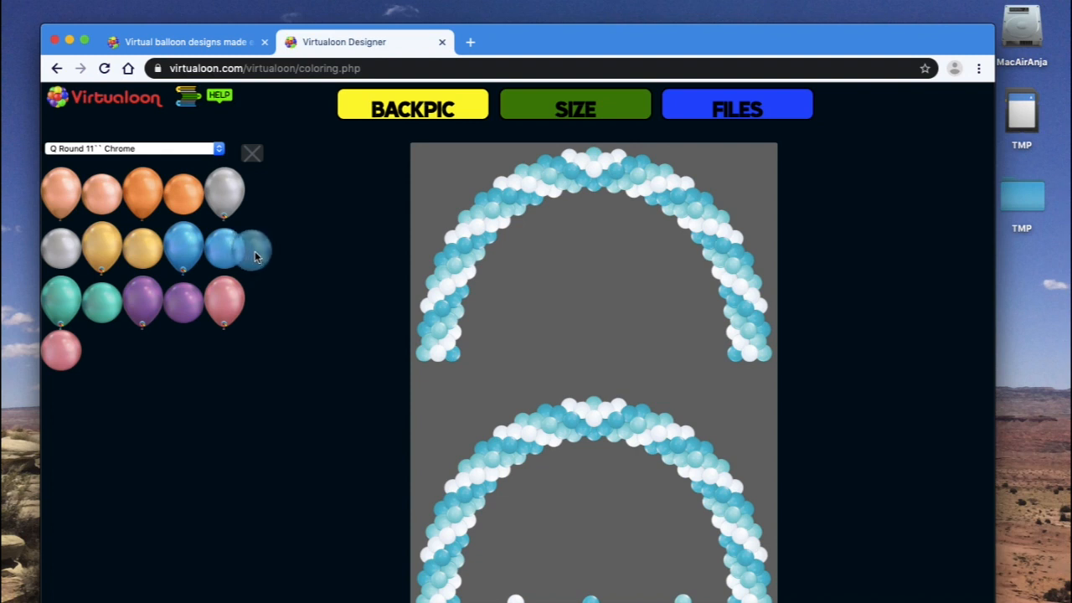
{"action": "left_click", "coordinate": [238, 247]}
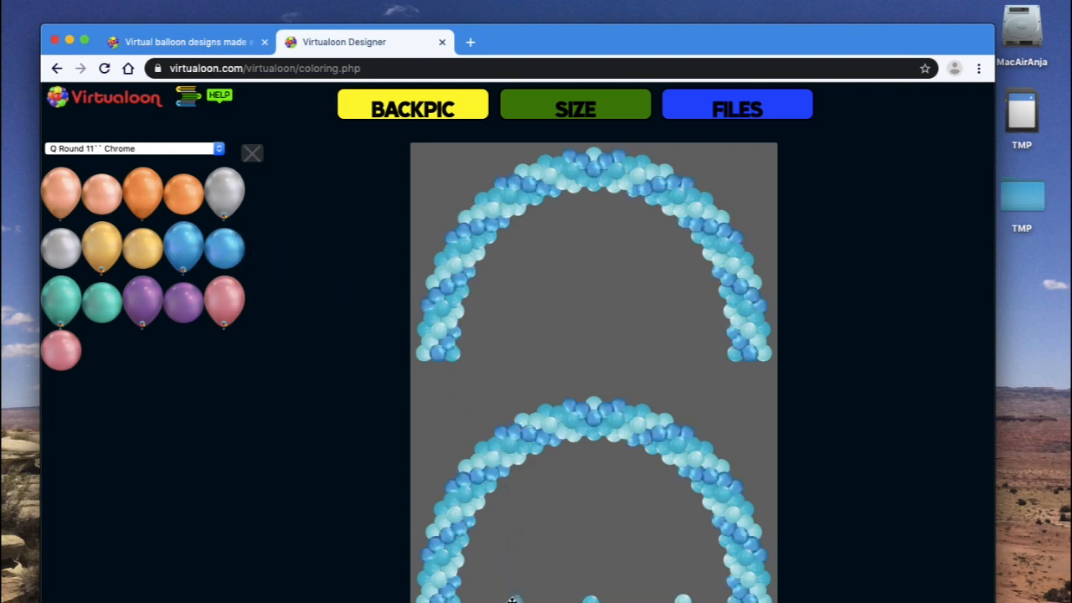
{"action": "mouse_move", "coordinate": [254, 317]}
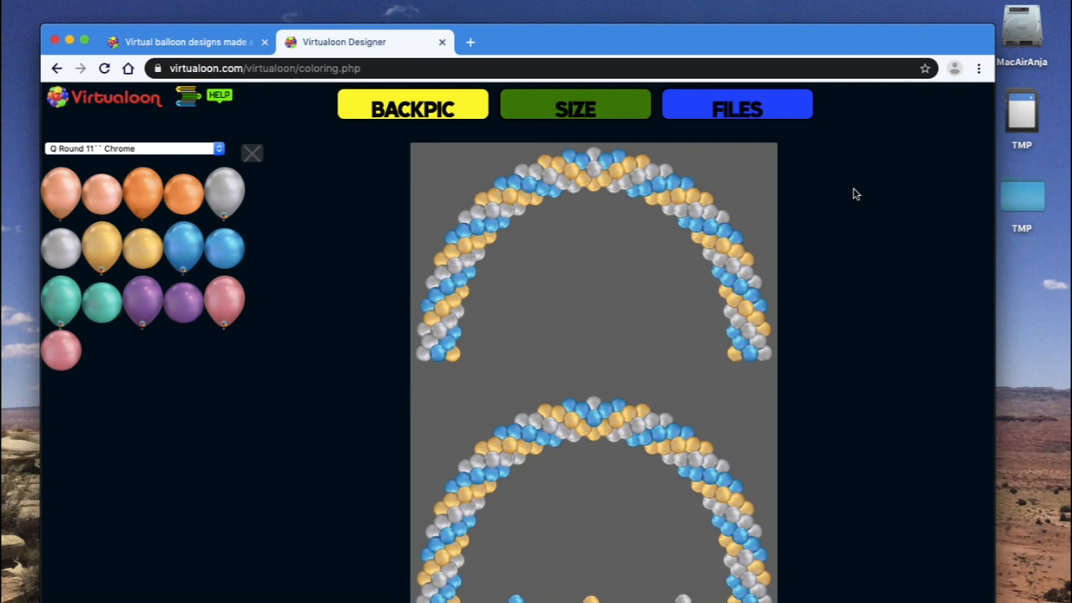
{"action": "mouse_move", "coordinate": [826, 196]}
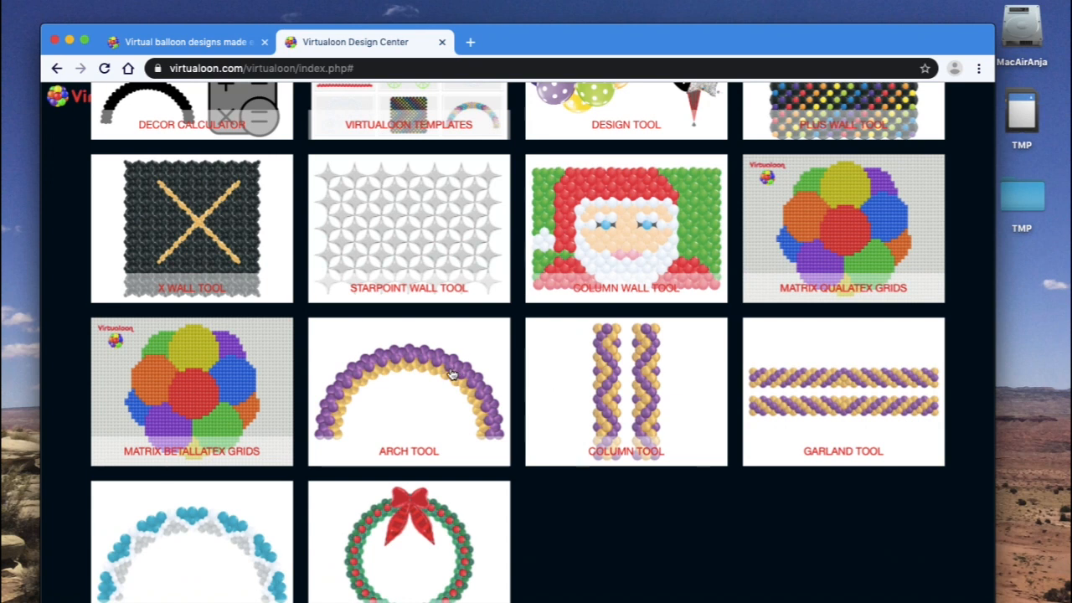
Step: Load the saved spiral arch design into the Arch Creator tool
{"action": "left_click", "coordinate": [409, 391]}
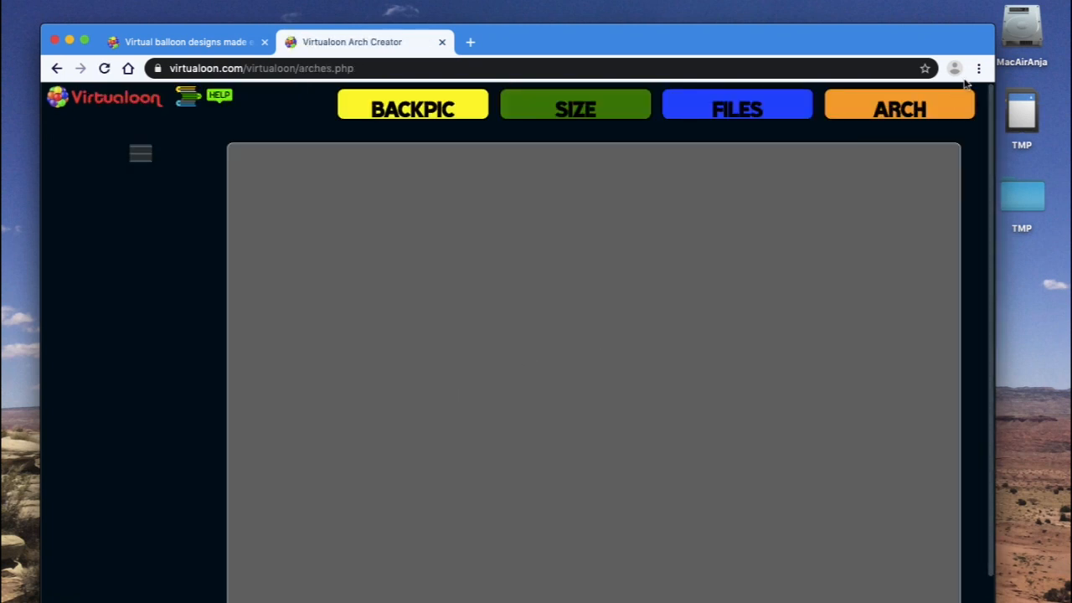
{"action": "left_click", "coordinate": [736, 109]}
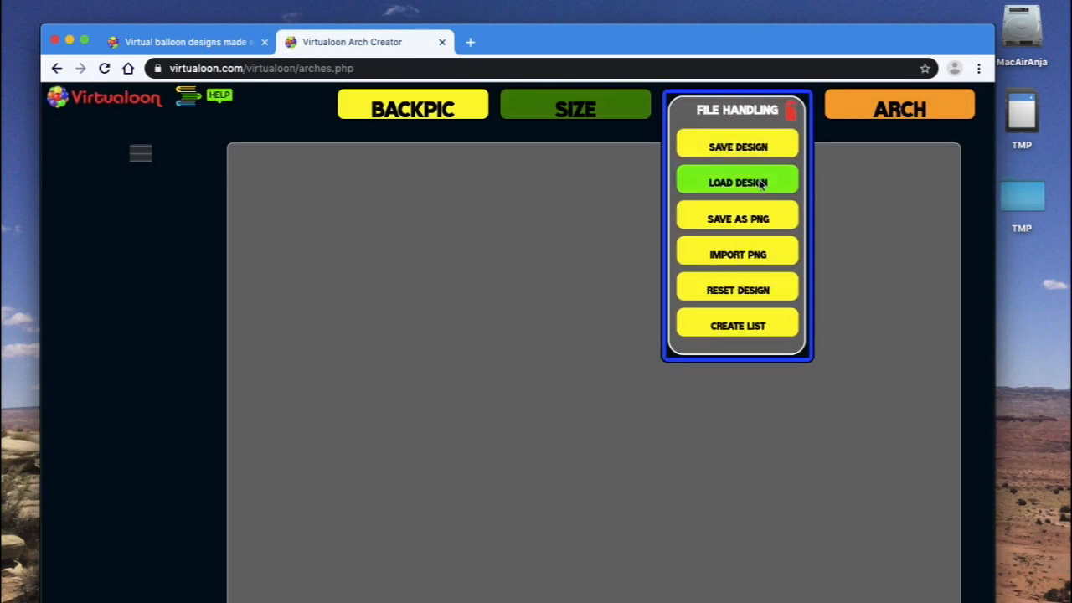
{"action": "left_click", "coordinate": [737, 182]}
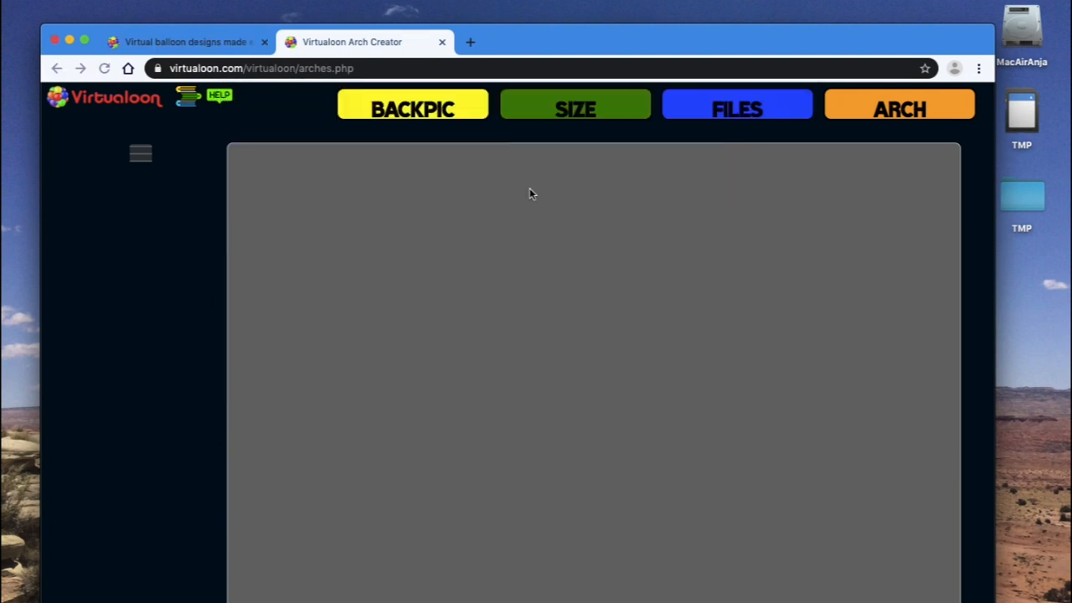
{"action": "mouse_move", "coordinate": [736, 109]}
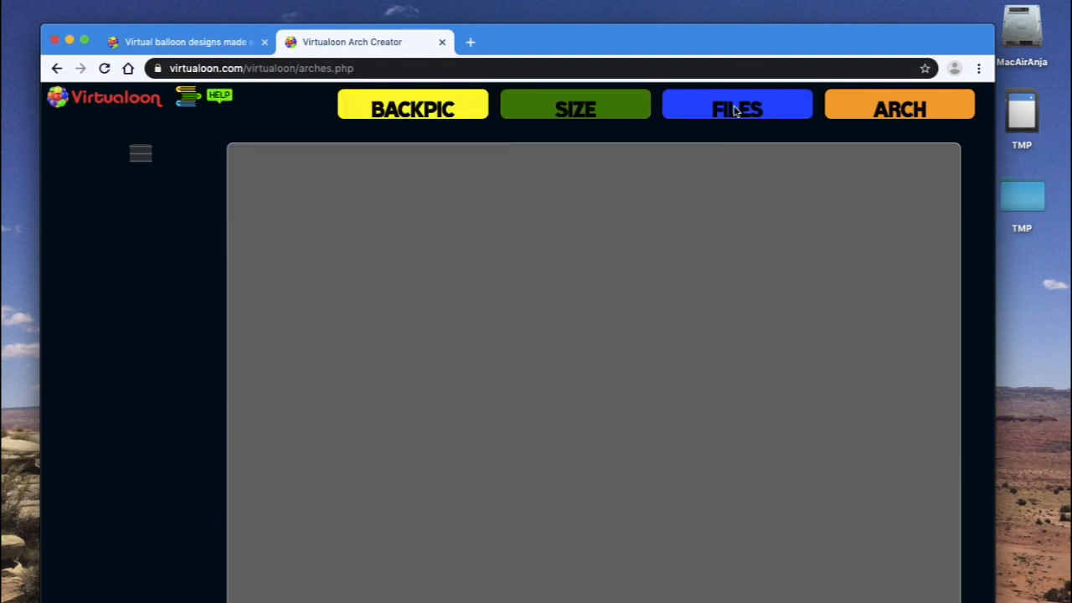
{"action": "mouse_move", "coordinate": [634, 119]}
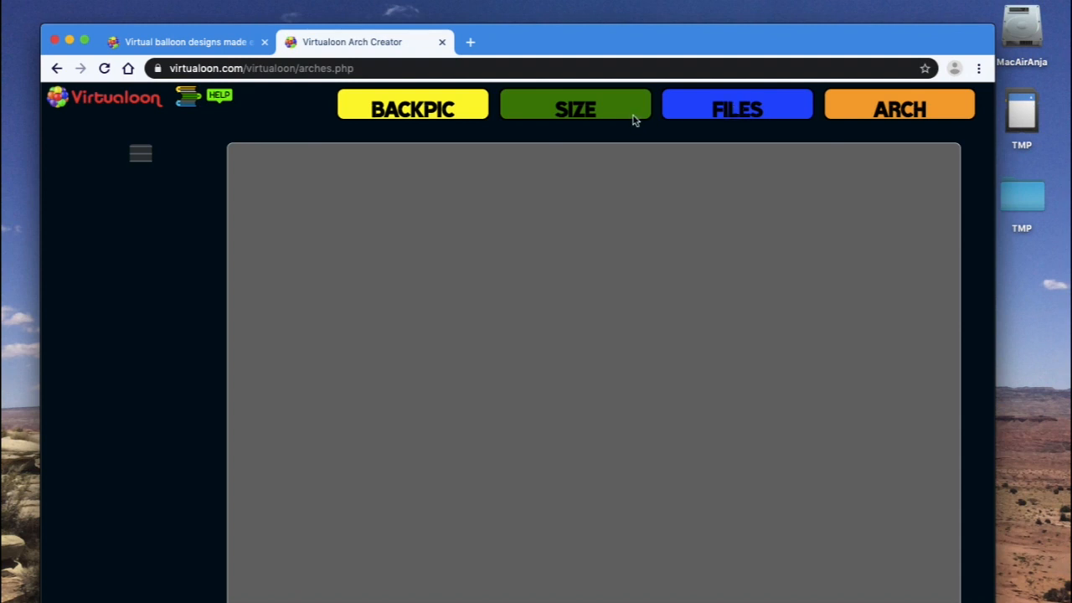
Step: Resize the design to width 600 and height 8, and select Q Round 11'' Chrome balloons
{"action": "left_click", "coordinate": [576, 107]}
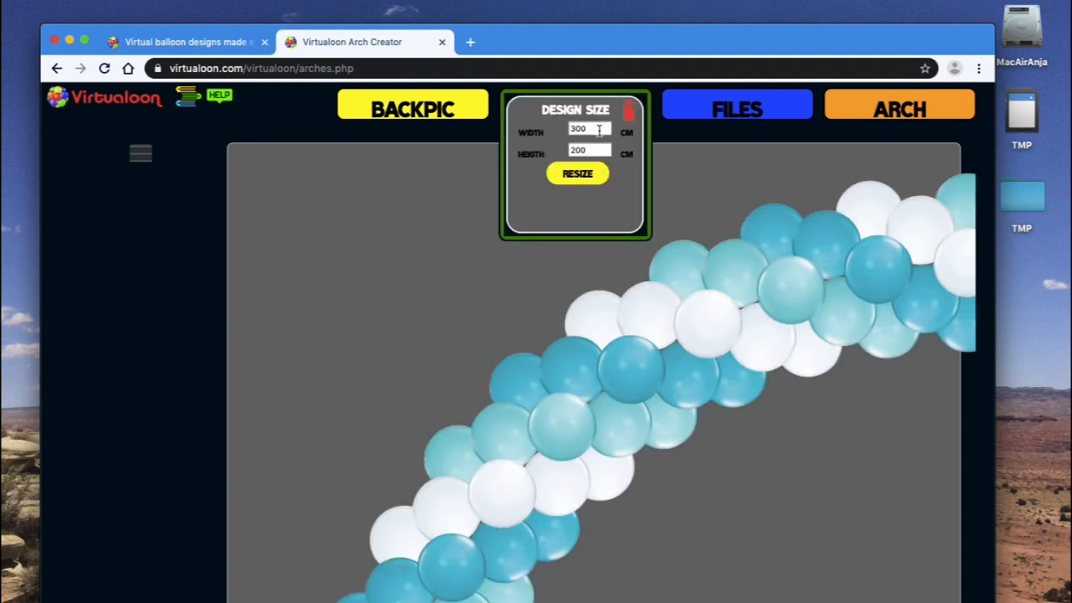
{"action": "type", "text": "600"}
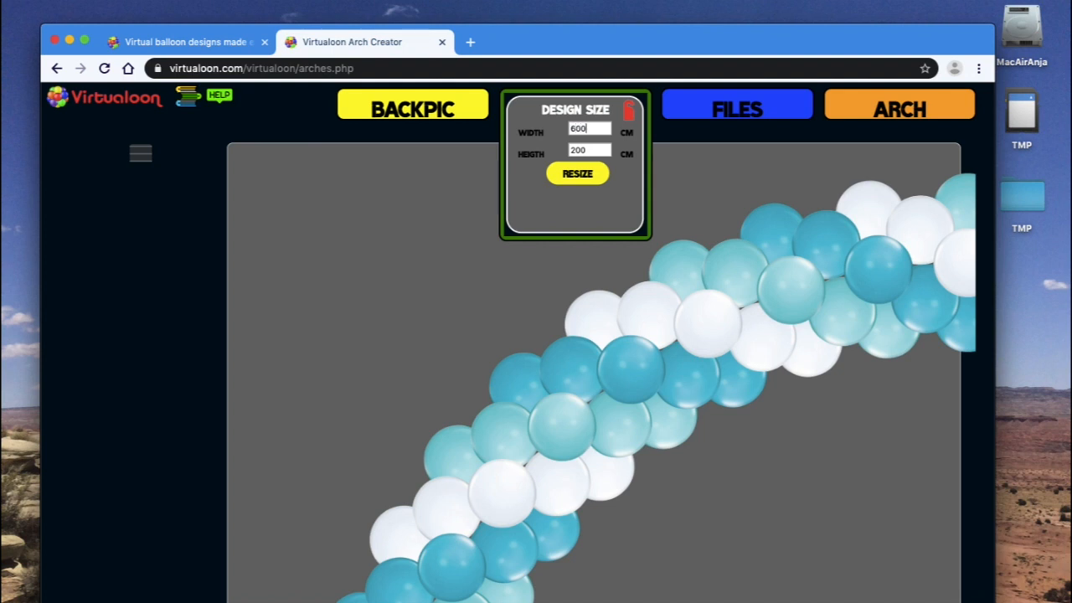
{"action": "type", "text": "8"}
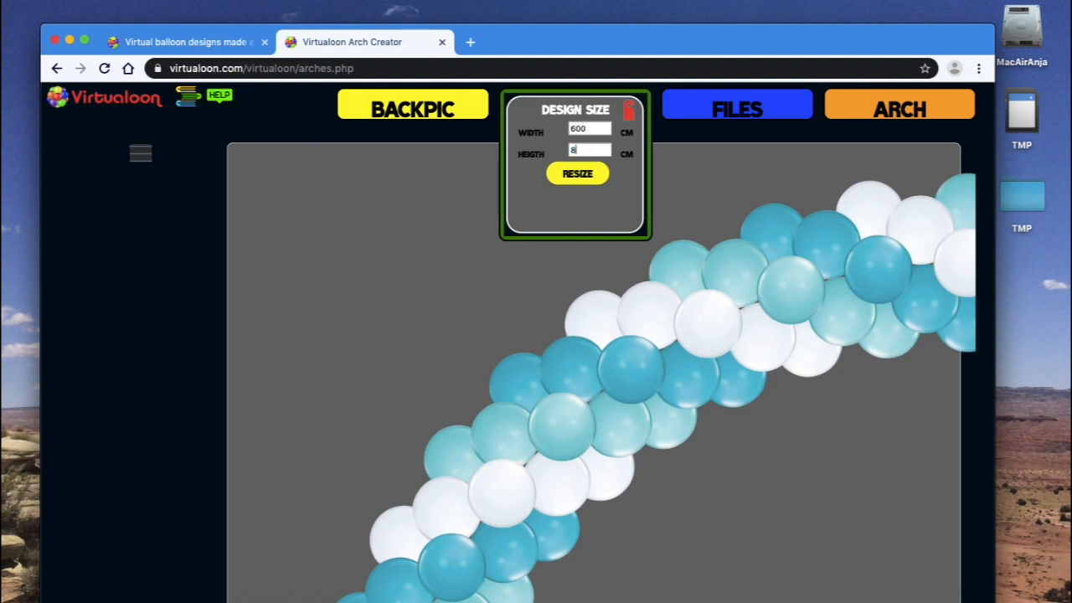
{"action": "left_click", "coordinate": [577, 173]}
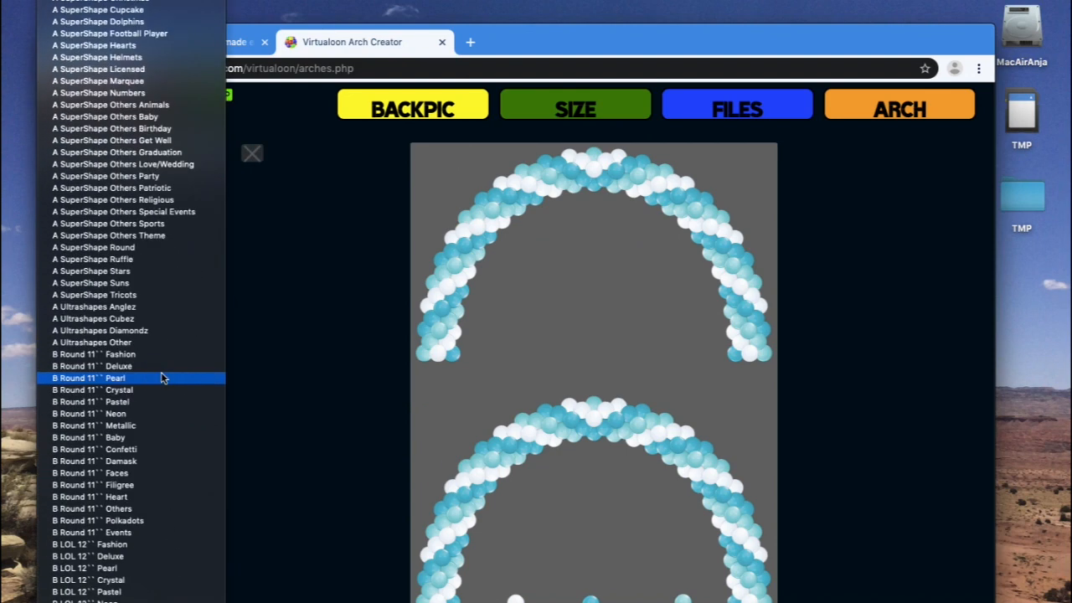
{"action": "scroll", "scroll_direction": "down", "scroll_amount": 3}
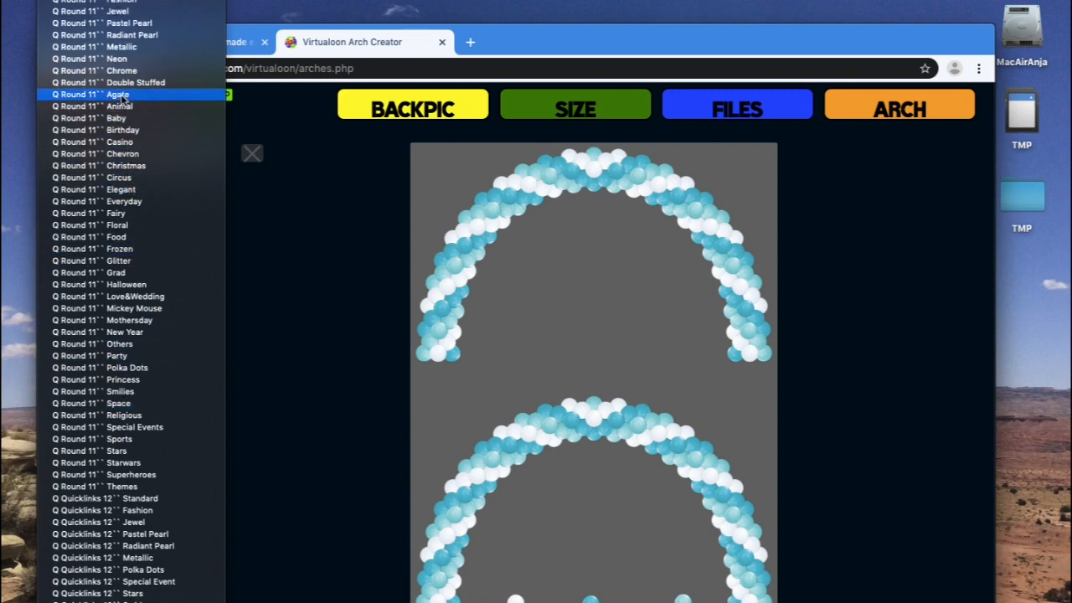
{"action": "left_click", "coordinate": [117, 70]}
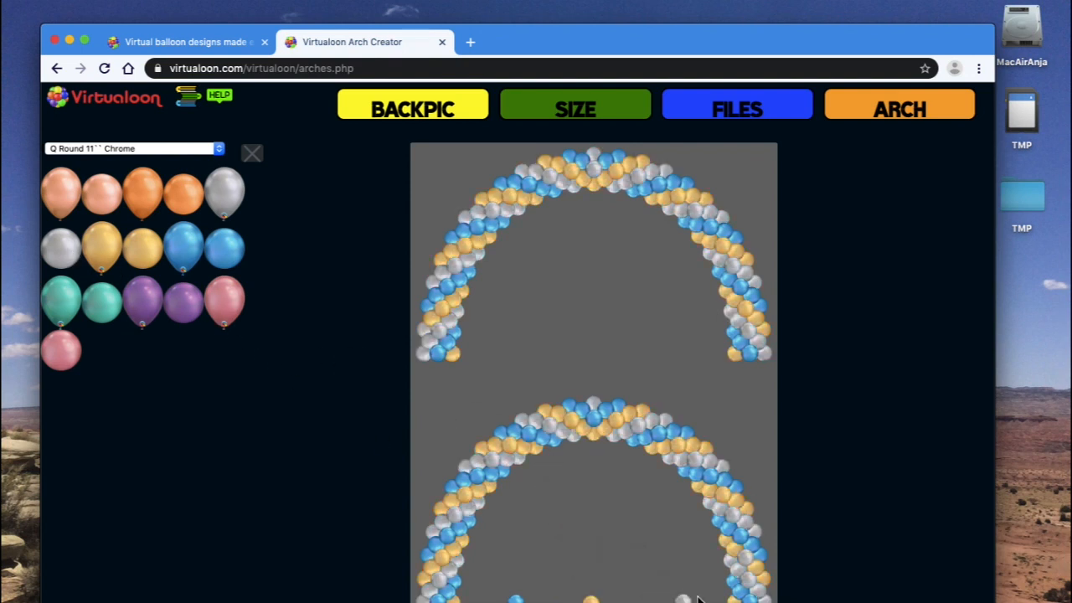
Step: Set the arch width to 200 cm and show it as four-balloon clusters
{"action": "left_click", "coordinate": [900, 108]}
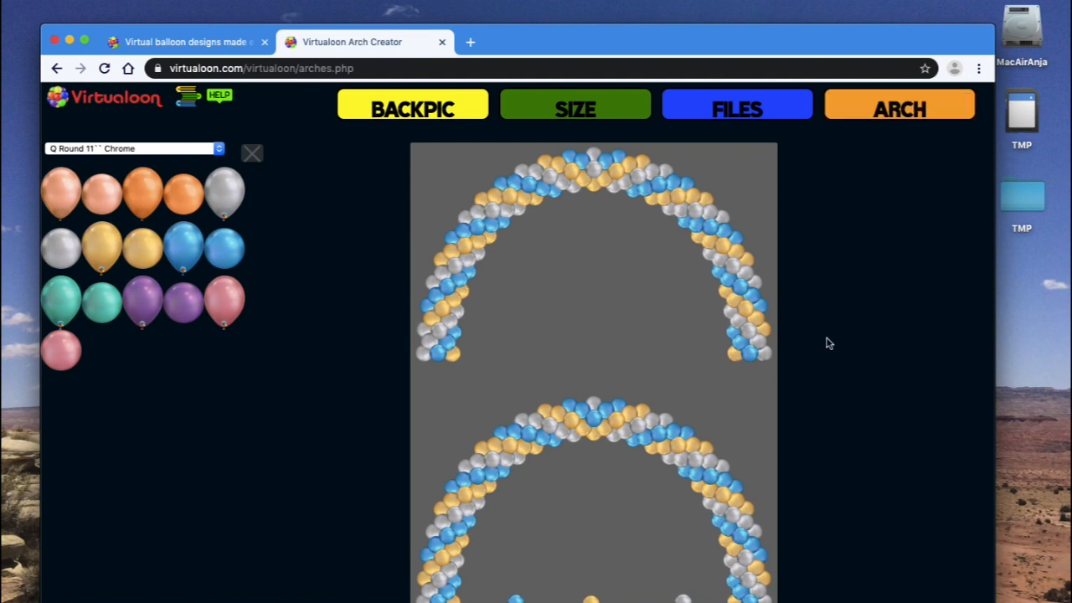
{"action": "left_click", "coordinate": [899, 104]}
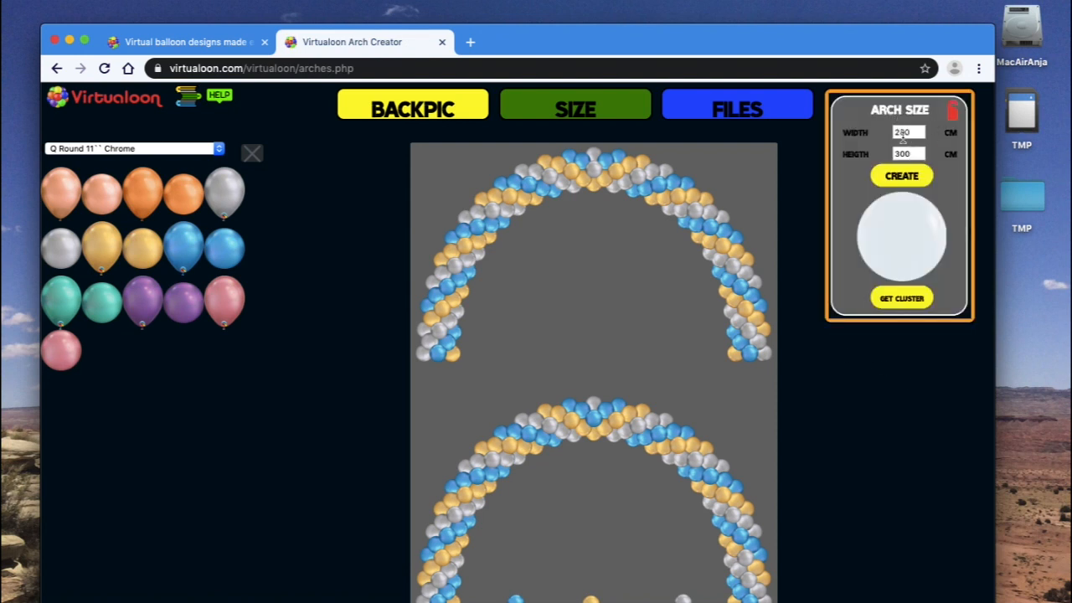
{"action": "type", "text": "200"}
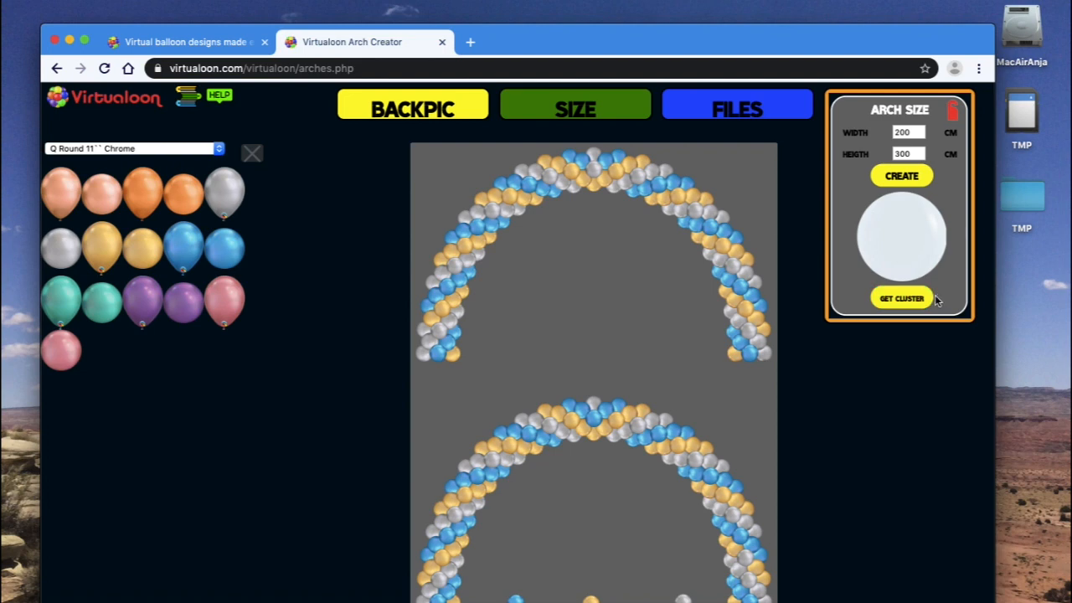
{"action": "left_click", "coordinate": [902, 298]}
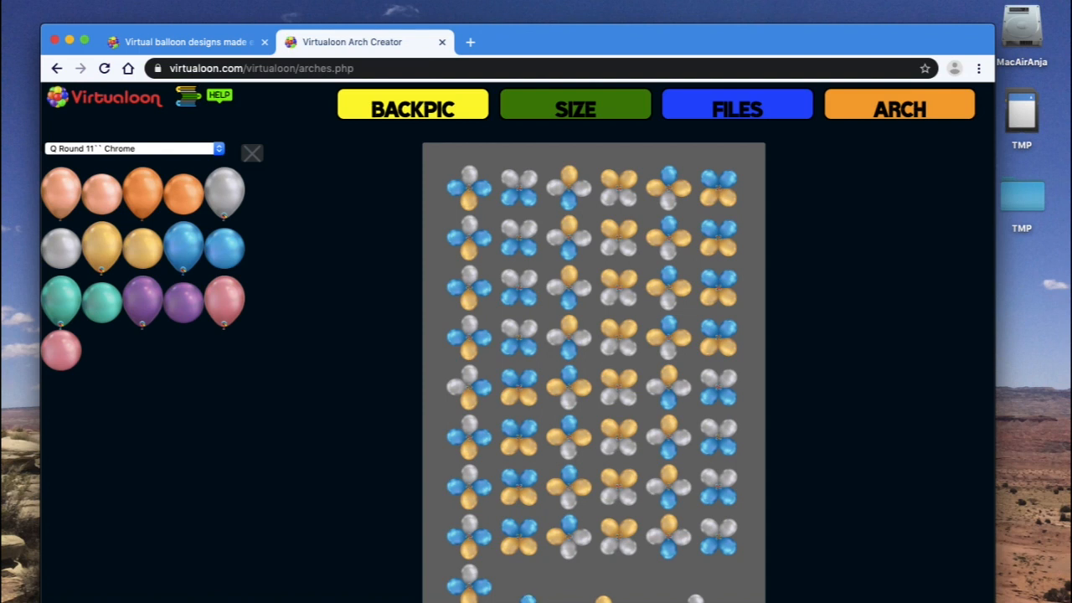
{"action": "left_click", "coordinate": [736, 108]}
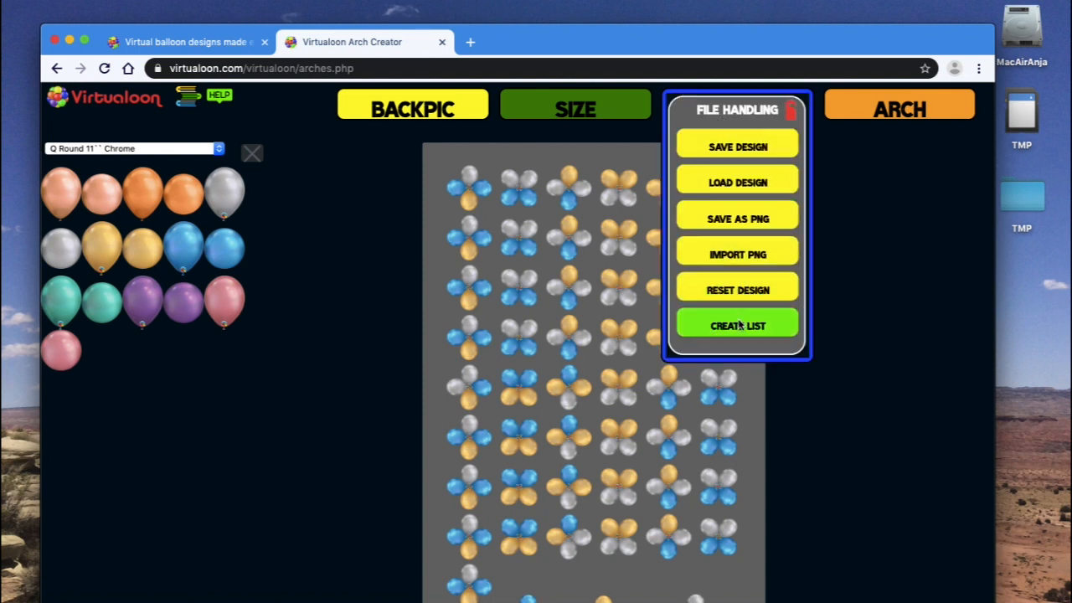
Step: Create the balloon list: 196 balloons, 67 silver, 64 gold, 65 blue
{"action": "left_click", "coordinate": [737, 325]}
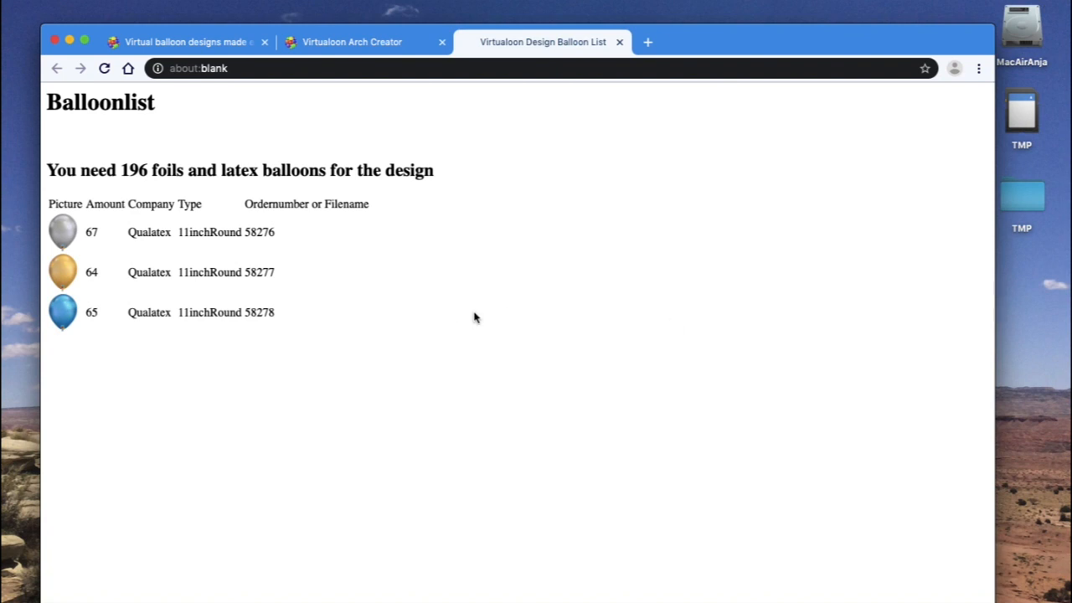
{"action": "mouse_move", "coordinate": [205, 235]}
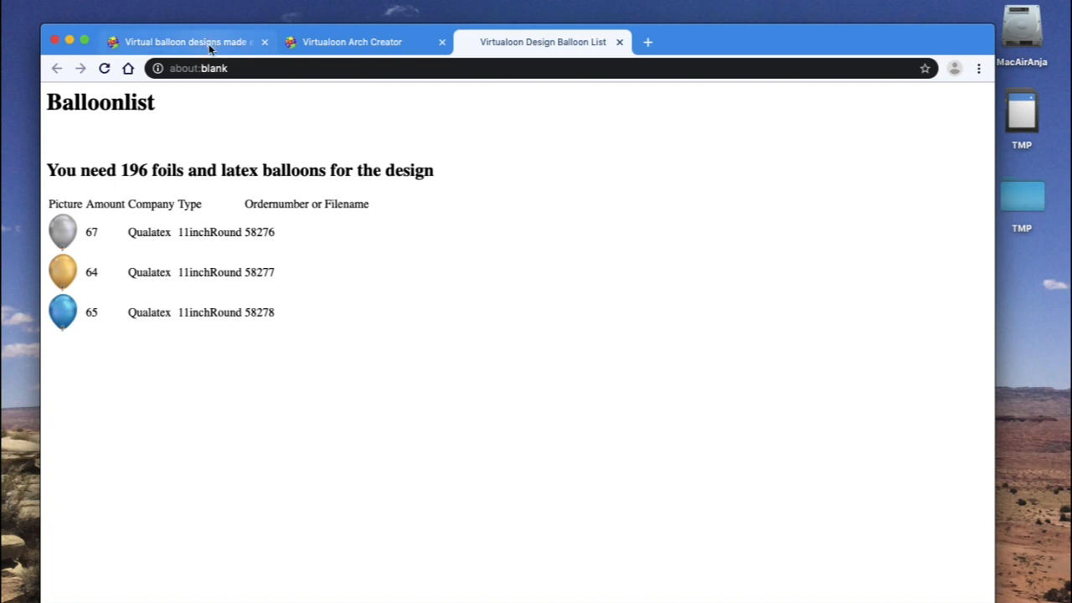
{"action": "mouse_move", "coordinate": [184, 42]}
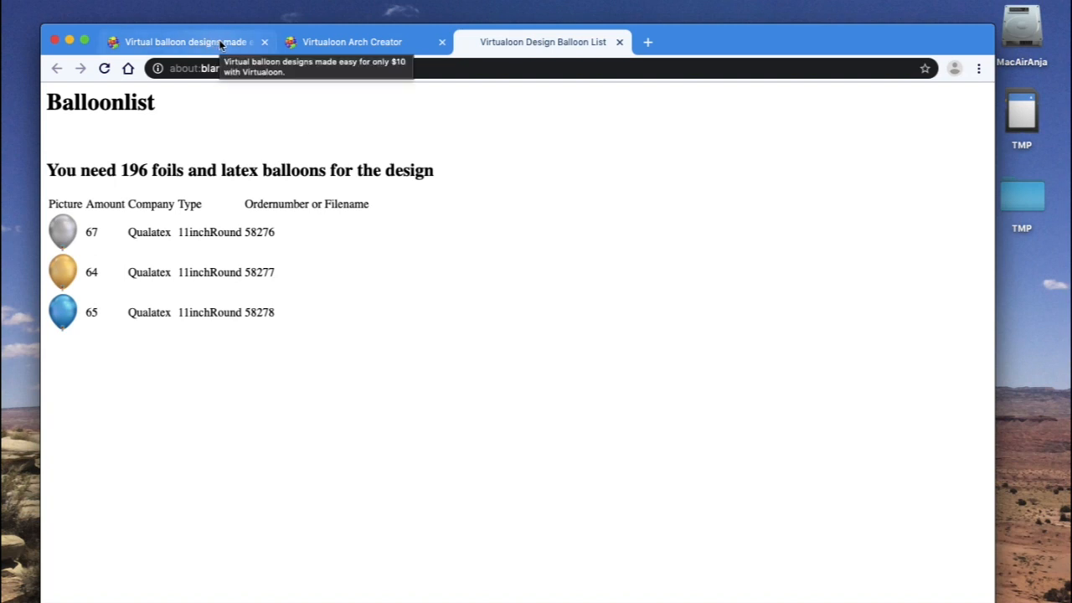